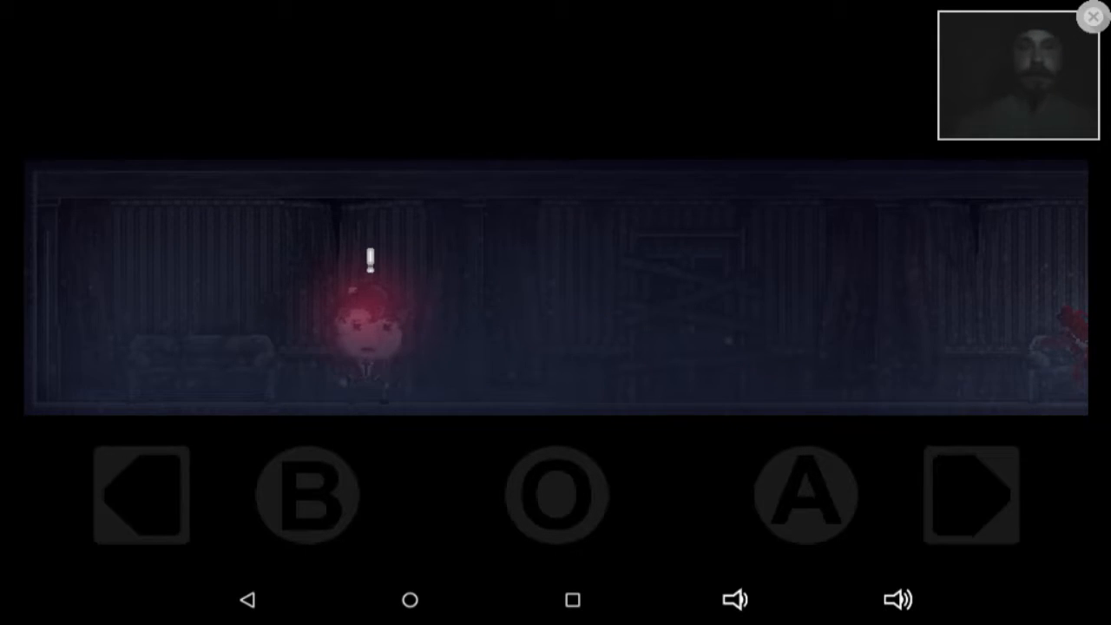
- Walk the girl right along the dark hallway to the bloody figure on the sofa
left_click(970, 495)
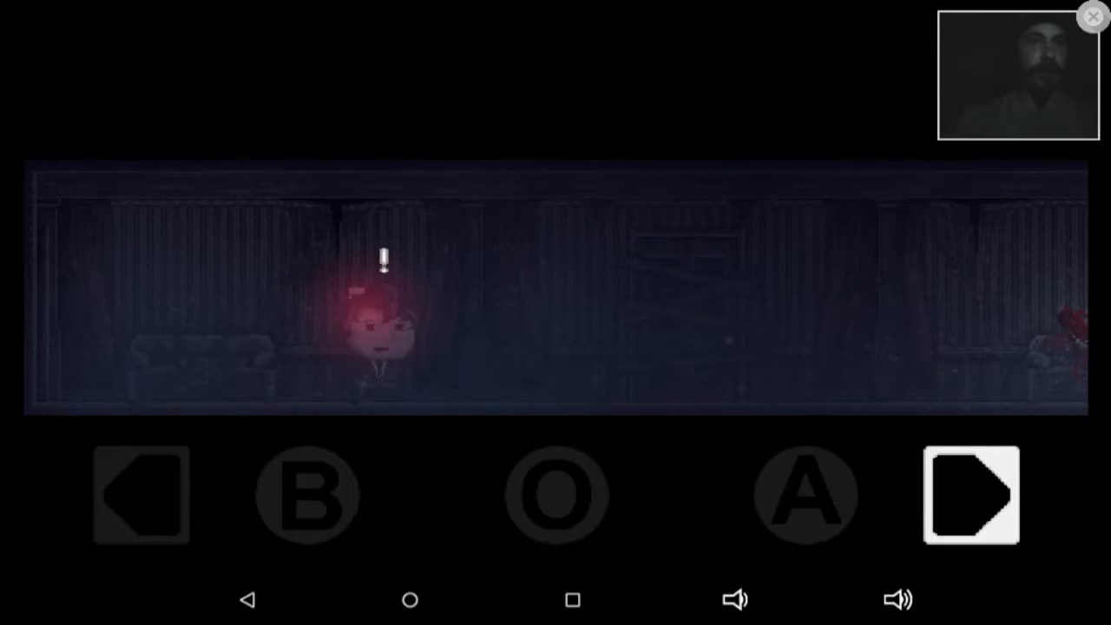
left_click(972, 494)
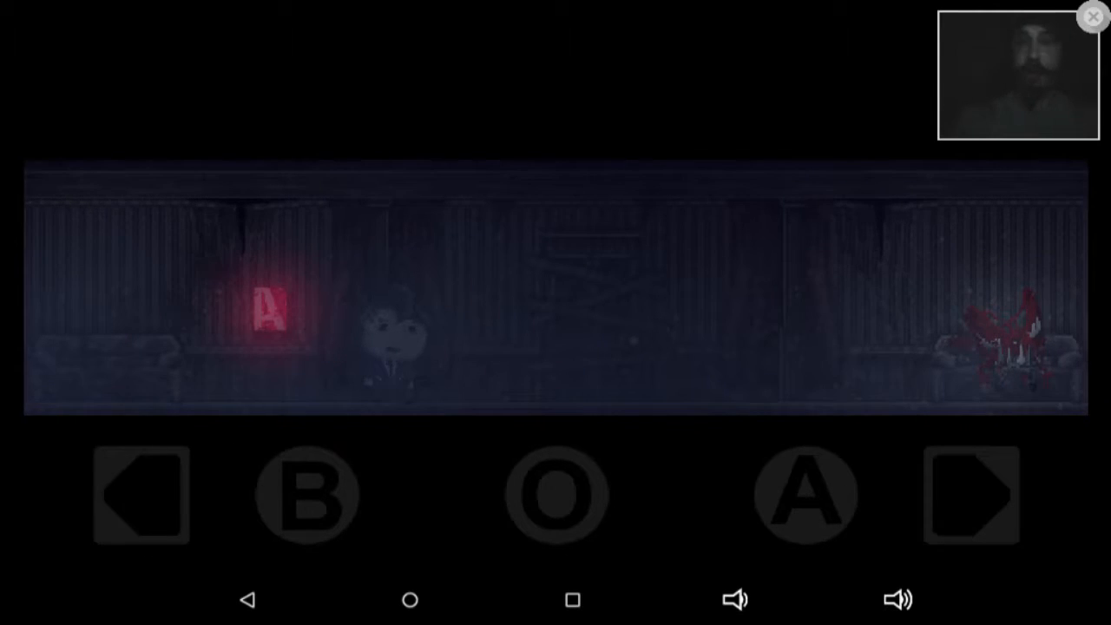
left_click(971, 494)
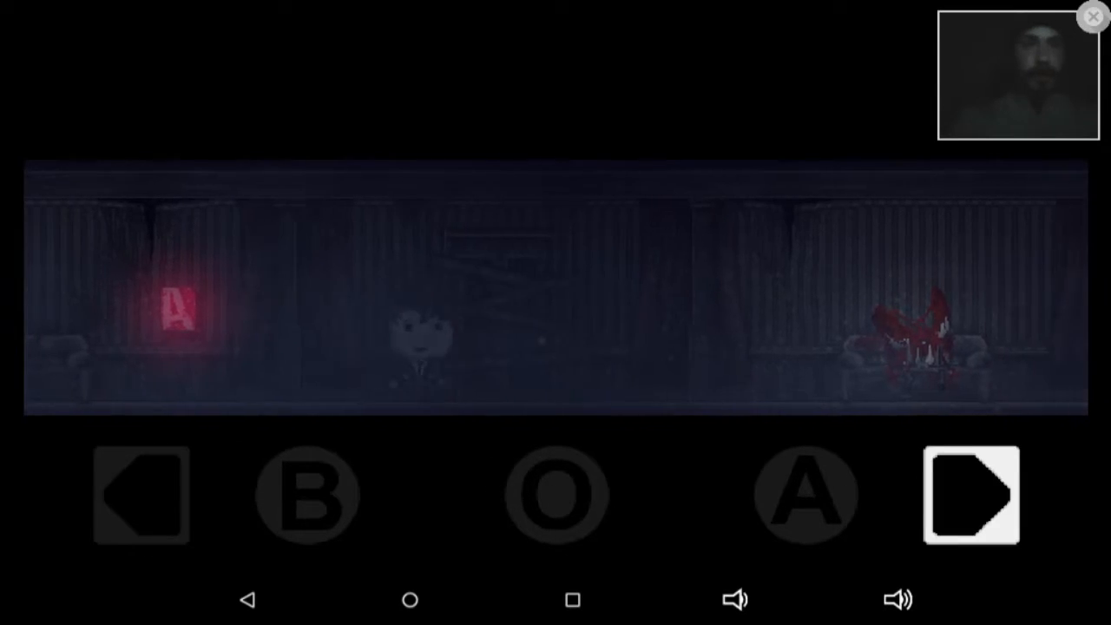
left_click(973, 497)
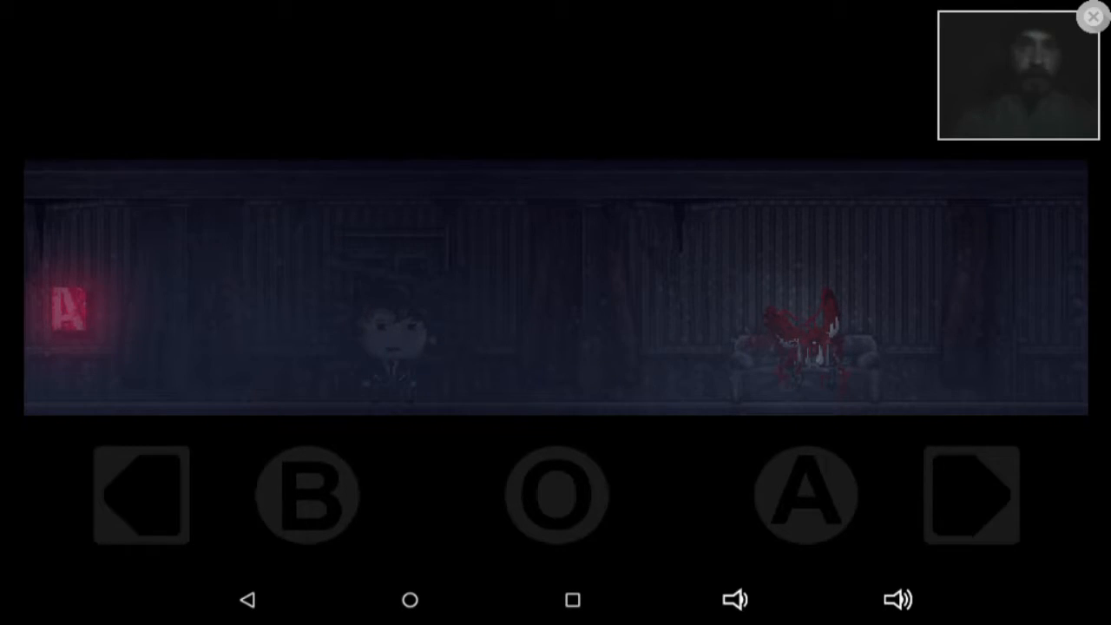
left_click(970, 494)
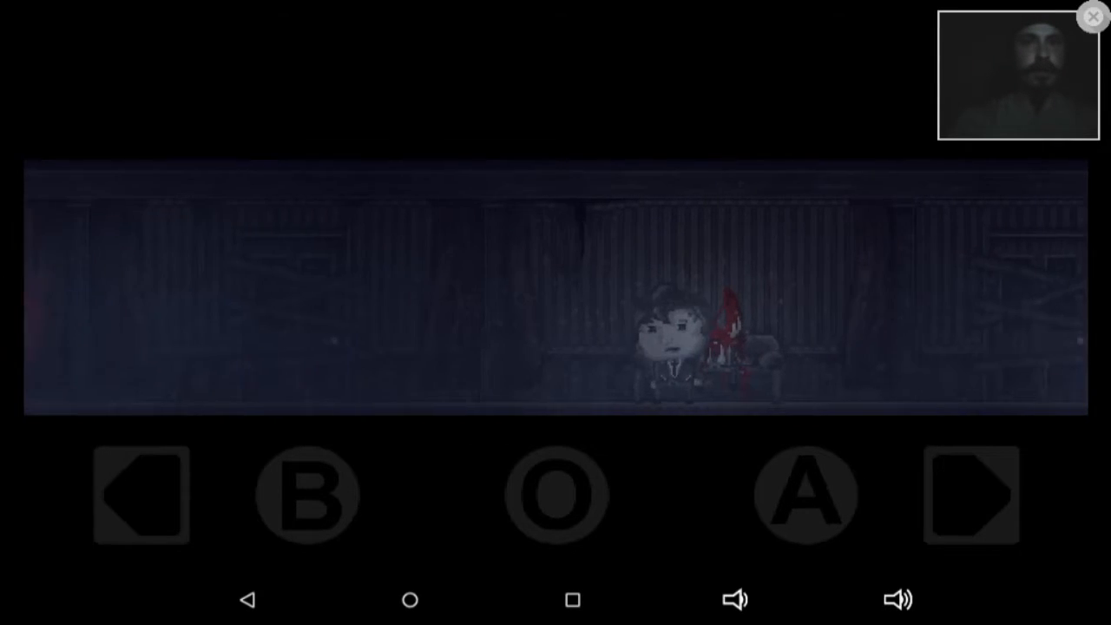
- Walk right past the GUILT and SHAME signs as the monster appears, looping to the hallway start
left_click(970, 494)
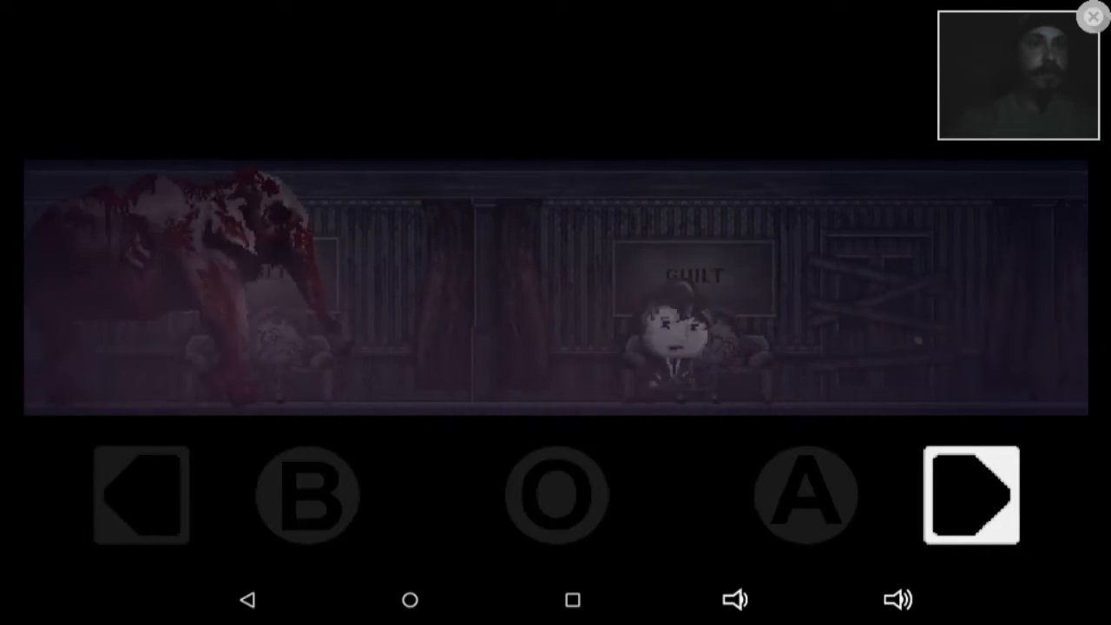
left_click(972, 494)
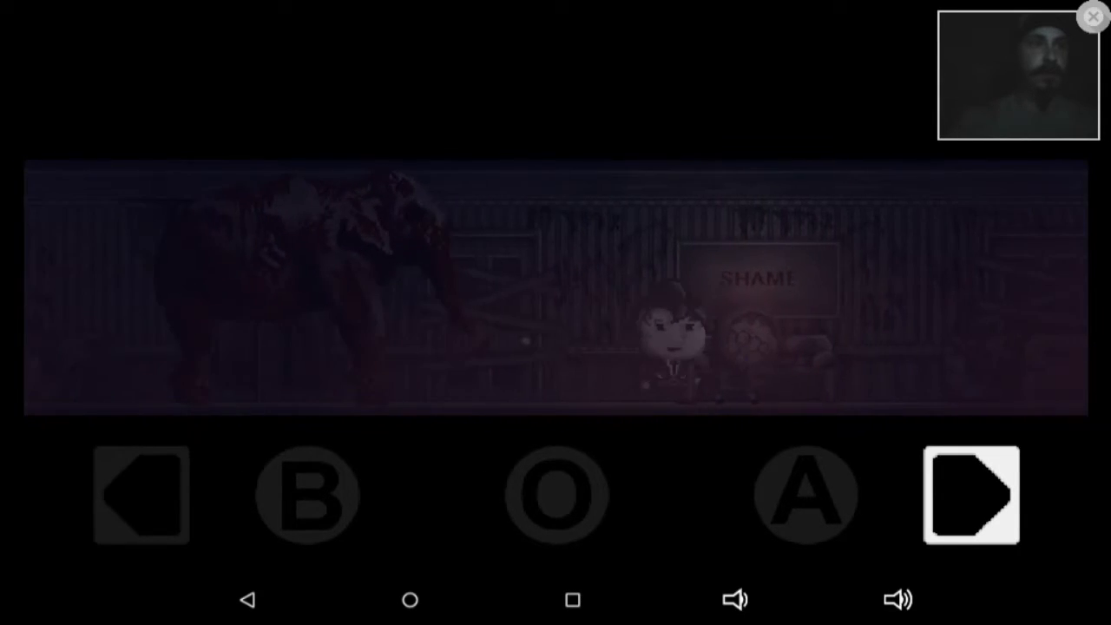
left_click(972, 495)
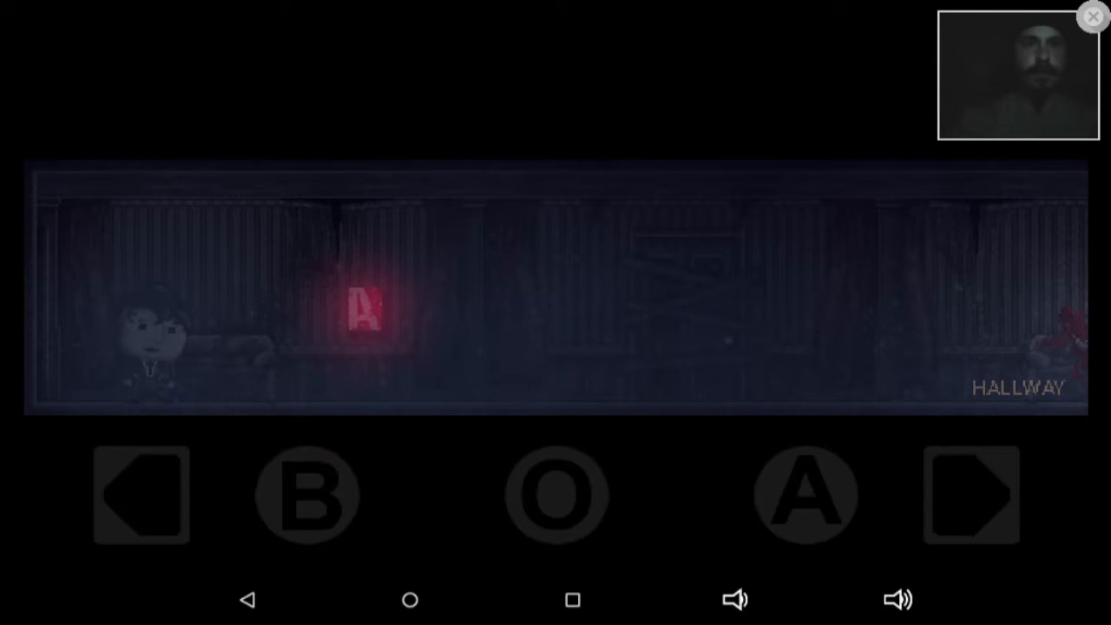
- Walk right to the bloody sofa figure and advance through its elephant monologue
left_click(969, 495)
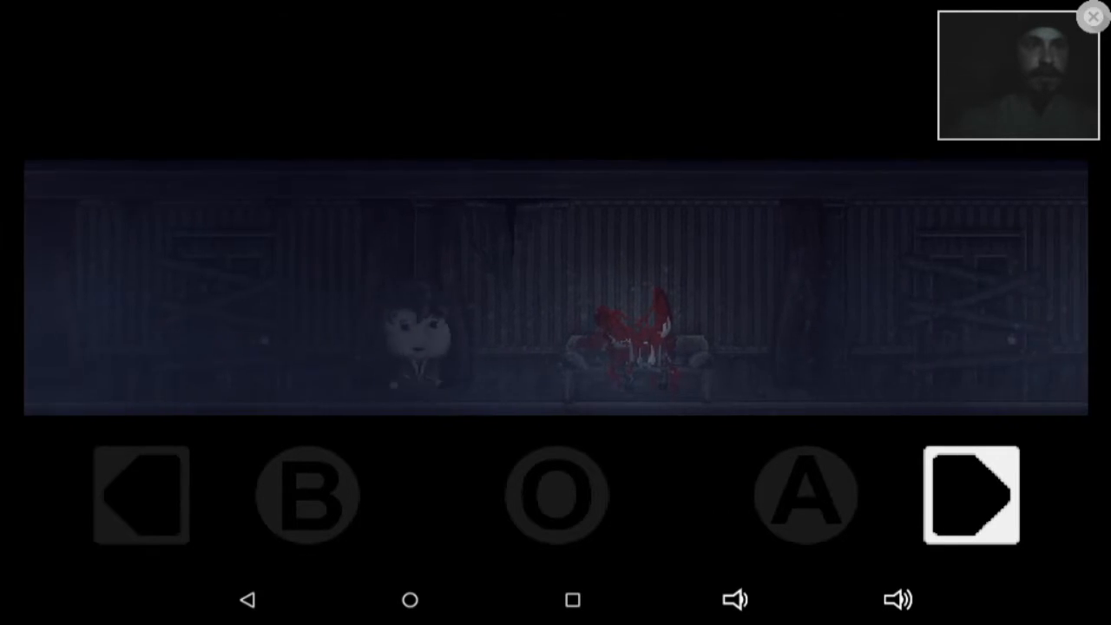
left_click(971, 495)
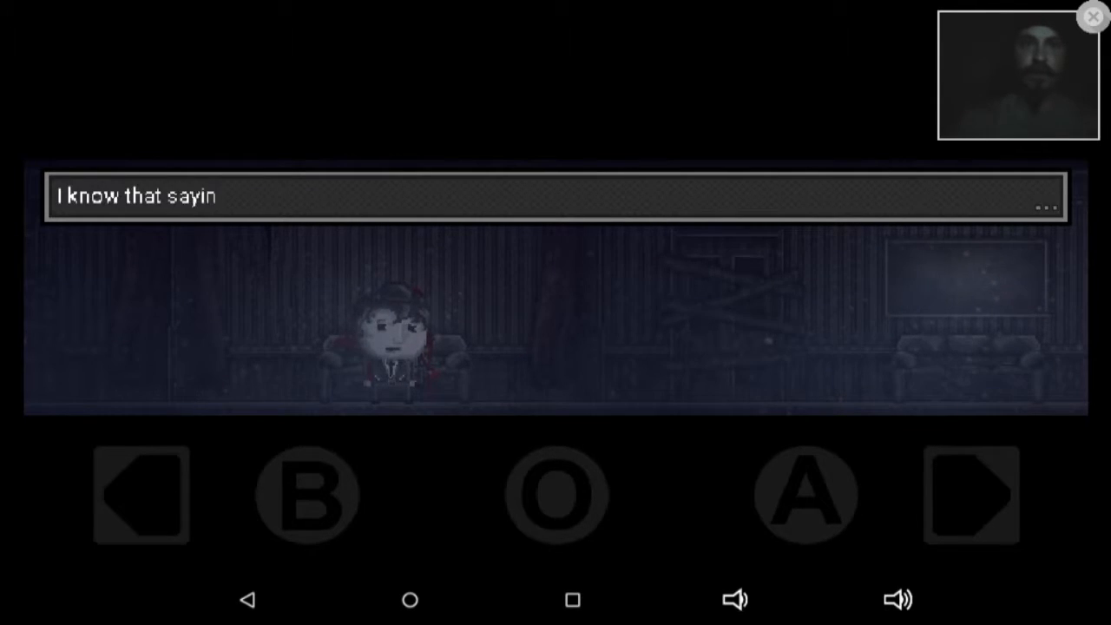
left_click(141, 495)
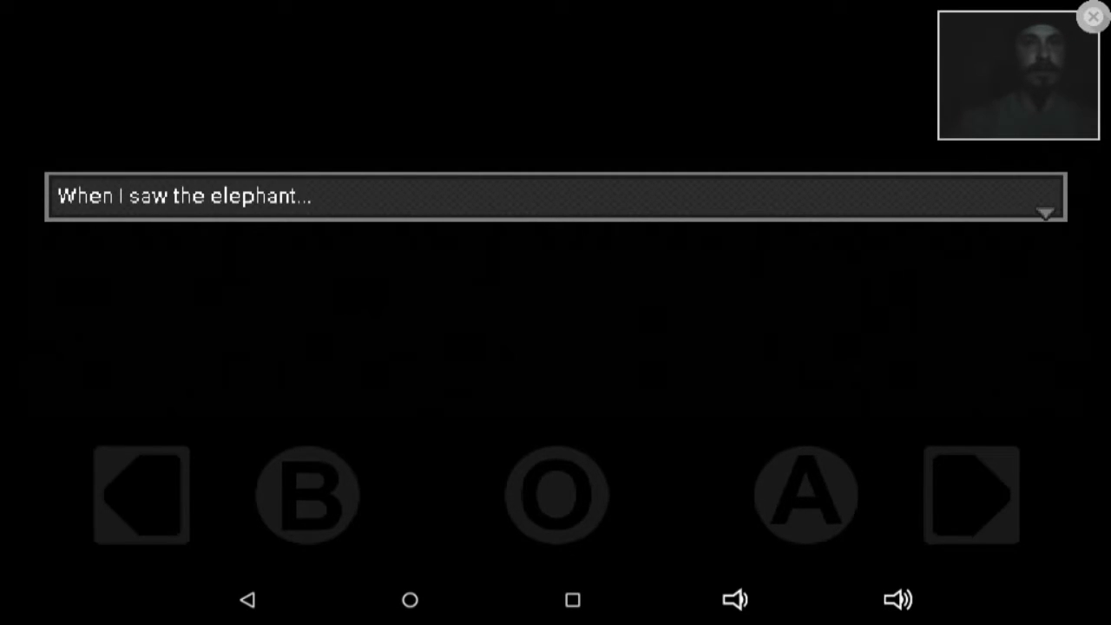
left_click(970, 495)
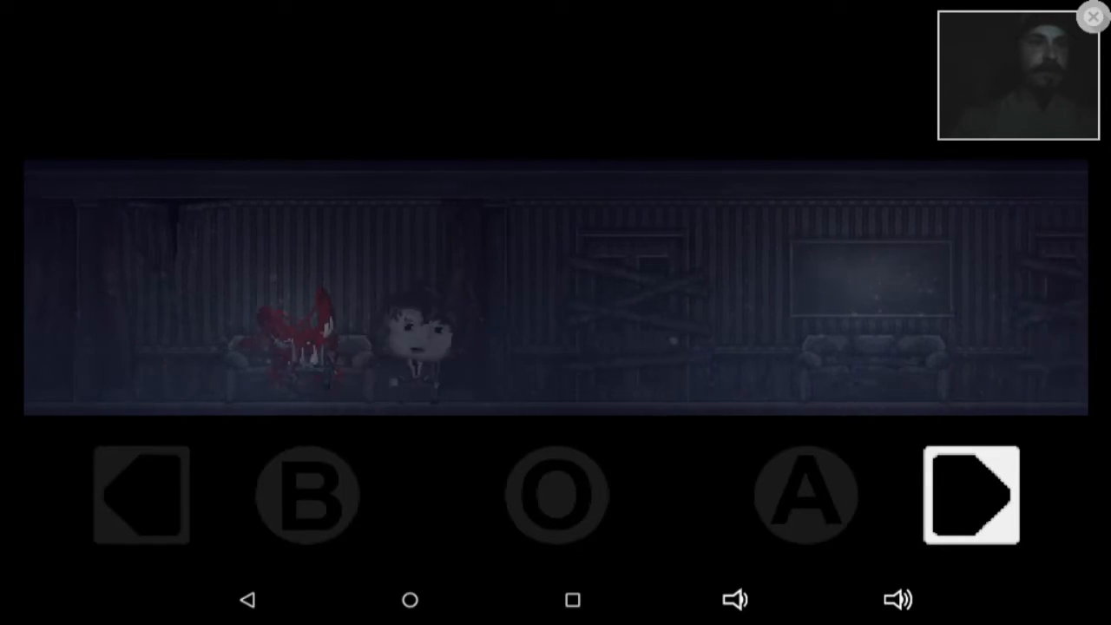
- Step left briefly, then walk right past the red sign and $$$ paintings away from the monster
left_click(971, 495)
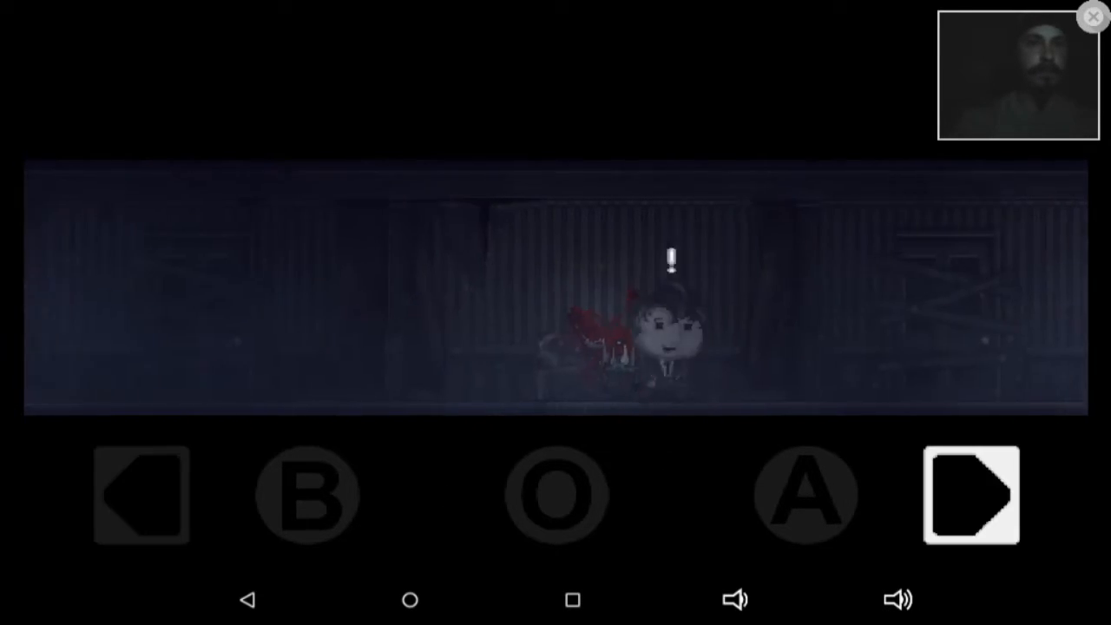
left_click(141, 495)
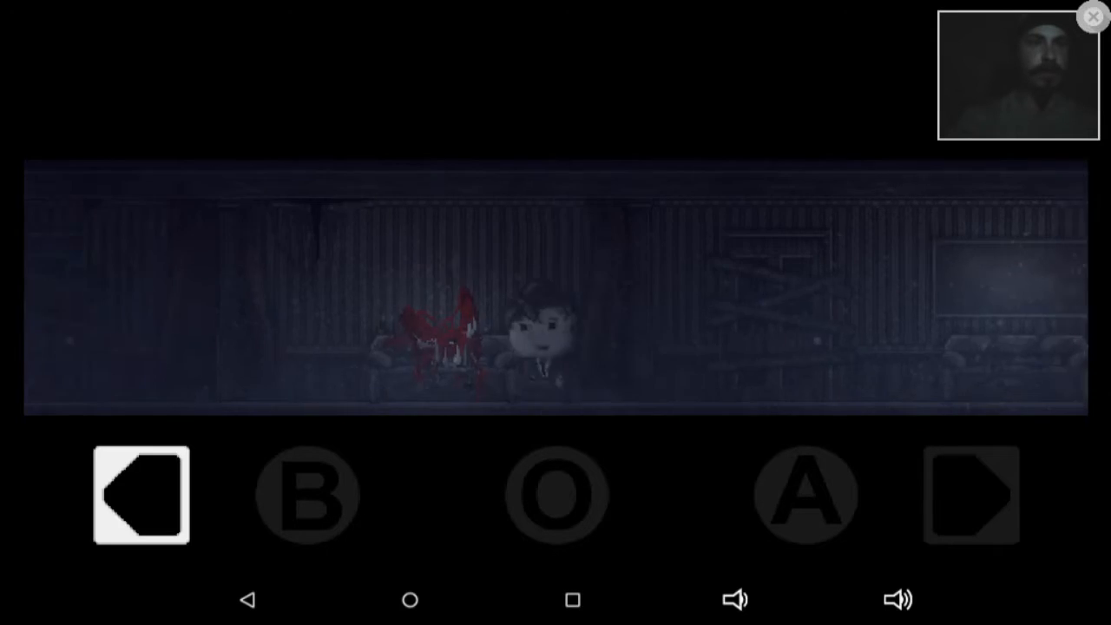
left_click(970, 497)
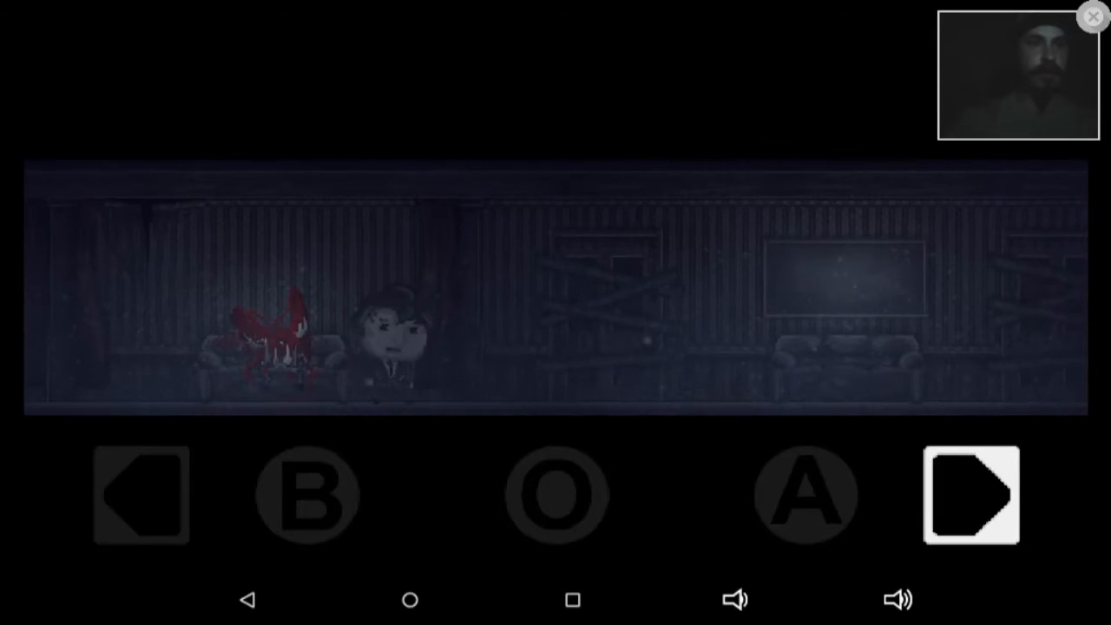
left_click(972, 497)
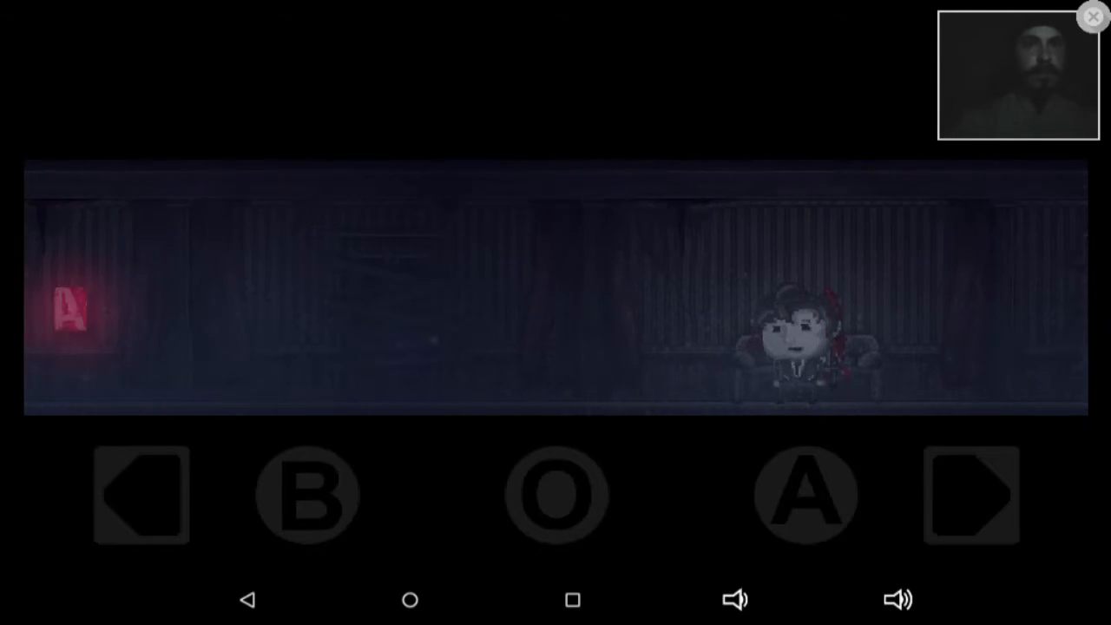
left_click(972, 495)
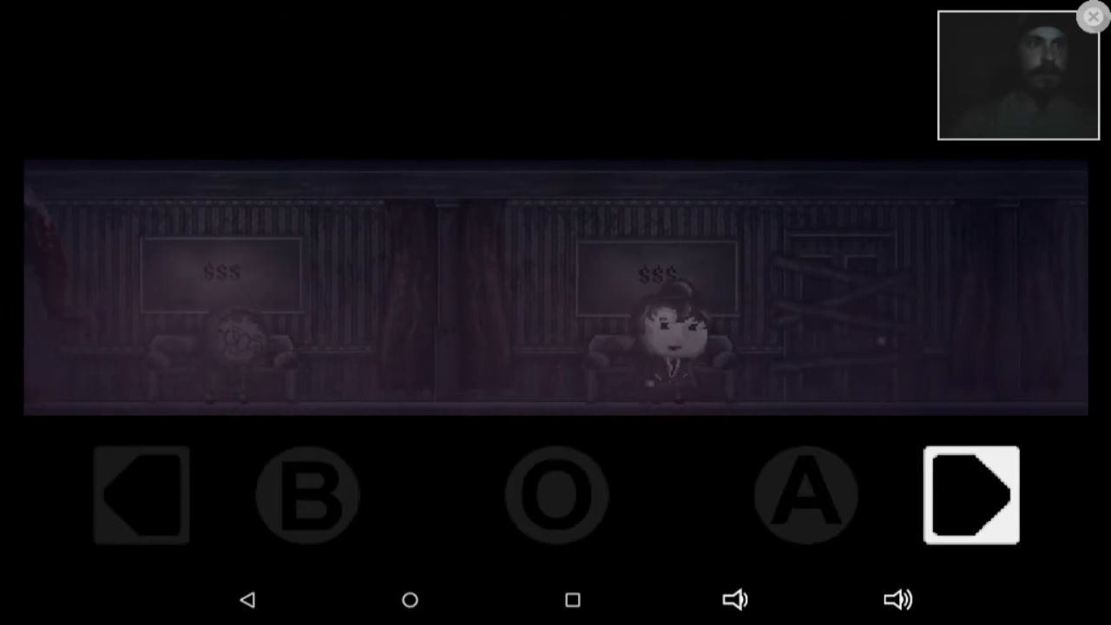
left_click(972, 497)
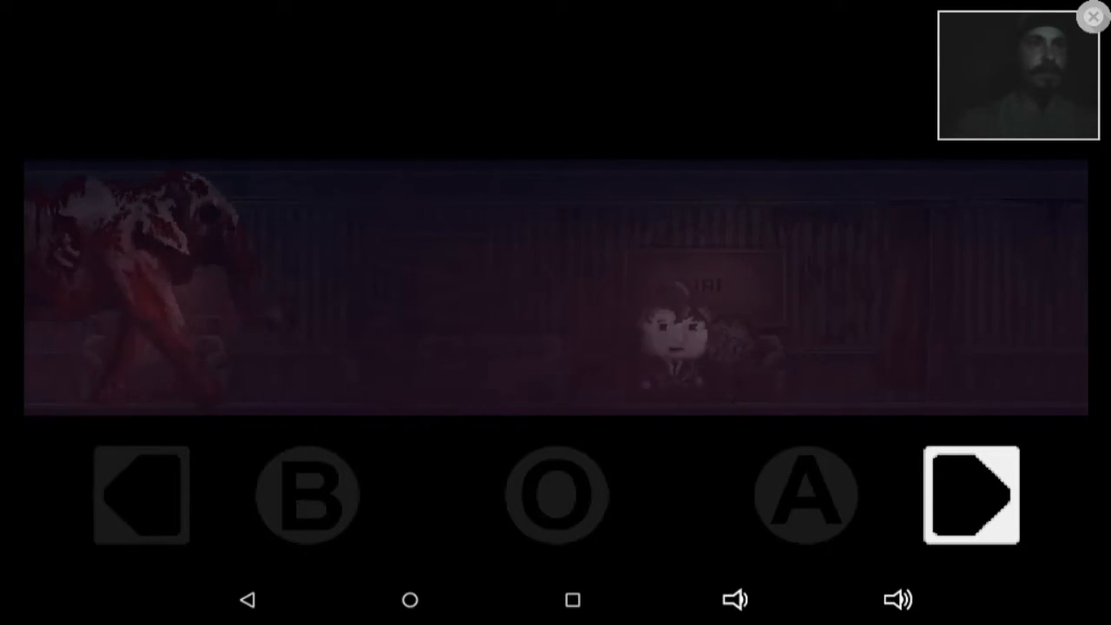
left_click(972, 495)
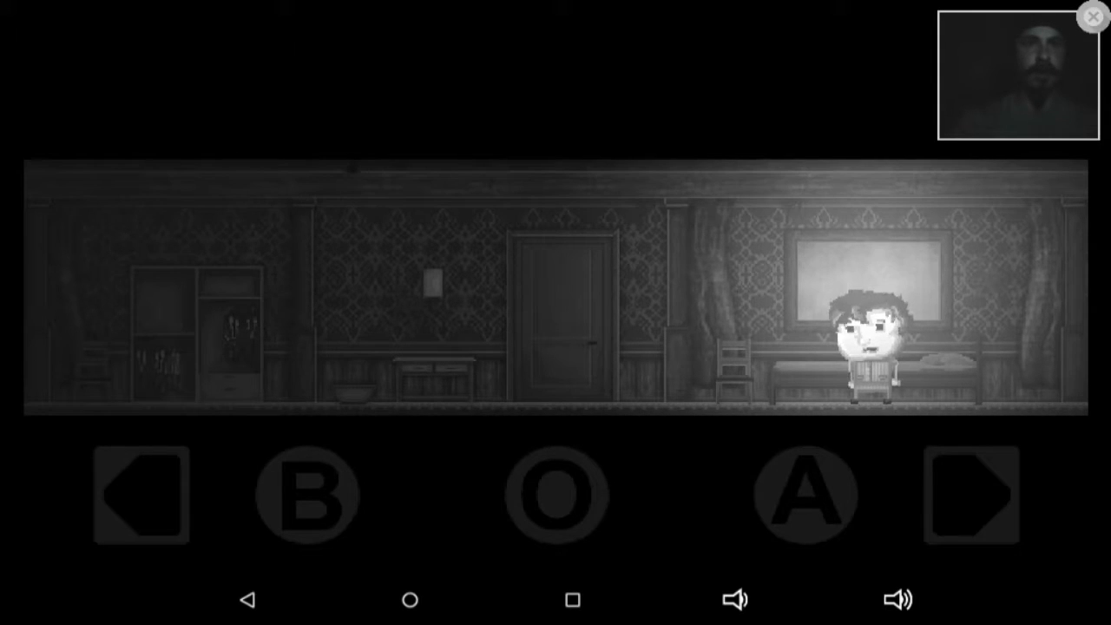
- Walk left to the wall table, examine the junk, and dismiss the suiting-up message
left_click(141, 497)
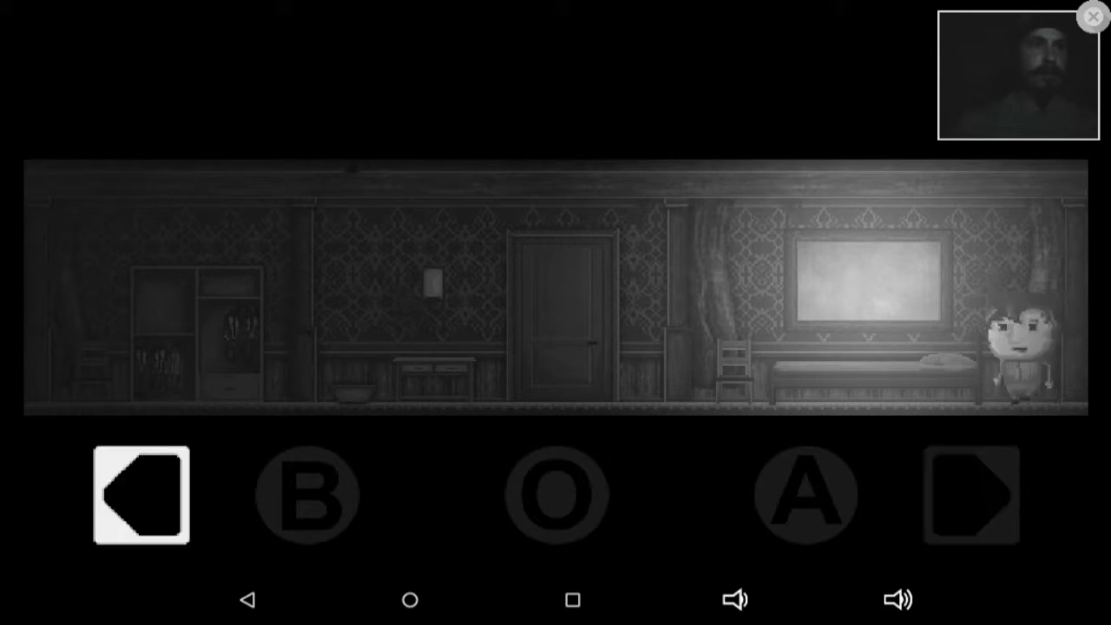
left_click(142, 497)
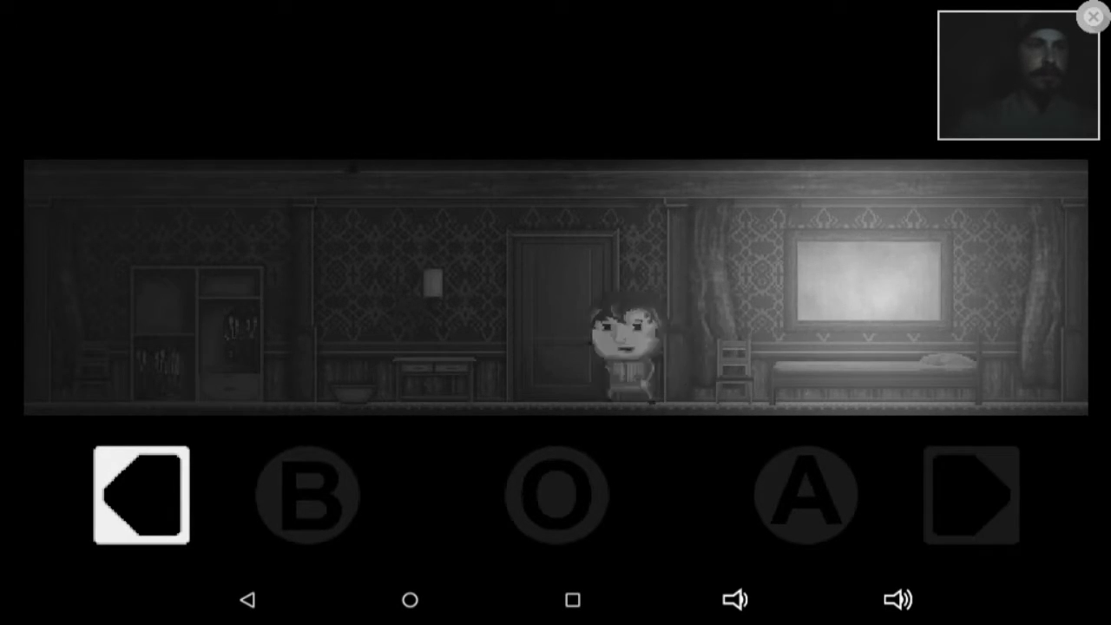
left_click(141, 497)
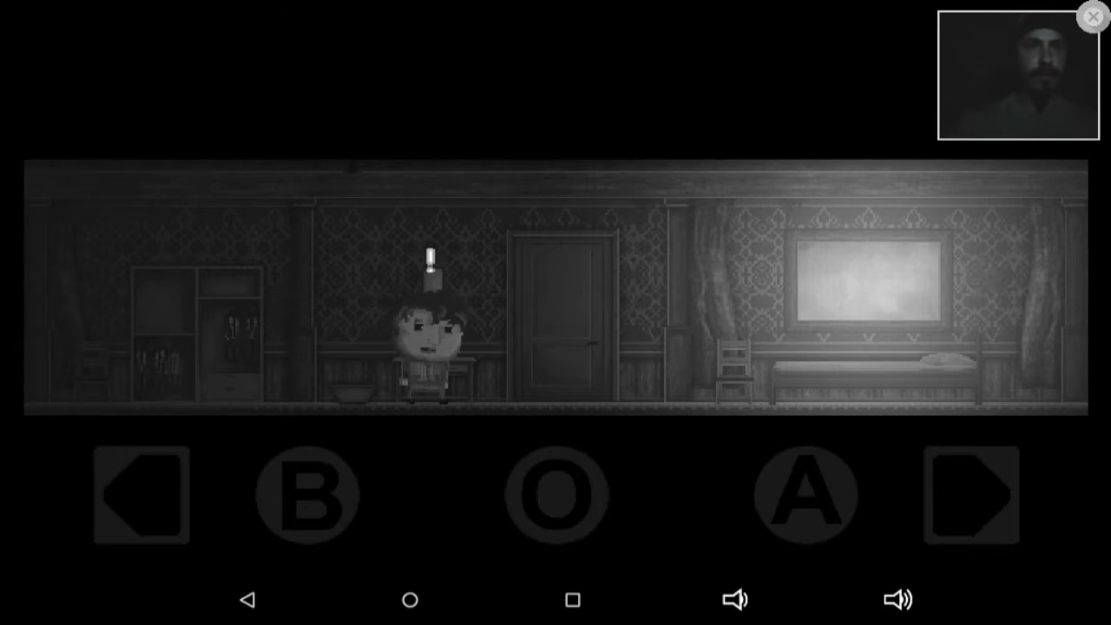
left_click(802, 495)
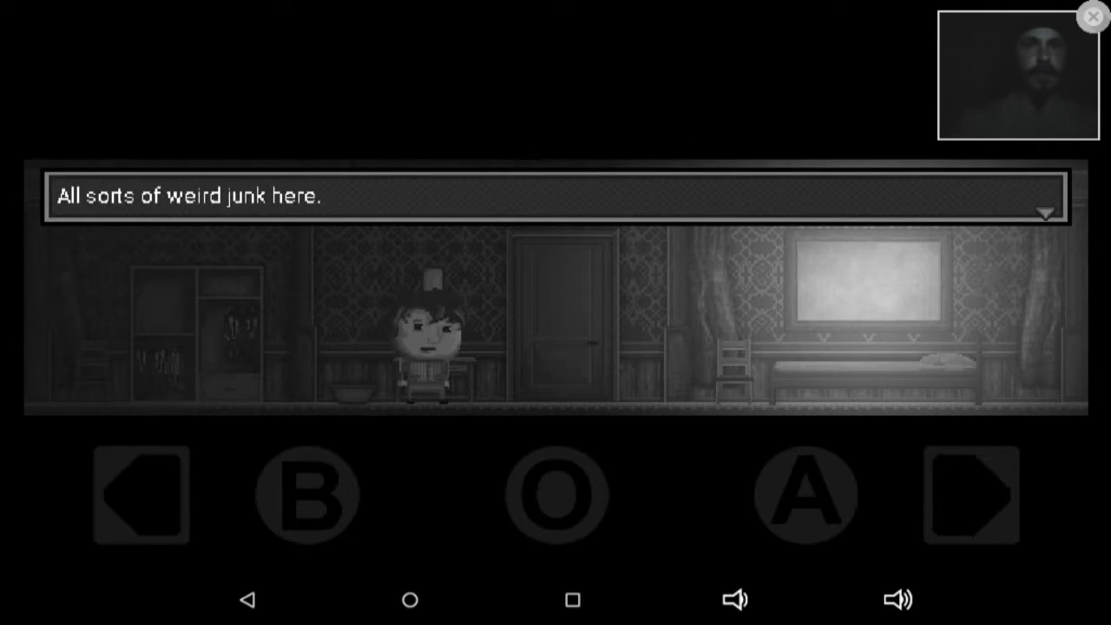
left_click(307, 495)
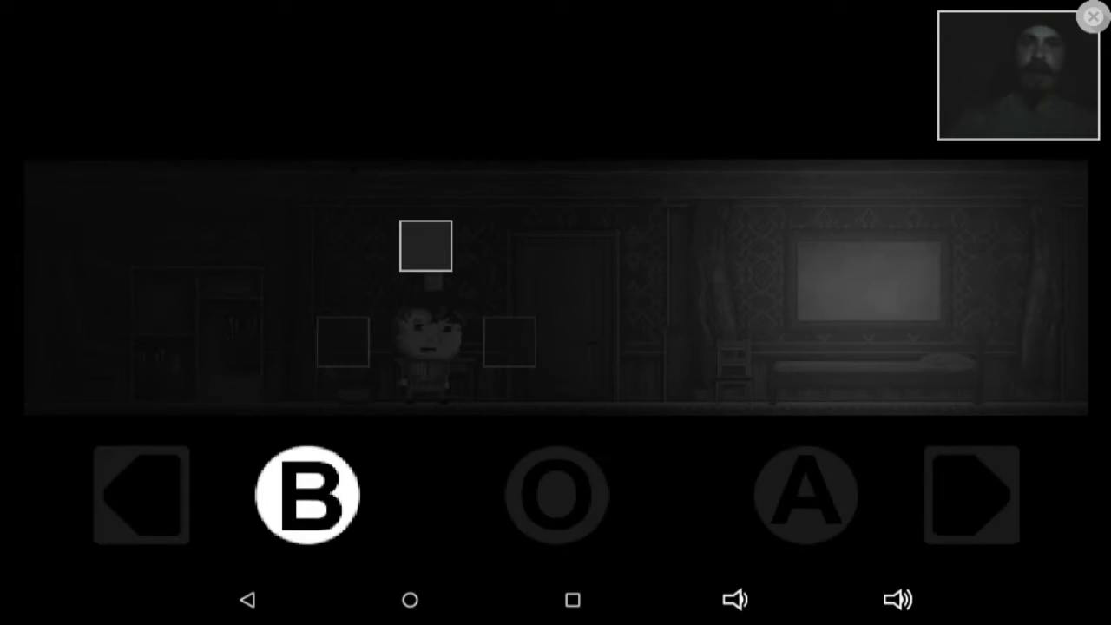
left_click(306, 495)
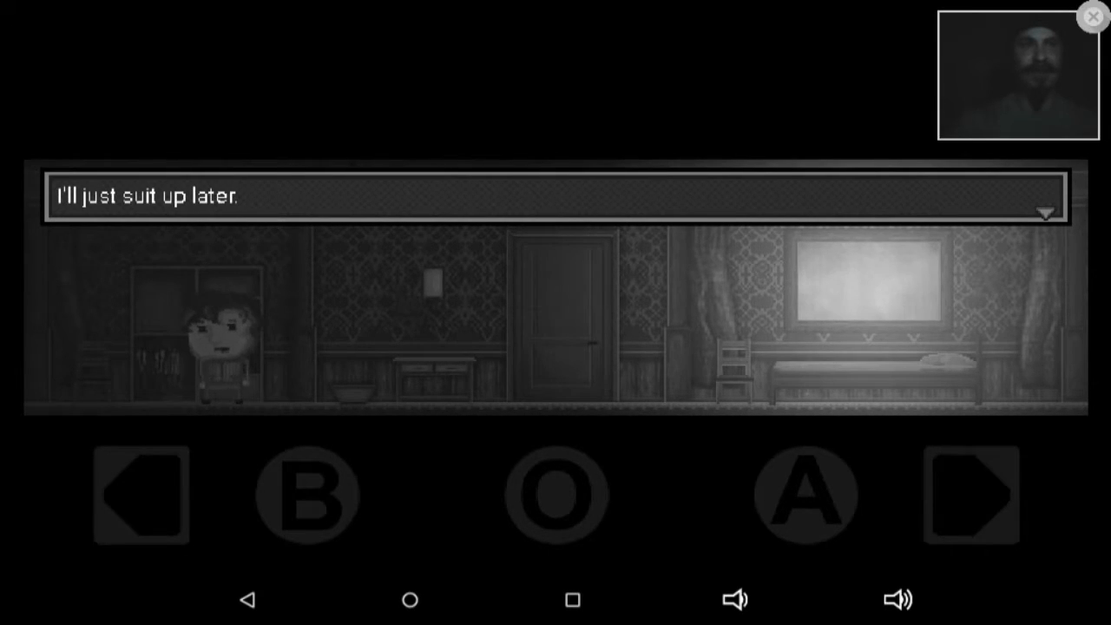
left_click(970, 497)
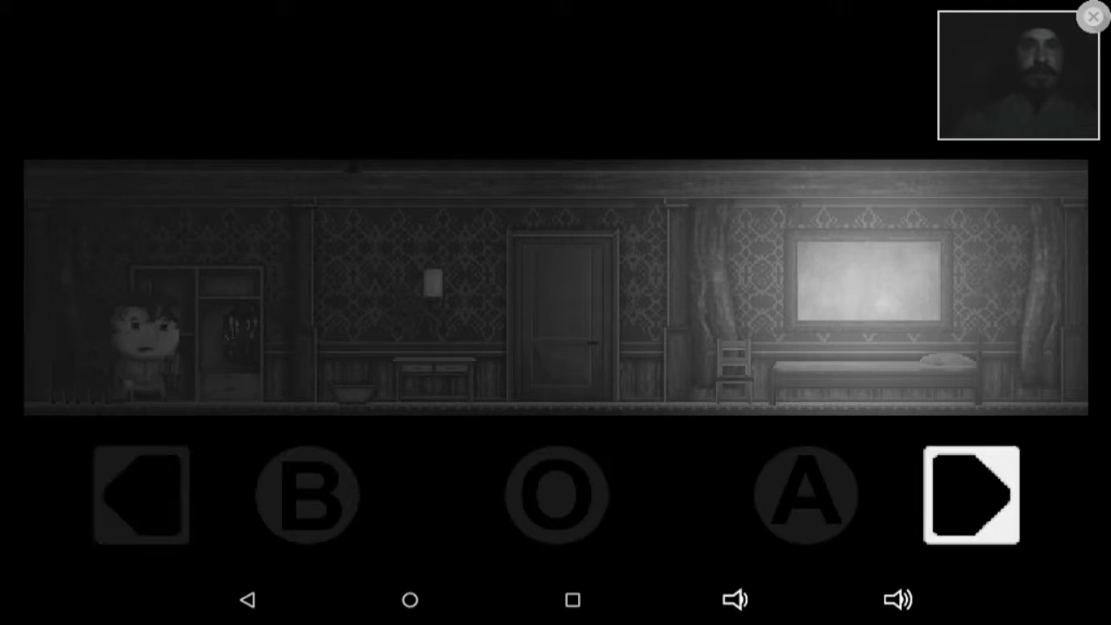
left_click(970, 497)
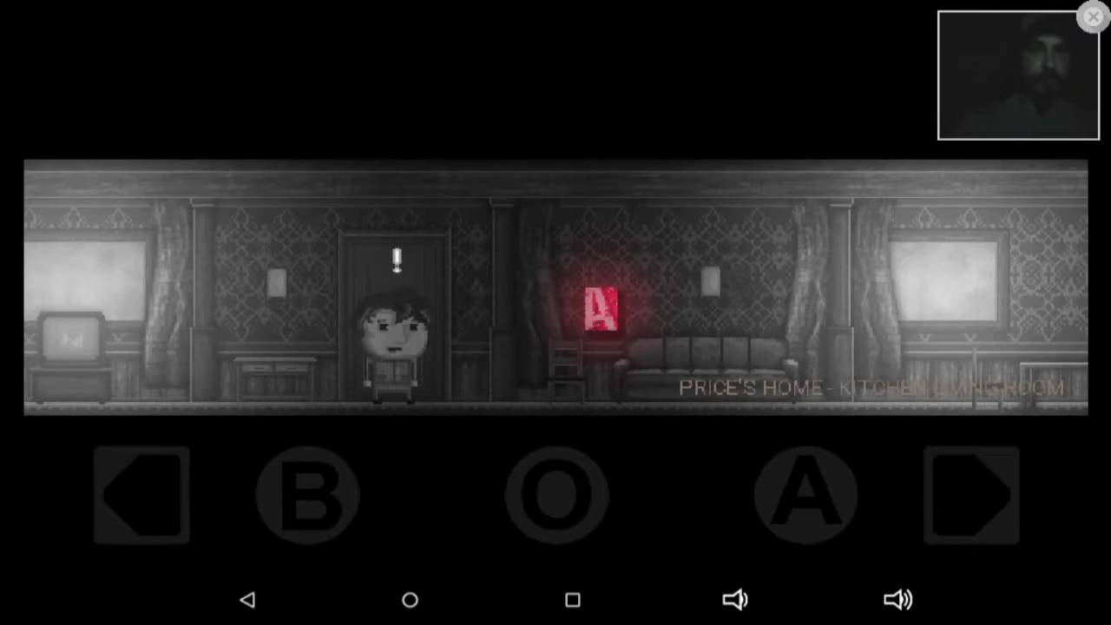
- Wander right through the living room into the kitchen and along the counters
left_click(141, 495)
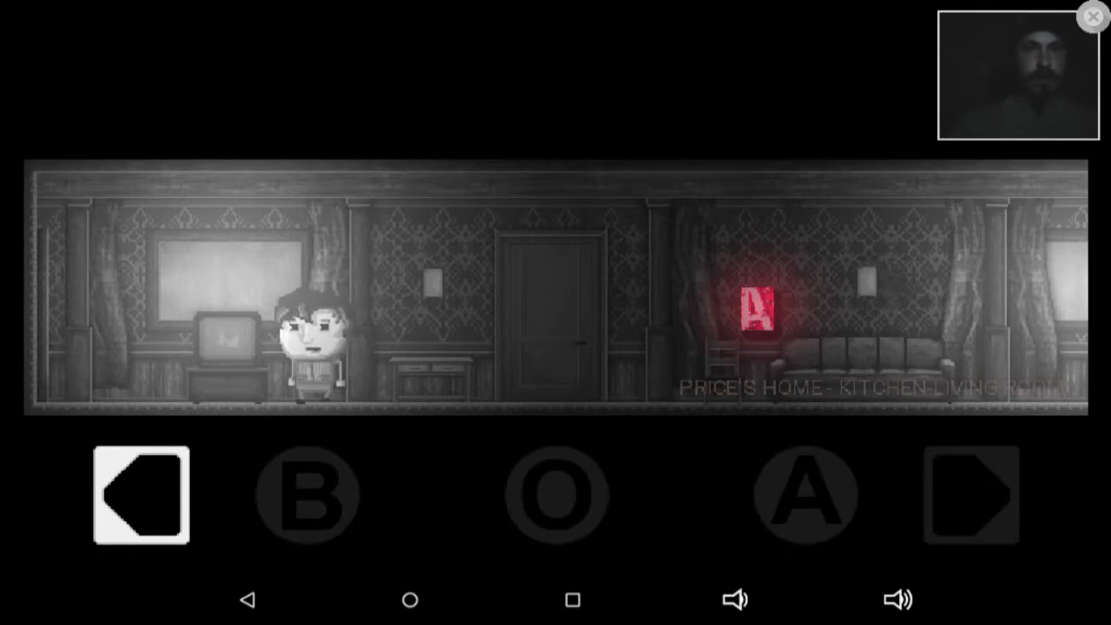
left_click(971, 494)
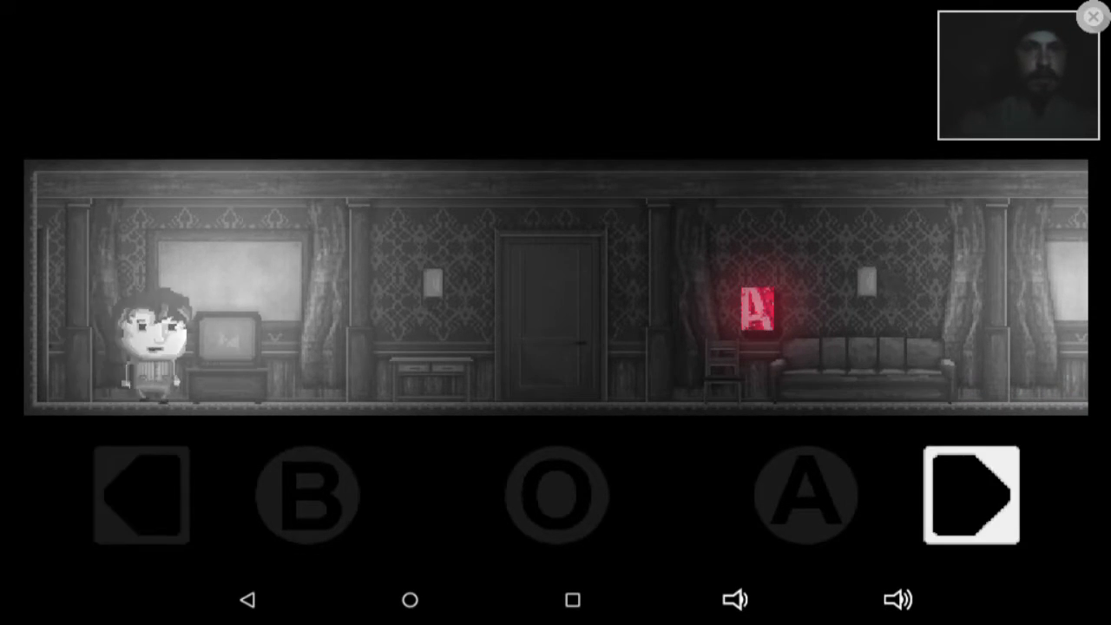
left_click(970, 495)
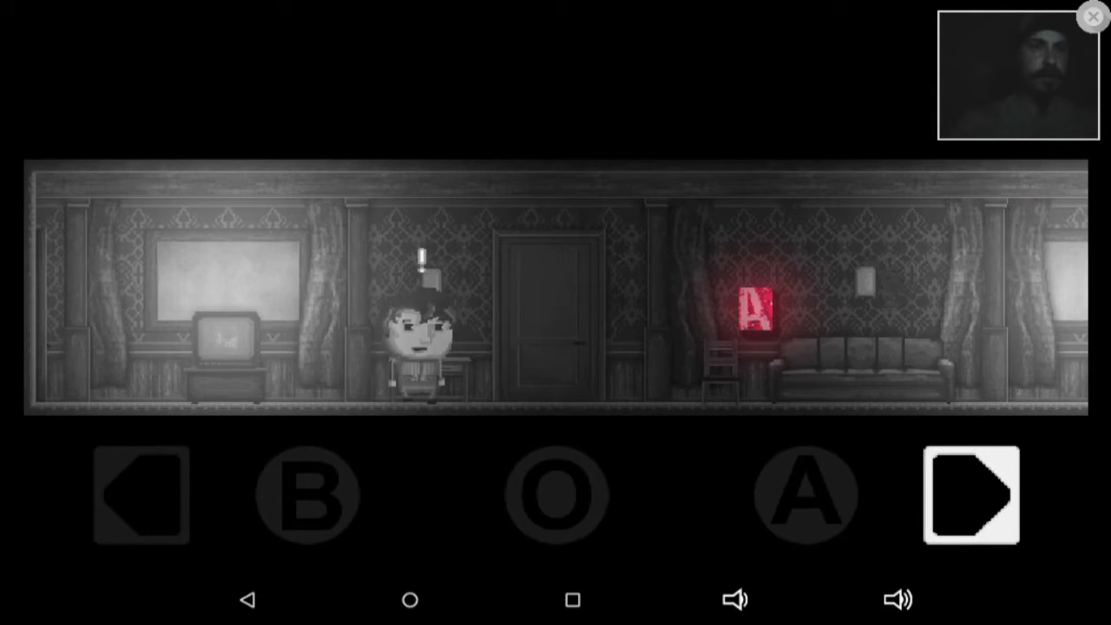
left_click(141, 495)
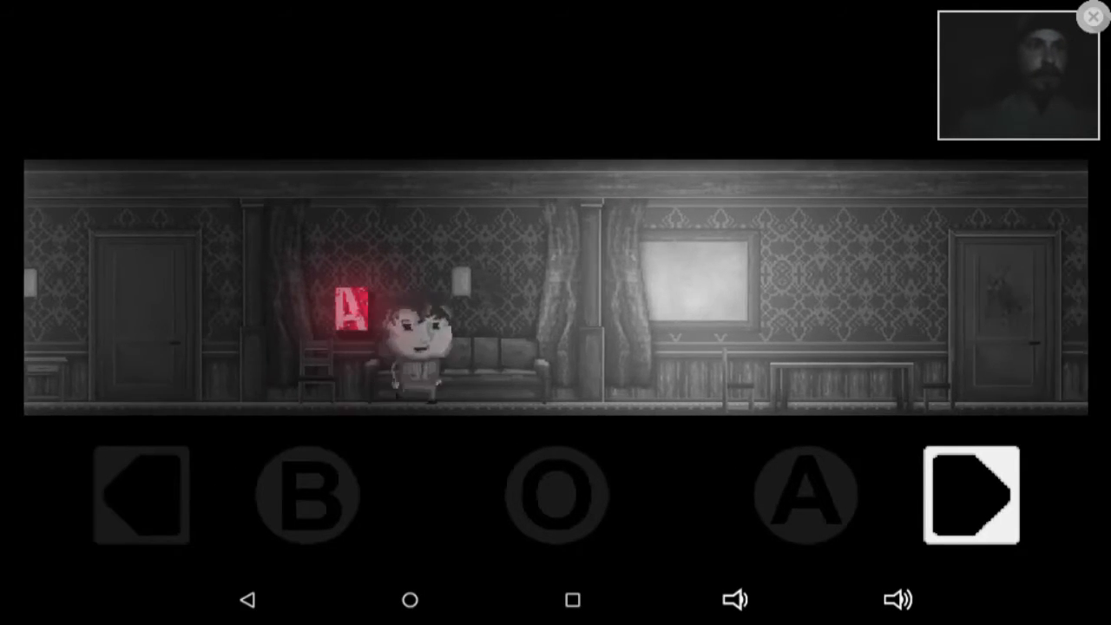
left_click(971, 496)
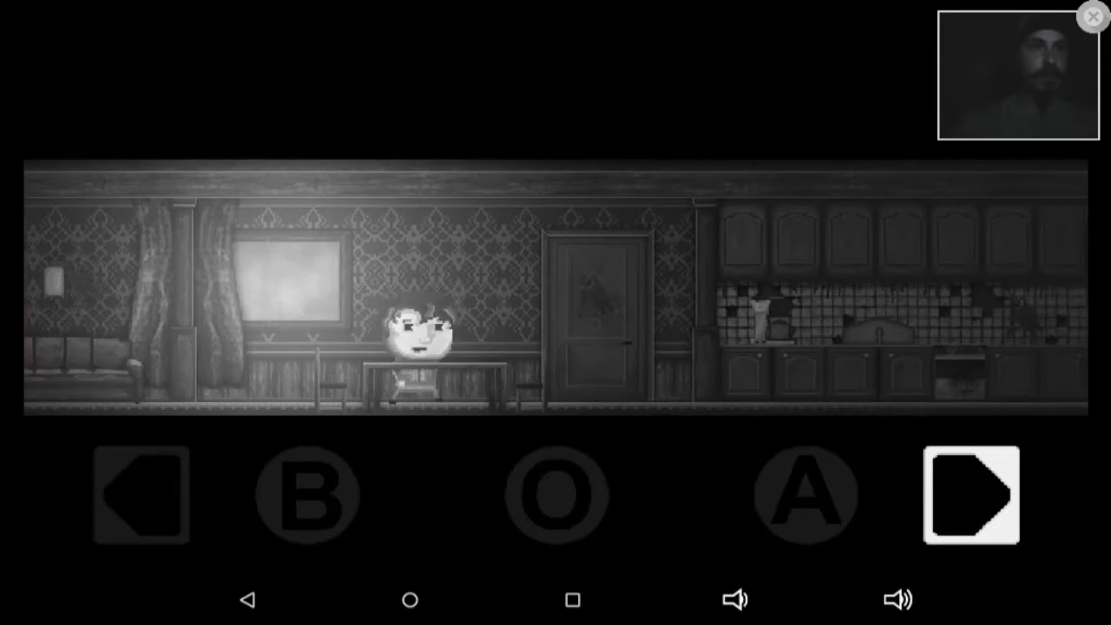
left_click(971, 497)
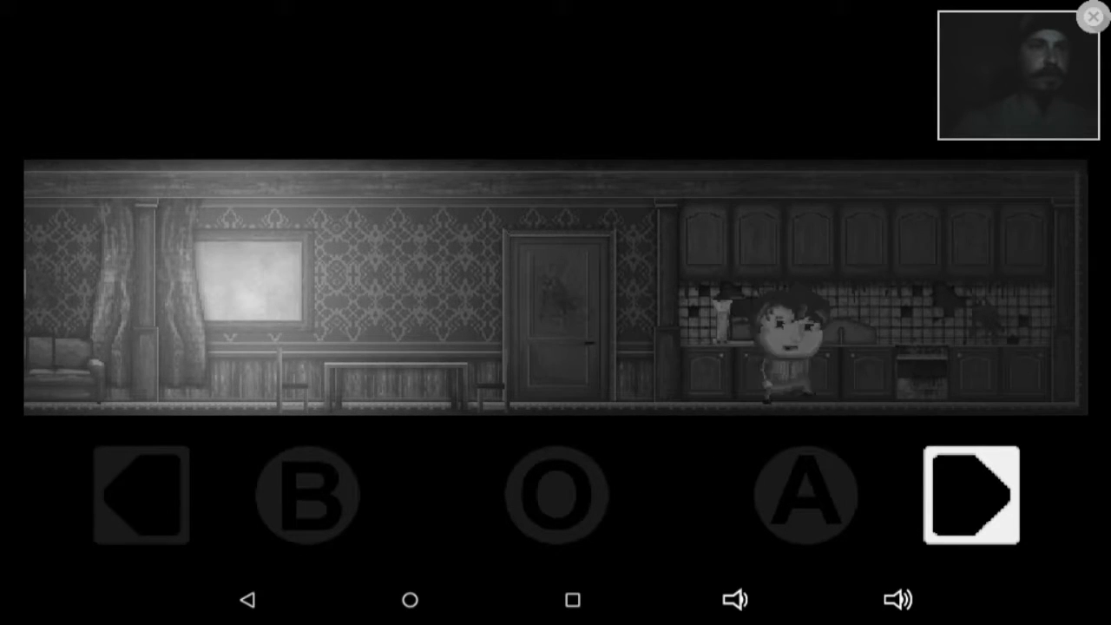
left_click(141, 494)
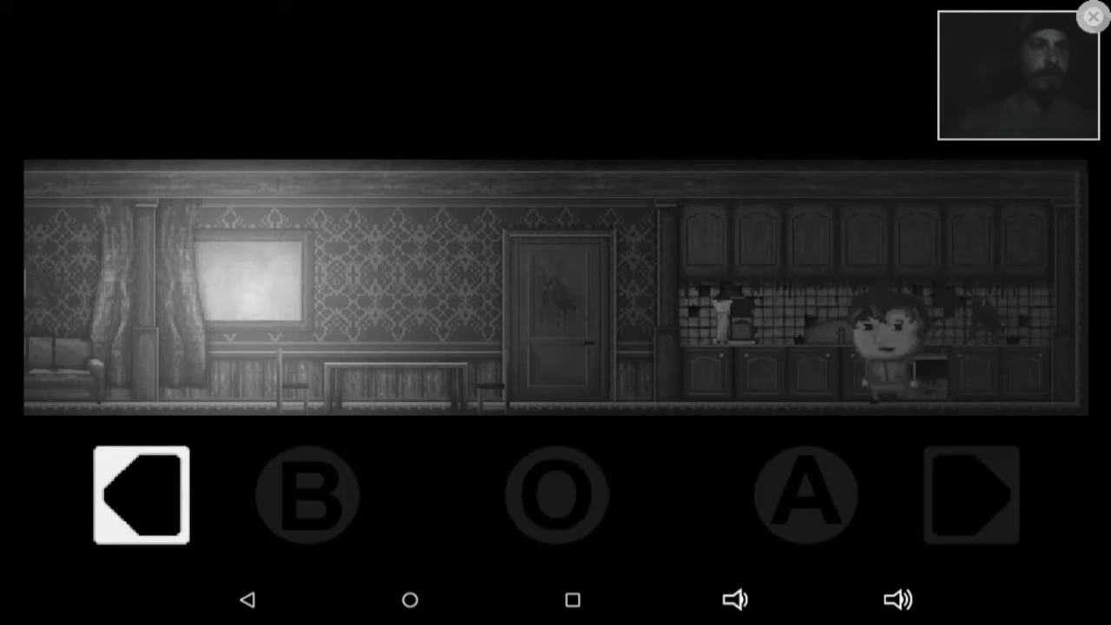
left_click(972, 496)
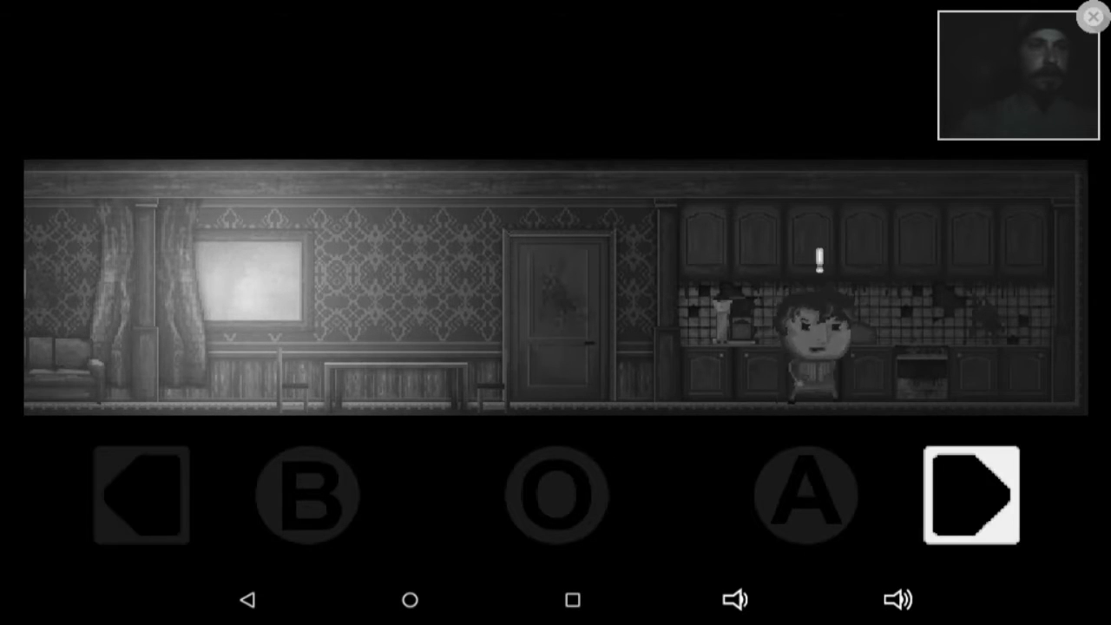
- Walk left to the television corner, search the drawers and find them empty
left_click(141, 495)
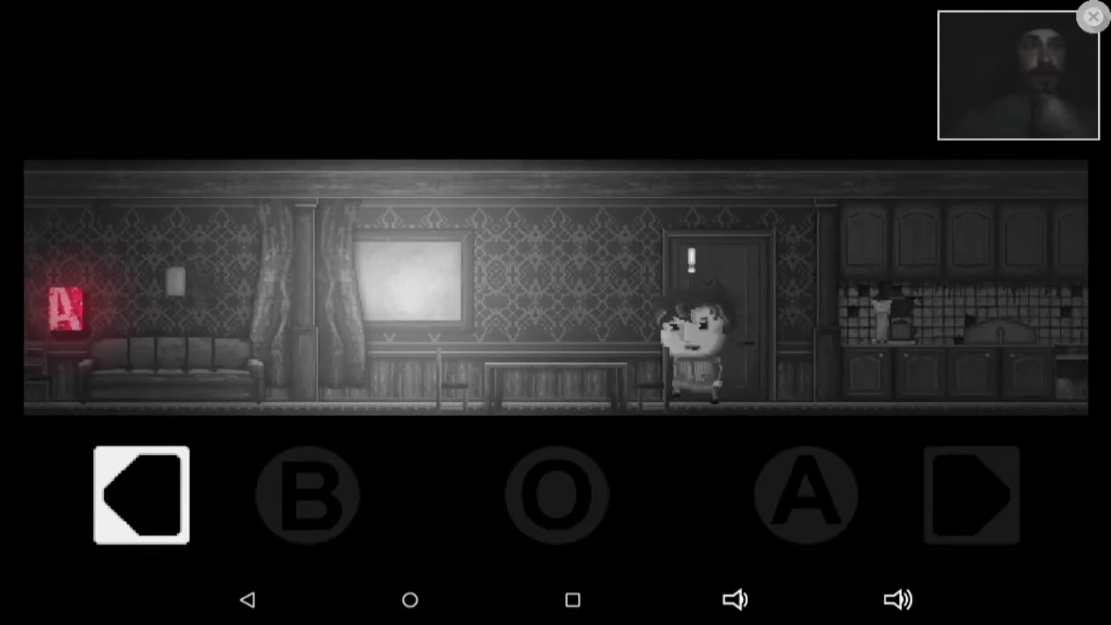
left_click(140, 494)
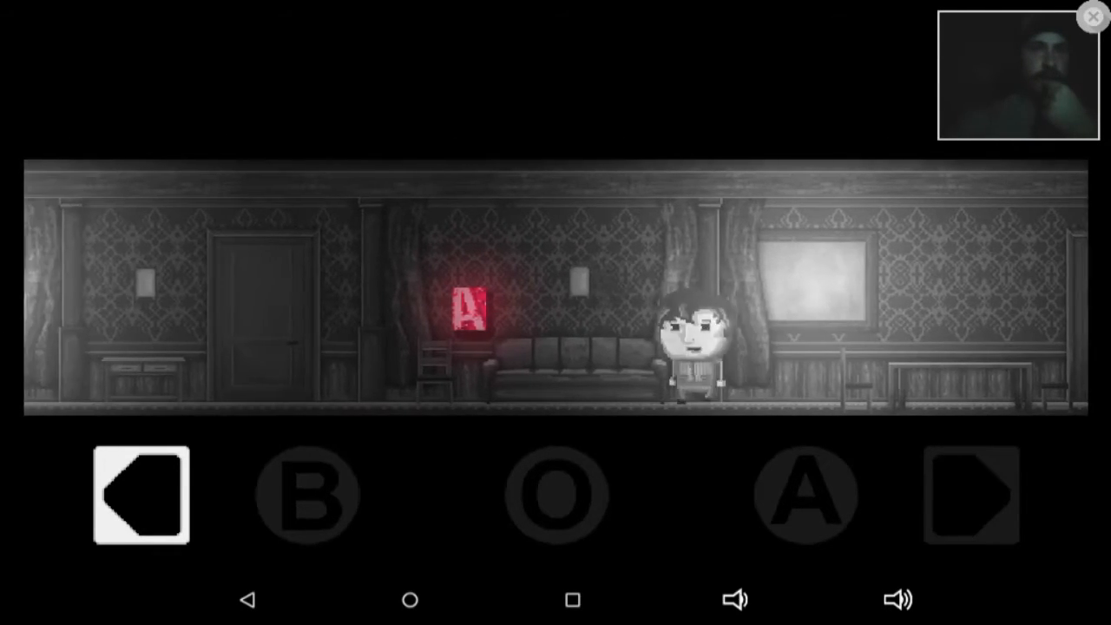
left_click(141, 495)
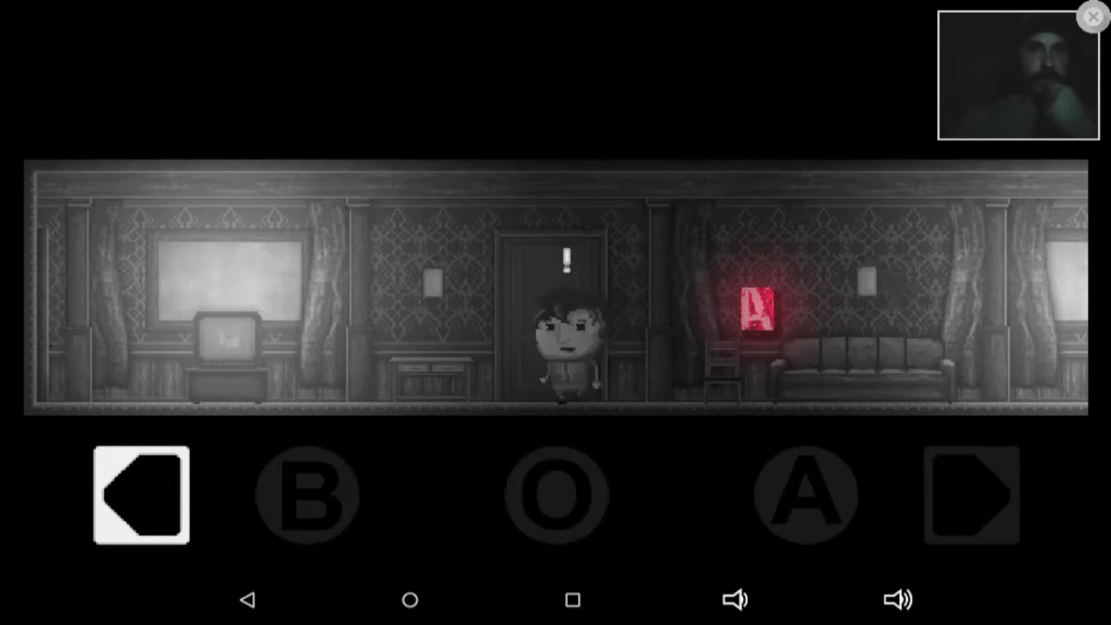
left_click(141, 495)
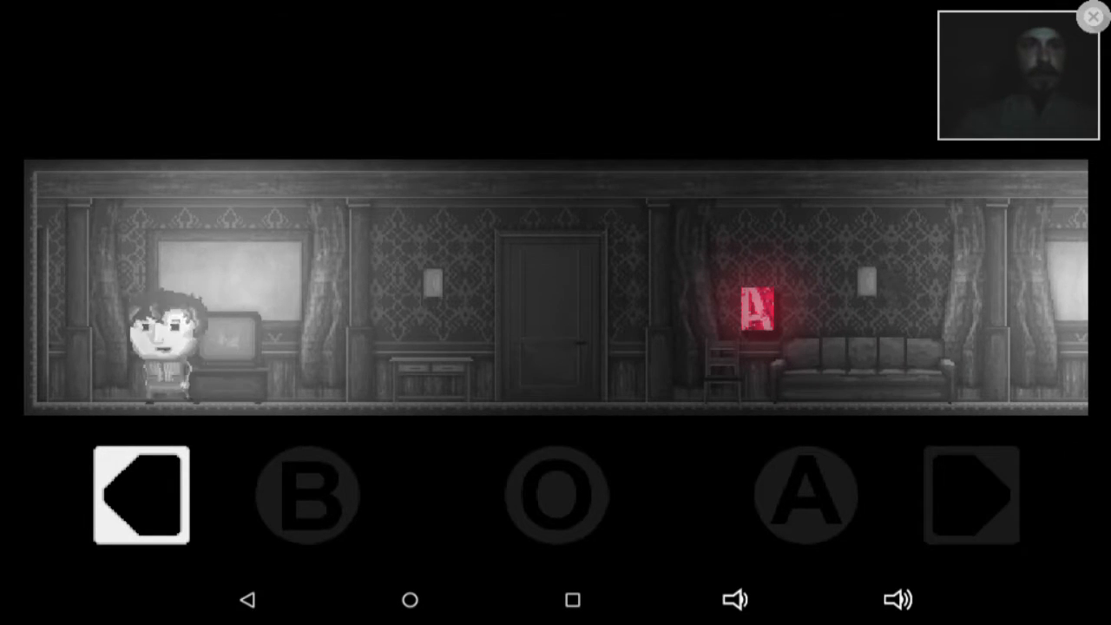
left_click(141, 495)
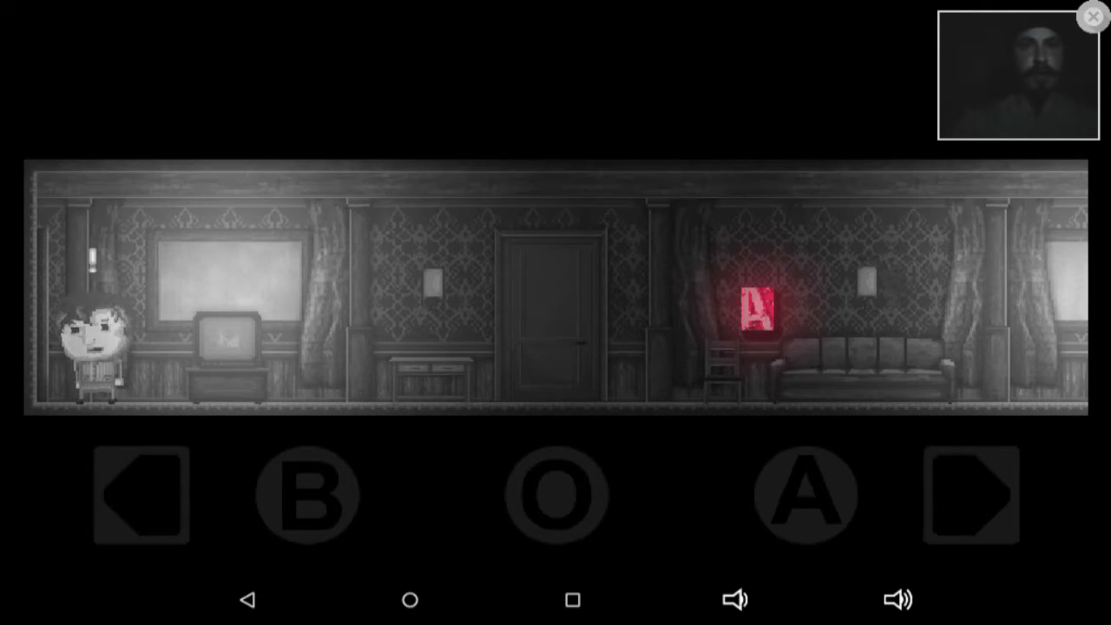
left_click(969, 495)
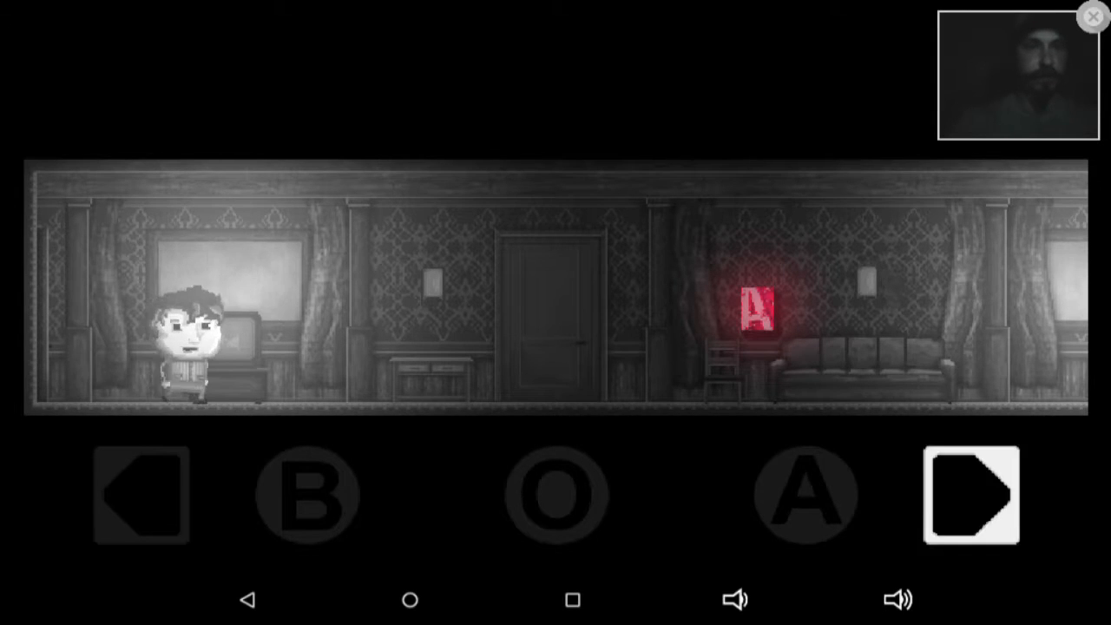
left_click(970, 495)
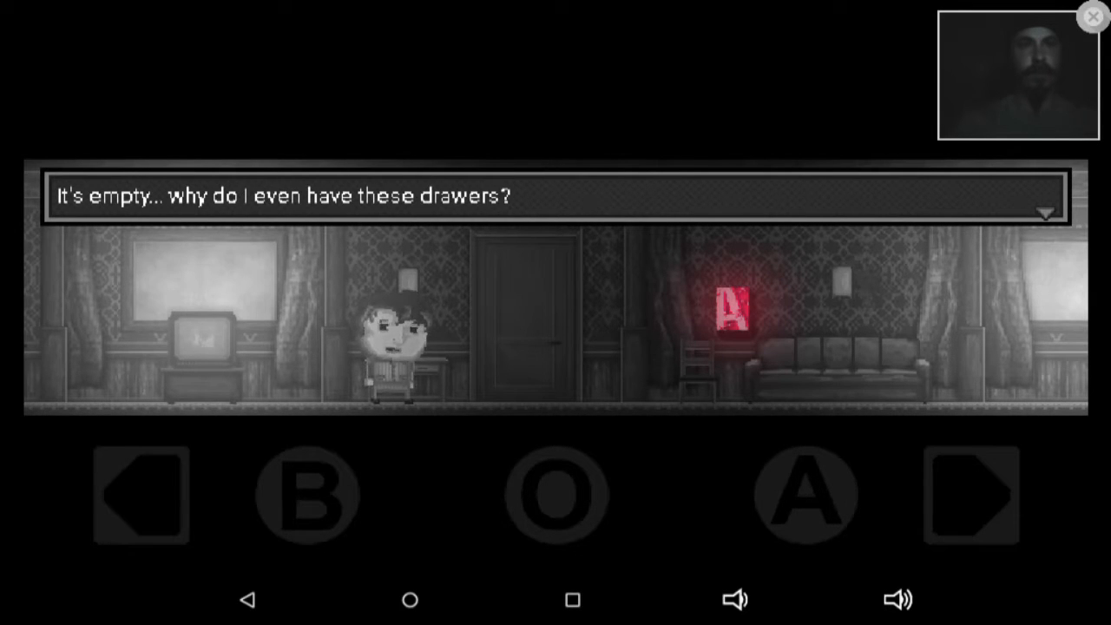
left_click(971, 495)
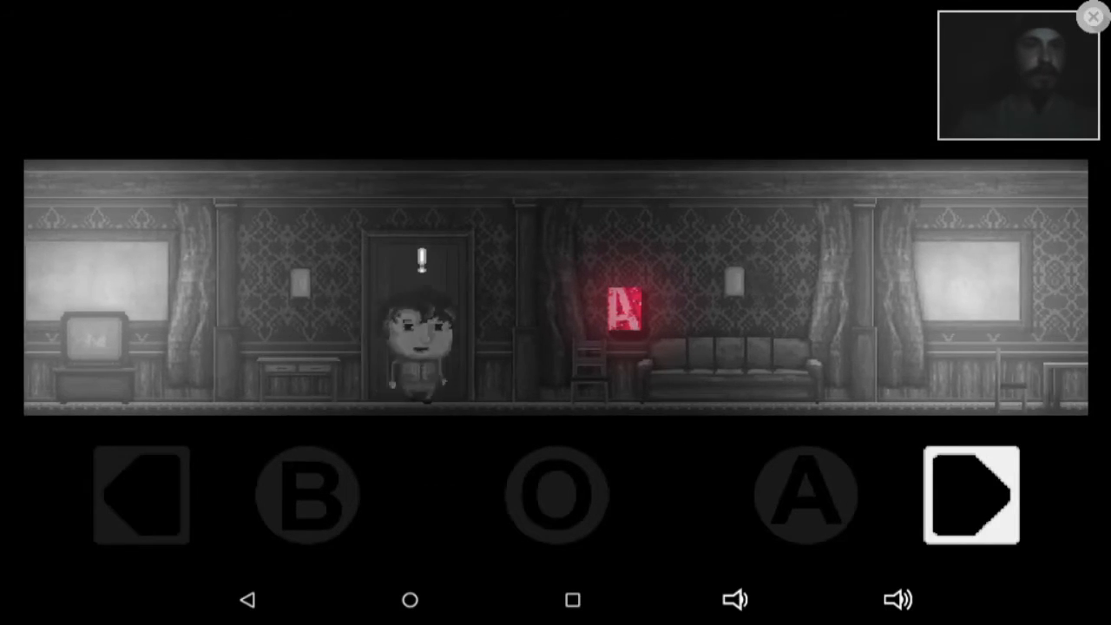
- Walk right past the sofa and go through the cracked door into the bathroom
left_click(140, 494)
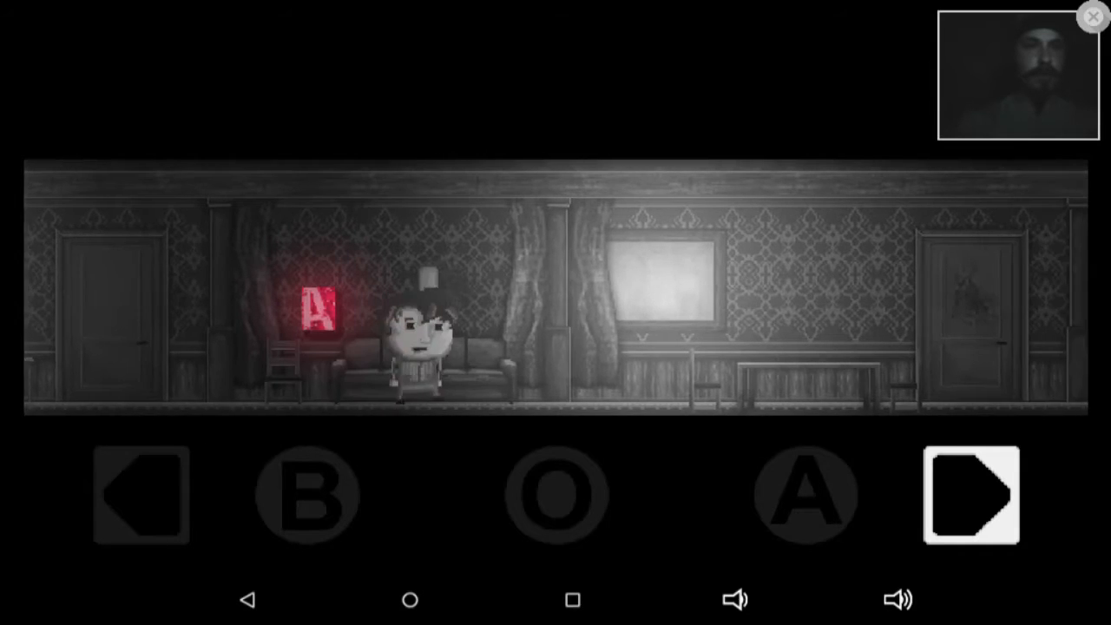
left_click(970, 495)
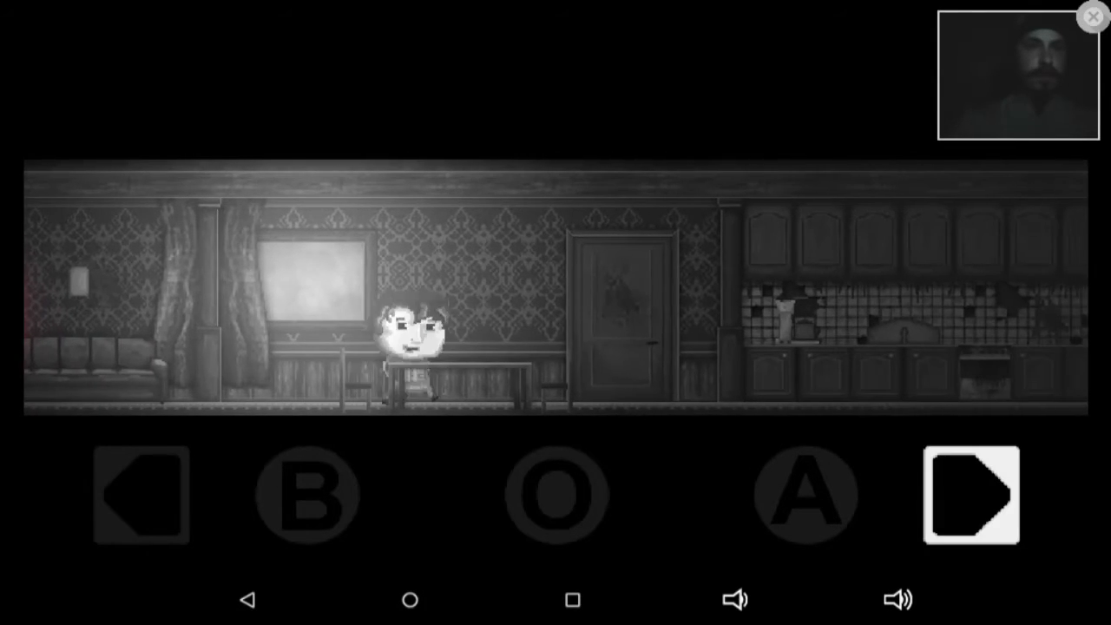
left_click(970, 495)
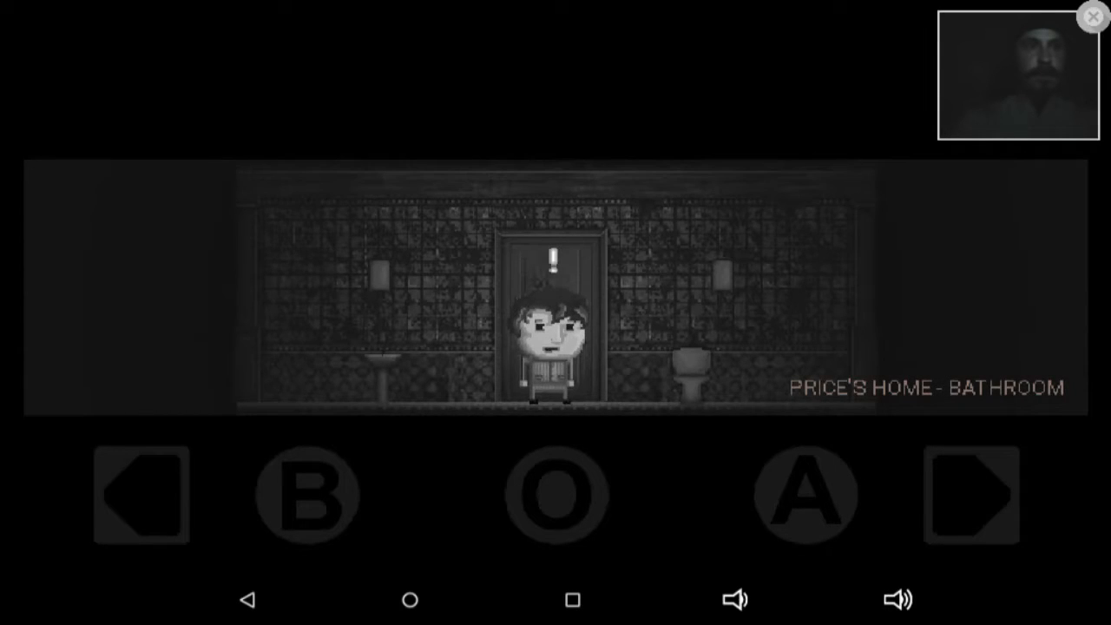
- Inspect the sink and toilet, dismiss both refusal lines, and leave for the kitchen-living room
left_click(140, 494)
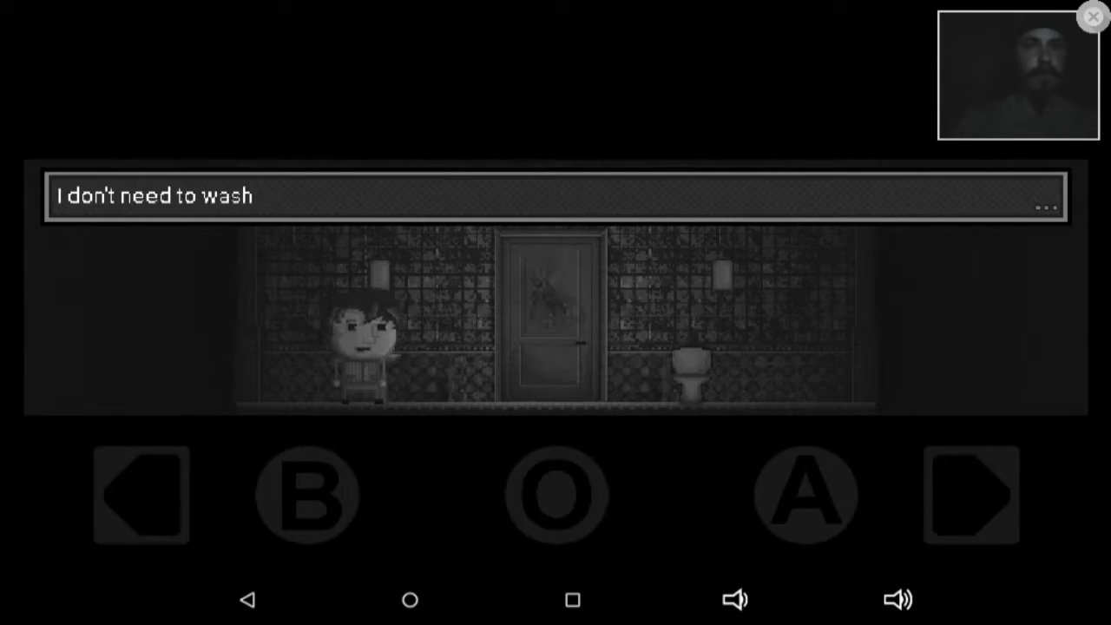
left_click(970, 496)
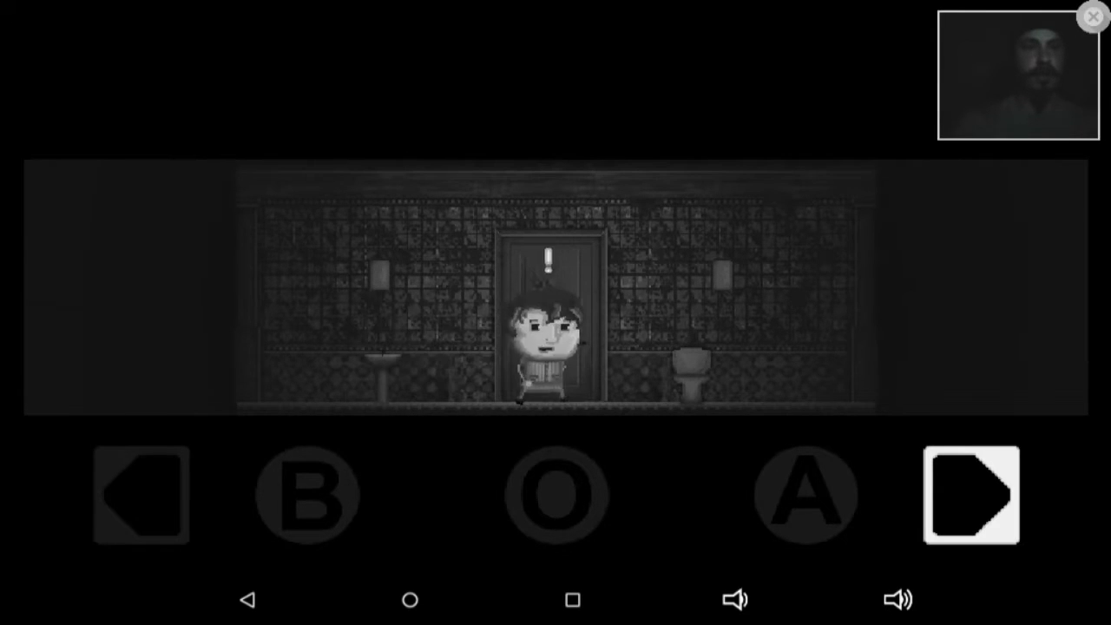
left_click(139, 495)
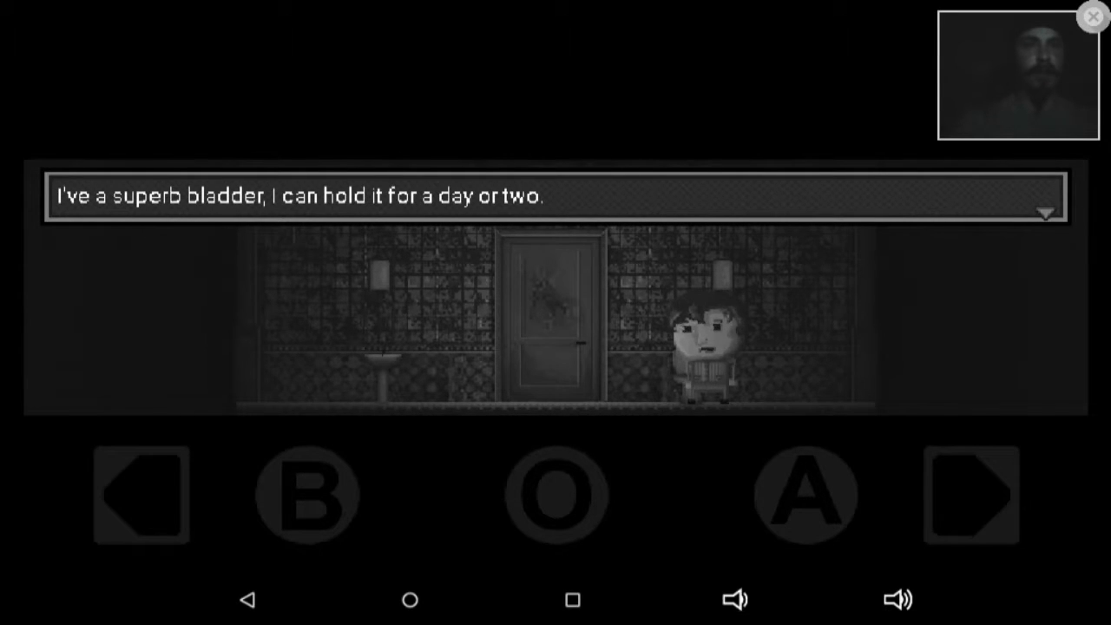
left_click(141, 494)
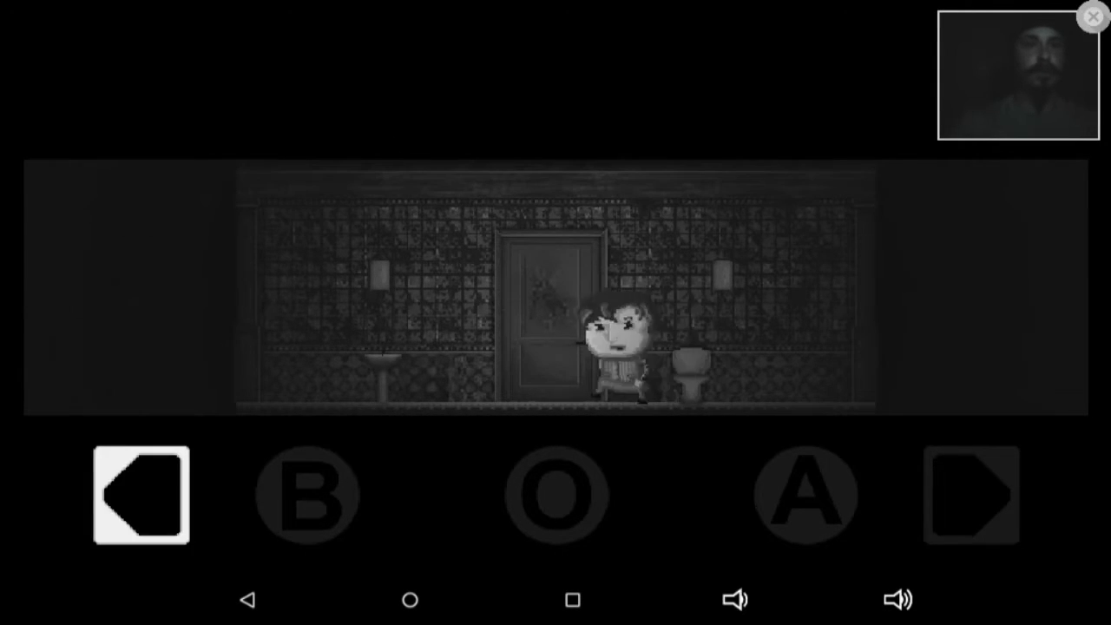
left_click(972, 495)
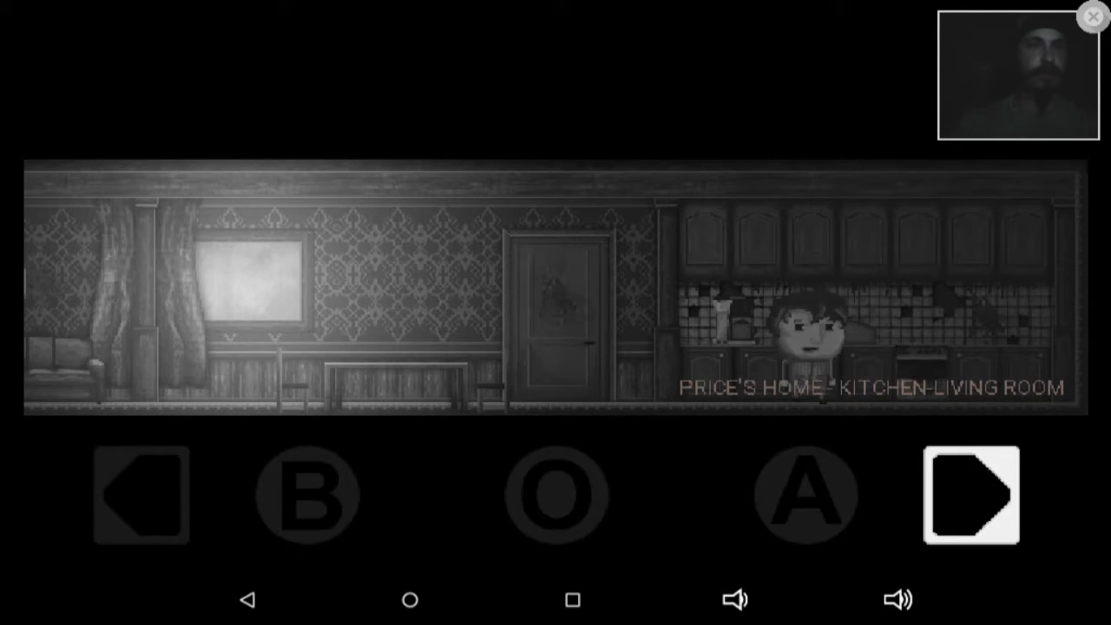
- Cross the kitchen-living room leftward and go back through the door into the bathroom
left_click(972, 497)
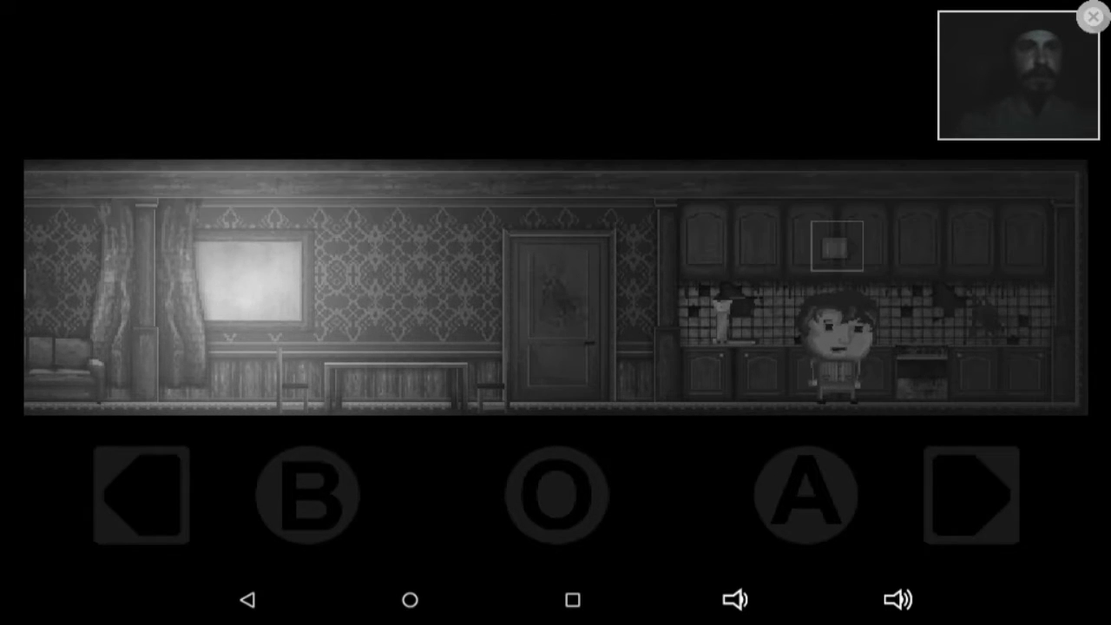
left_click(141, 497)
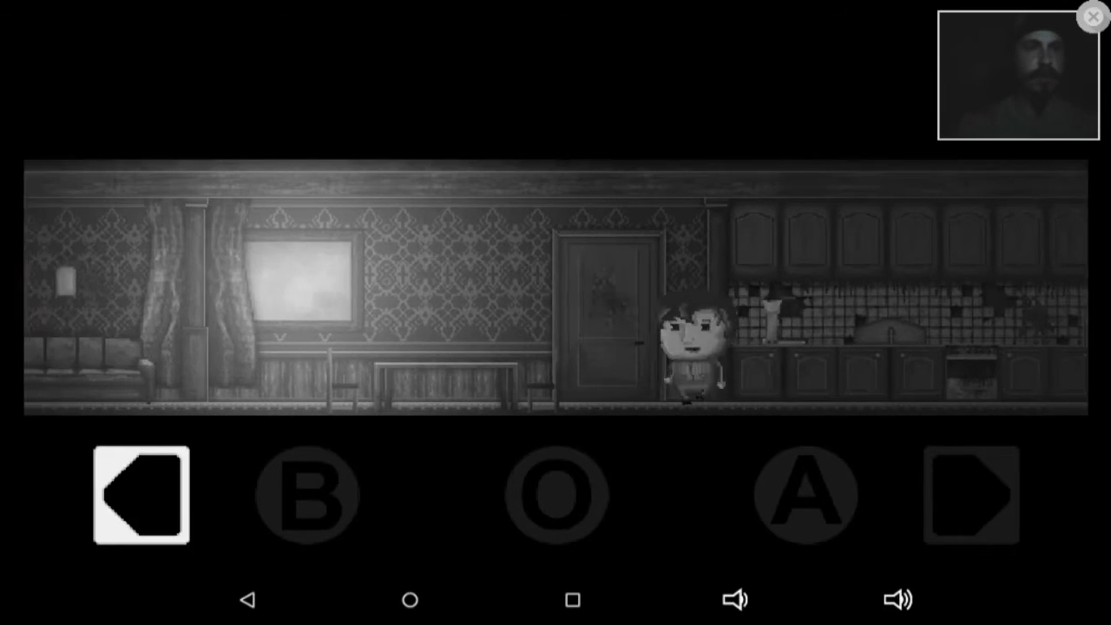
left_click(140, 495)
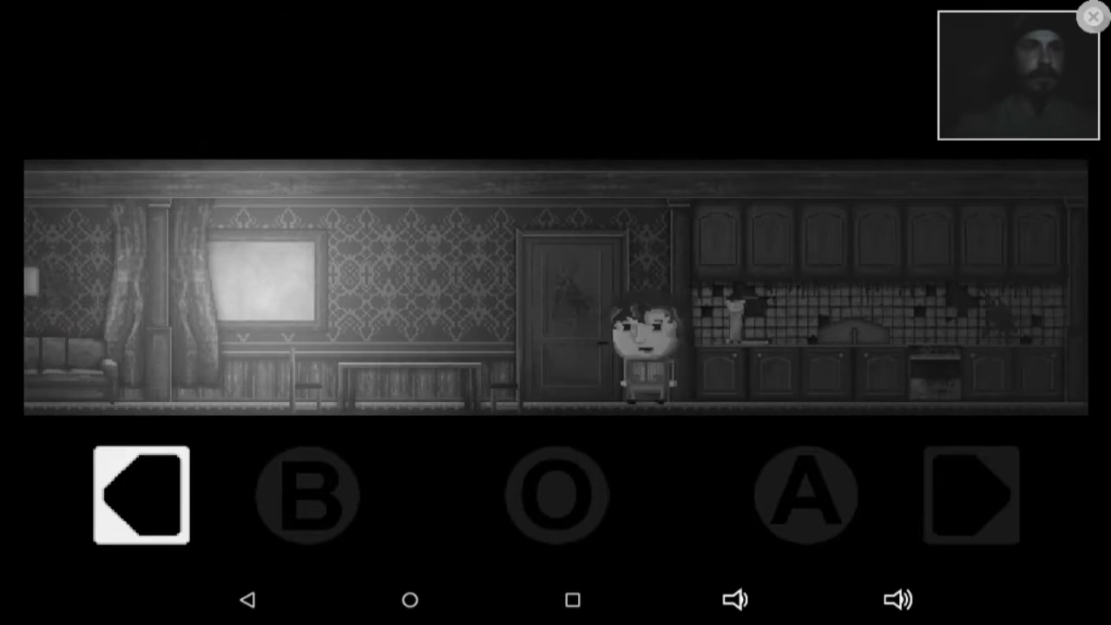
left_click(140, 495)
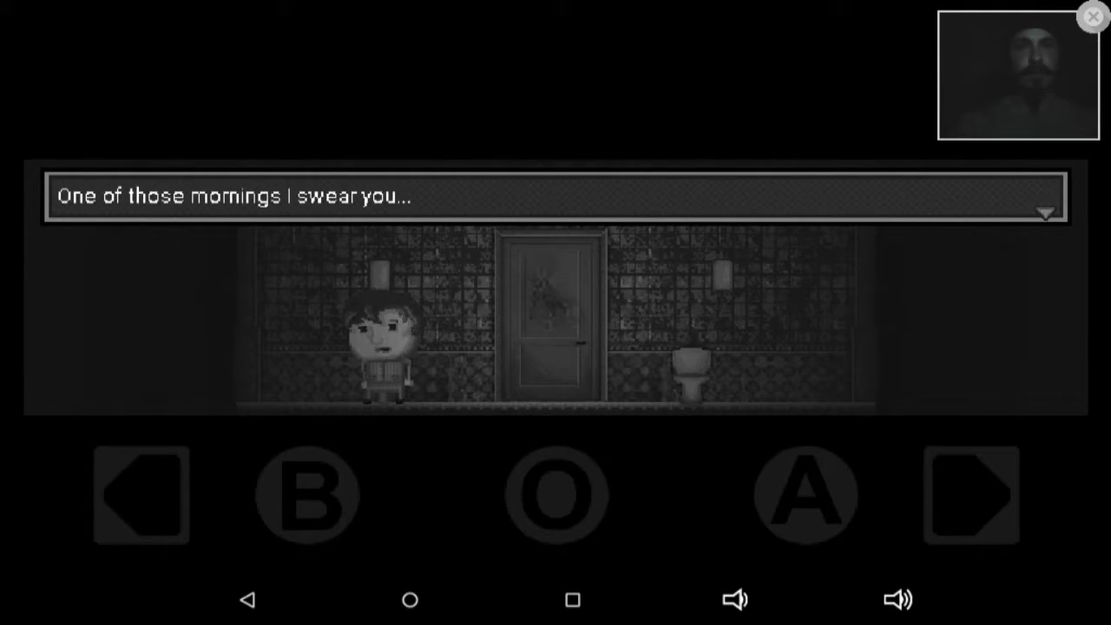
- Leave the bathroom, walk left to the next room, fill the coffeepot with water, and head back right
left_click(969, 495)
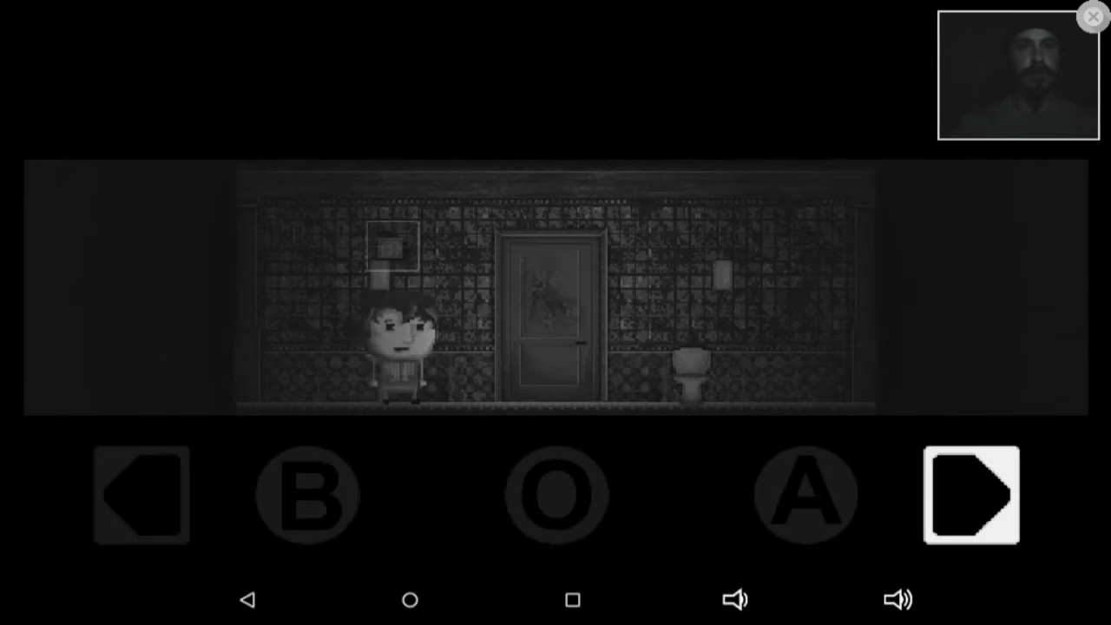
left_click(969, 495)
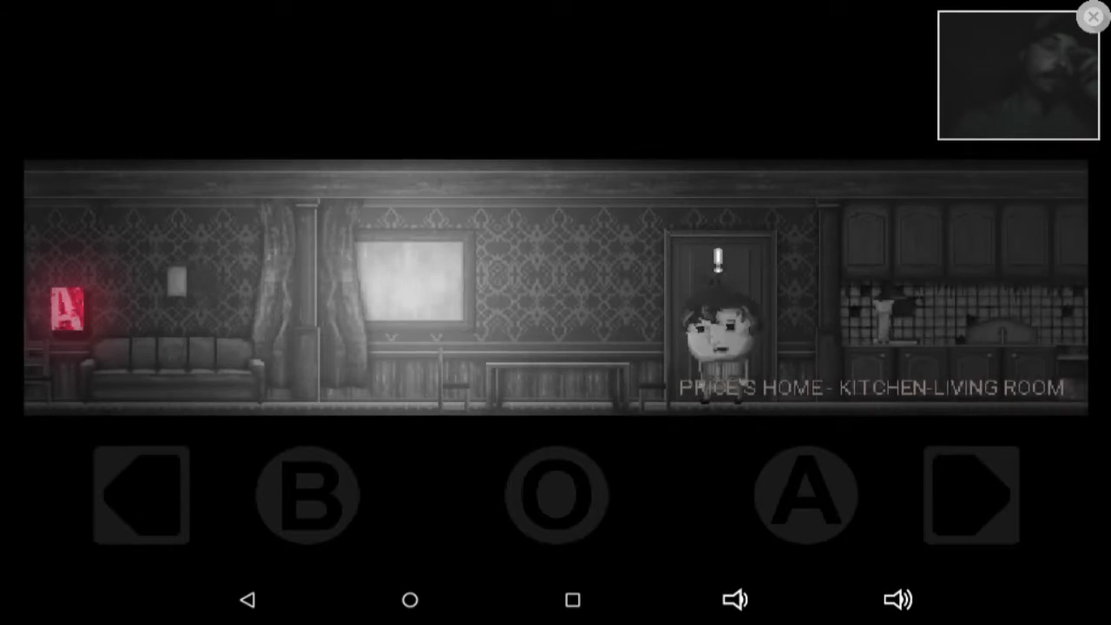
left_click(140, 495)
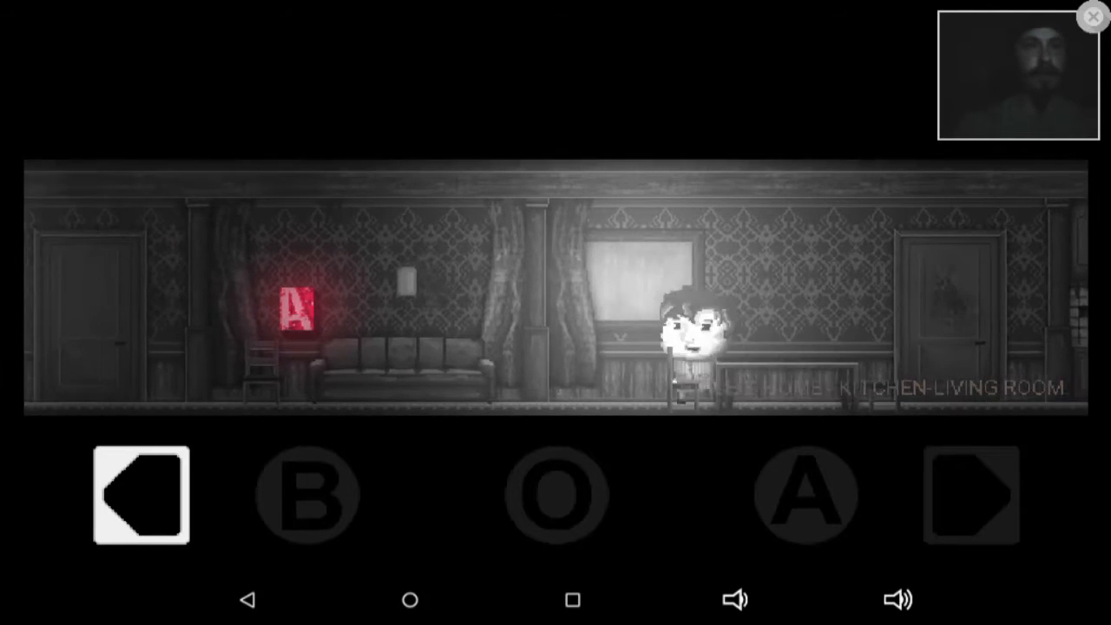
left_click(141, 494)
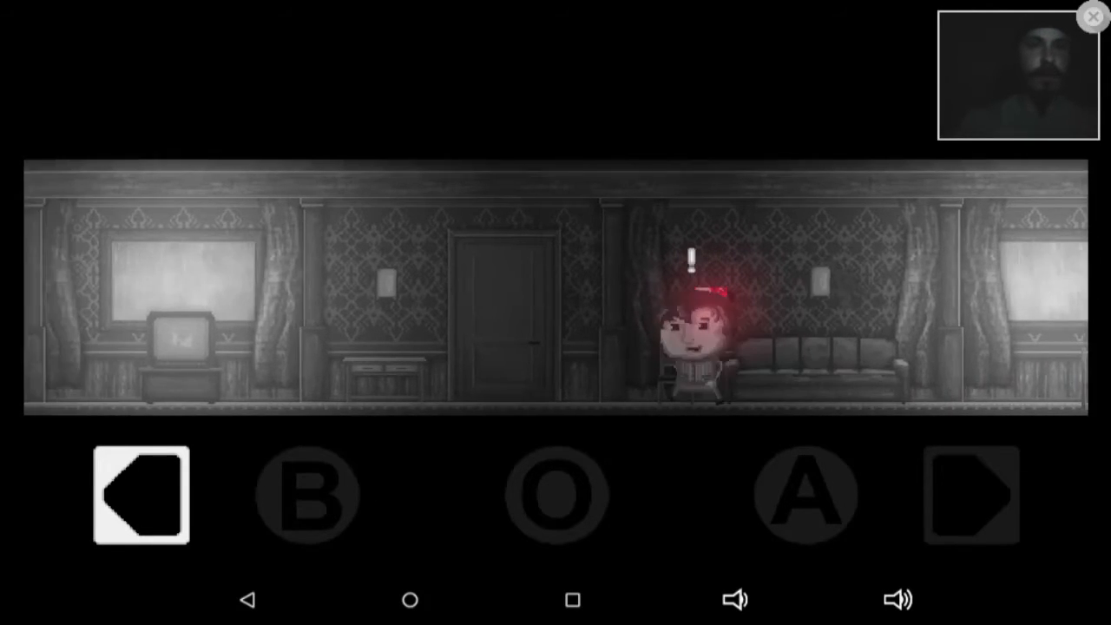
left_click(143, 495)
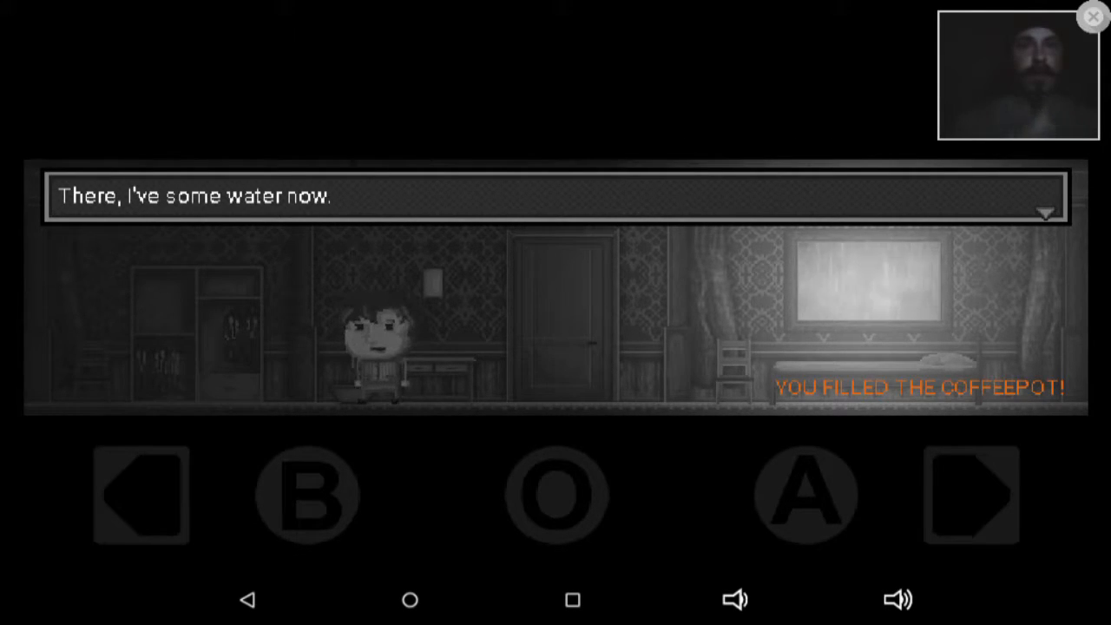
left_click(972, 496)
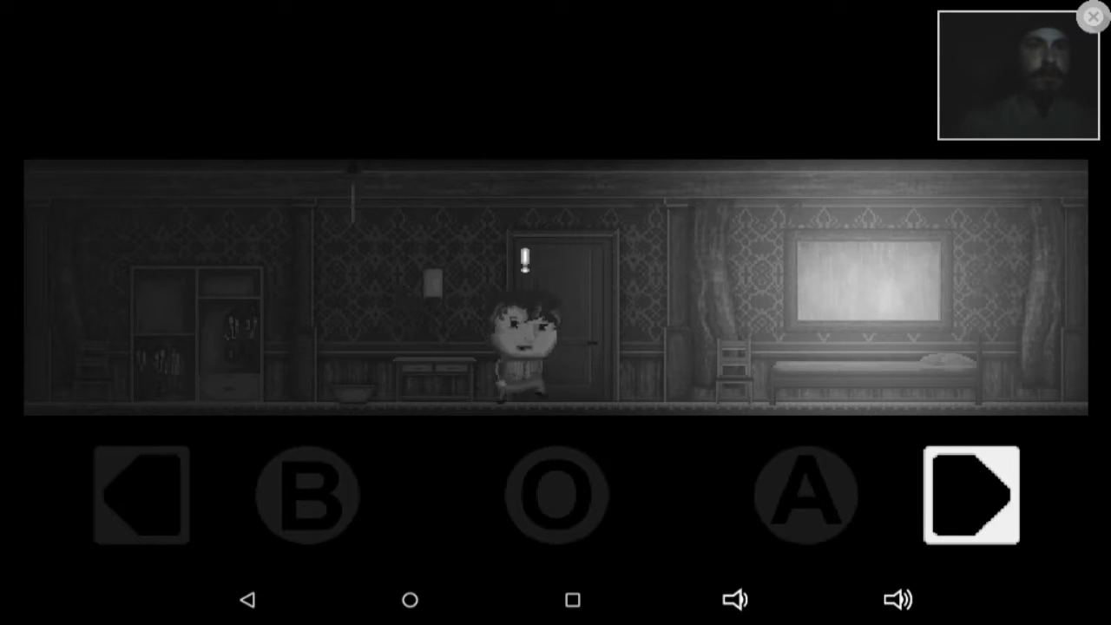
left_click(969, 497)
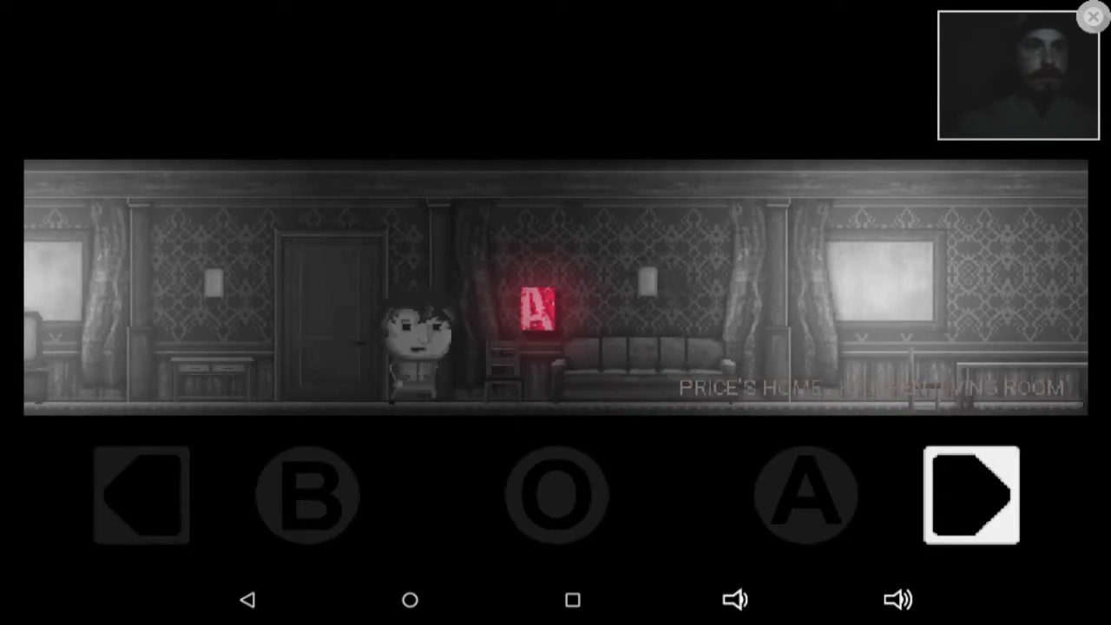
- Walk right to the kitchen counter and start brewing the coffee
left_click(970, 496)
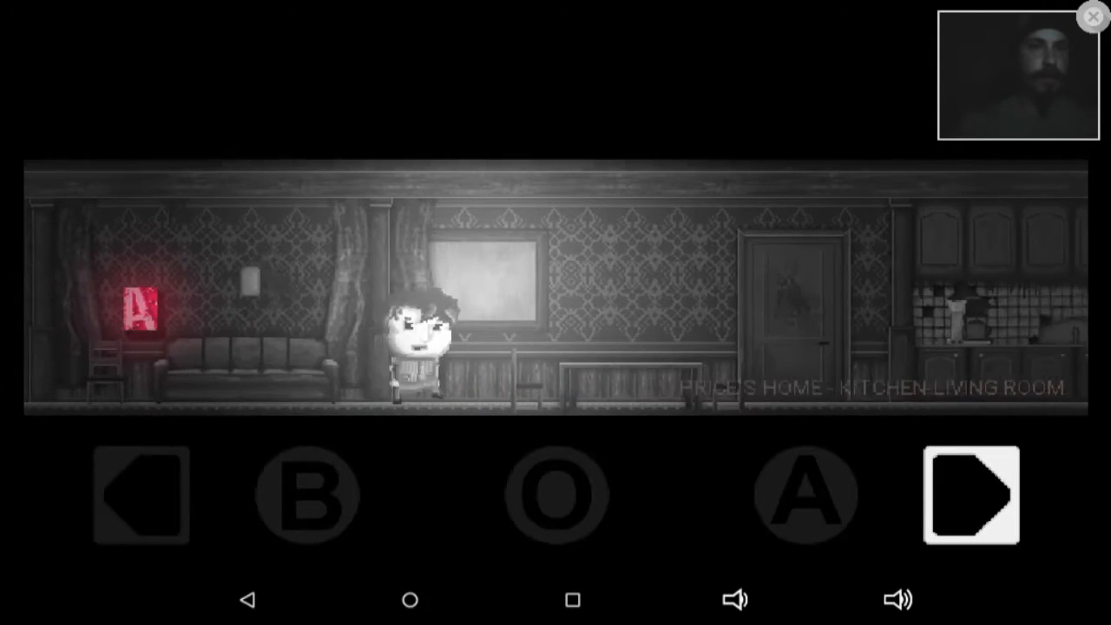
left_click(970, 495)
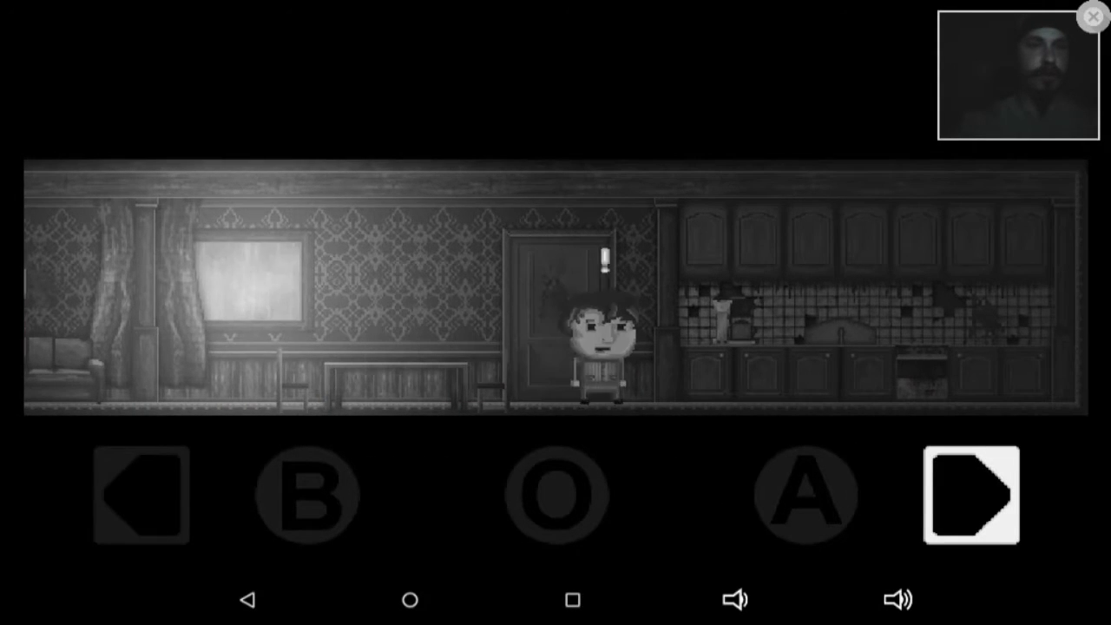
left_click(971, 496)
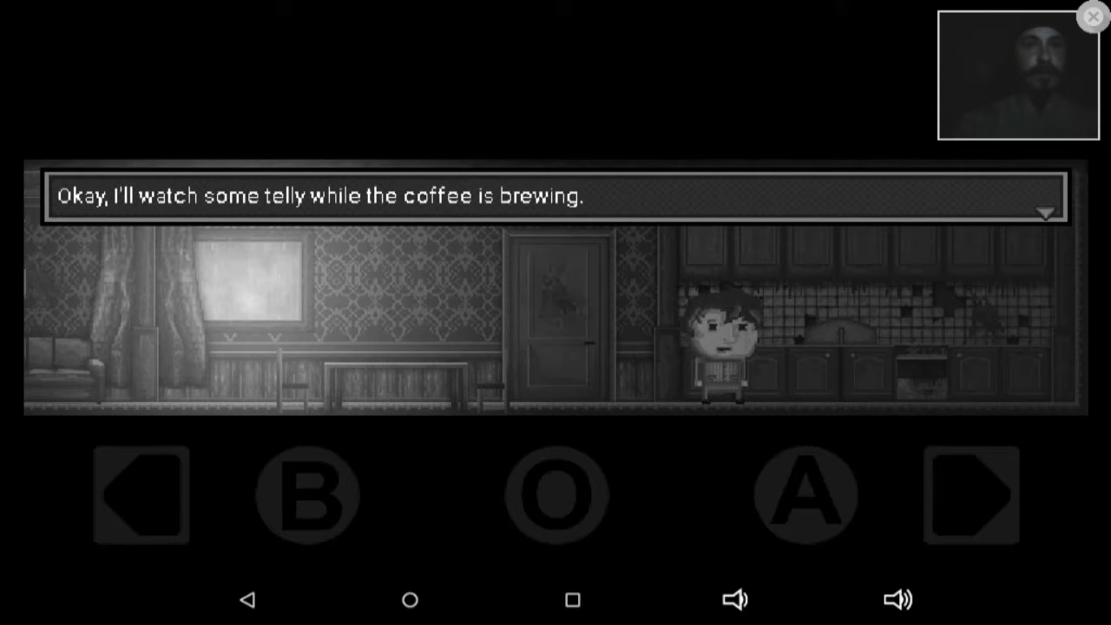
- Walk left into the TV room, interact with the TV, and hear a noise from the bathroom
left_click(141, 495)
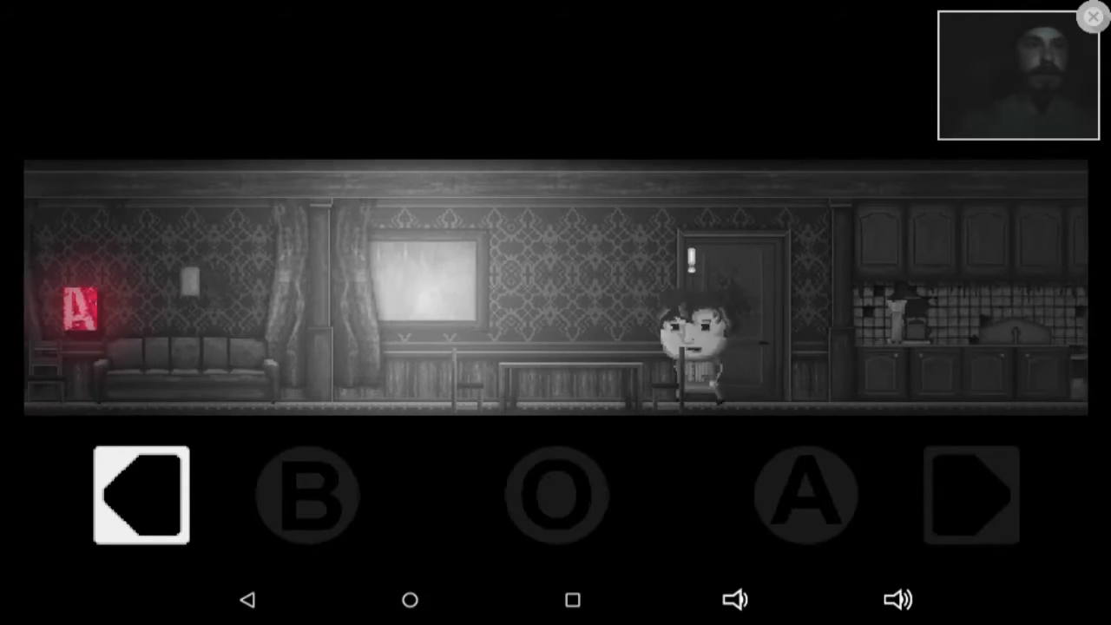
left_click(140, 497)
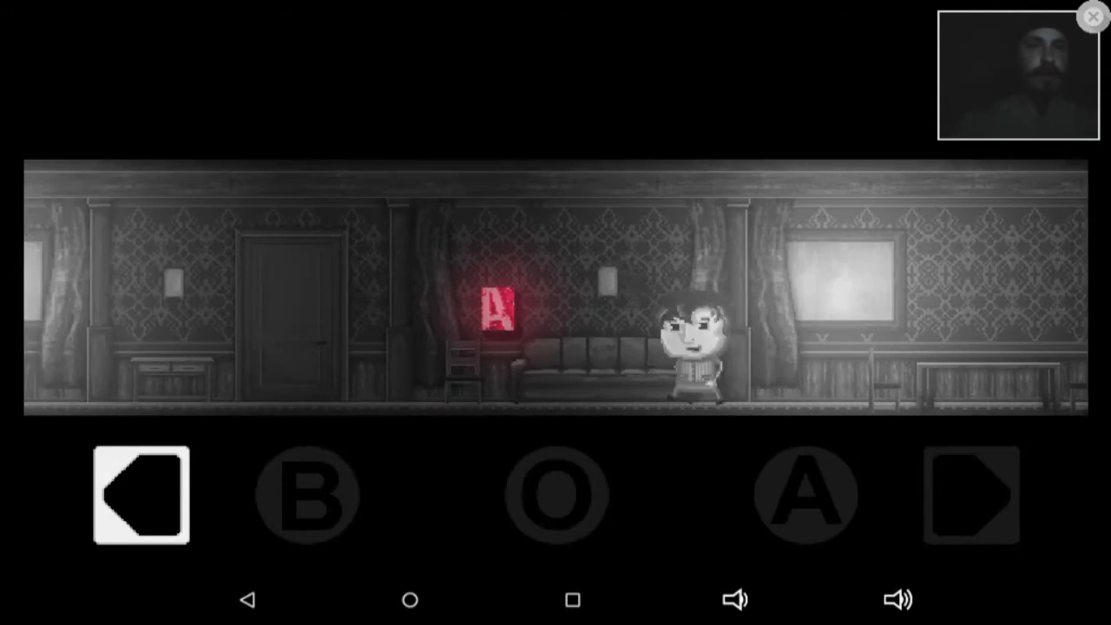
left_click(141, 495)
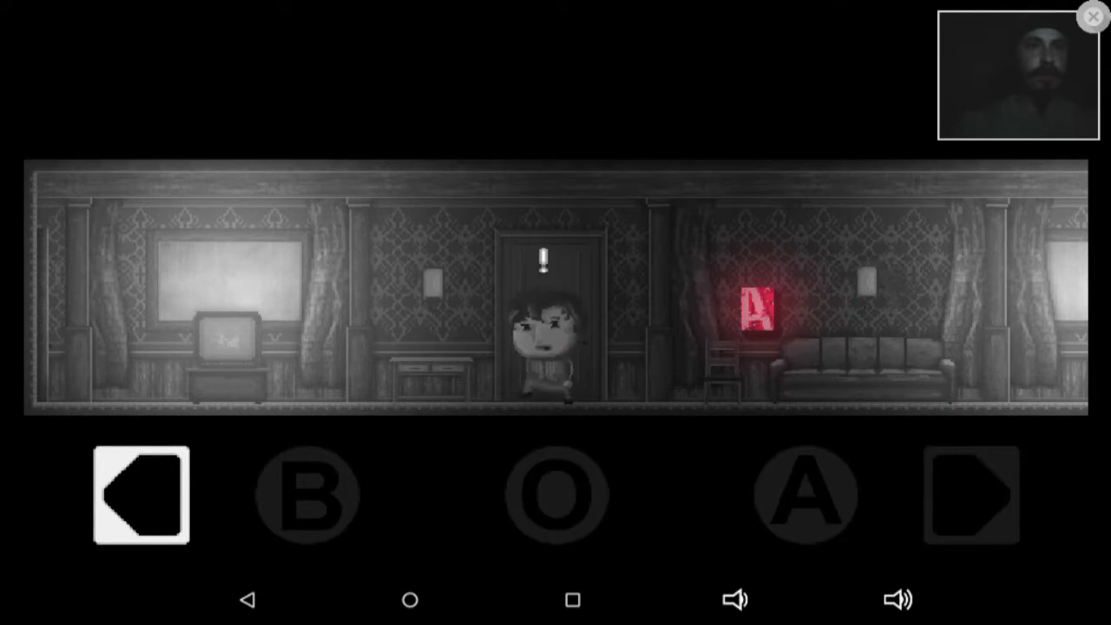
left_click(140, 495)
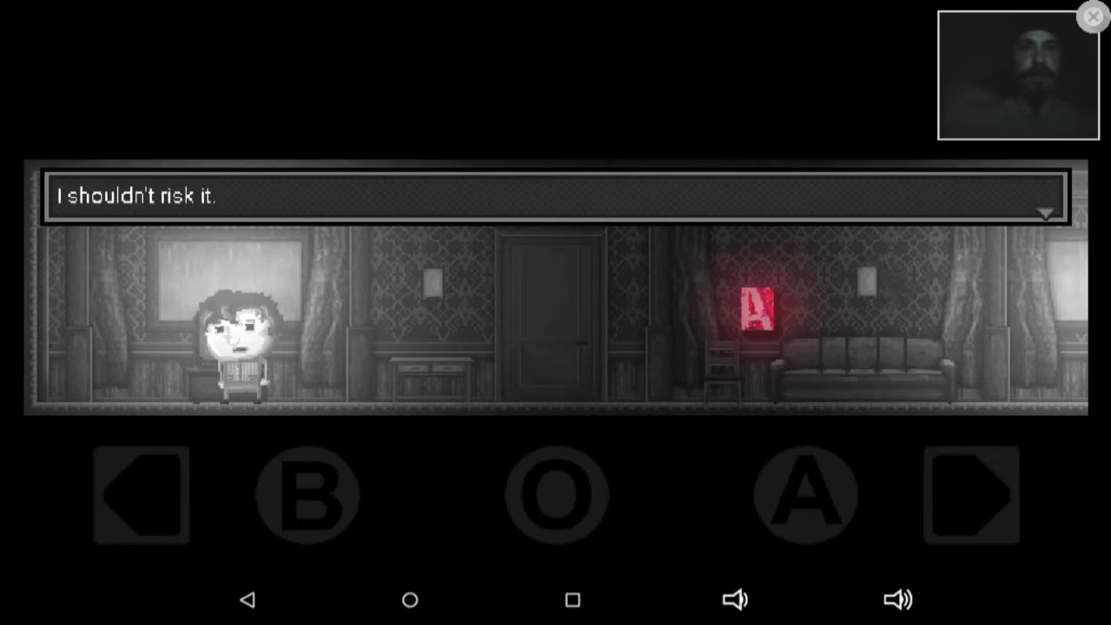
left_click(805, 494)
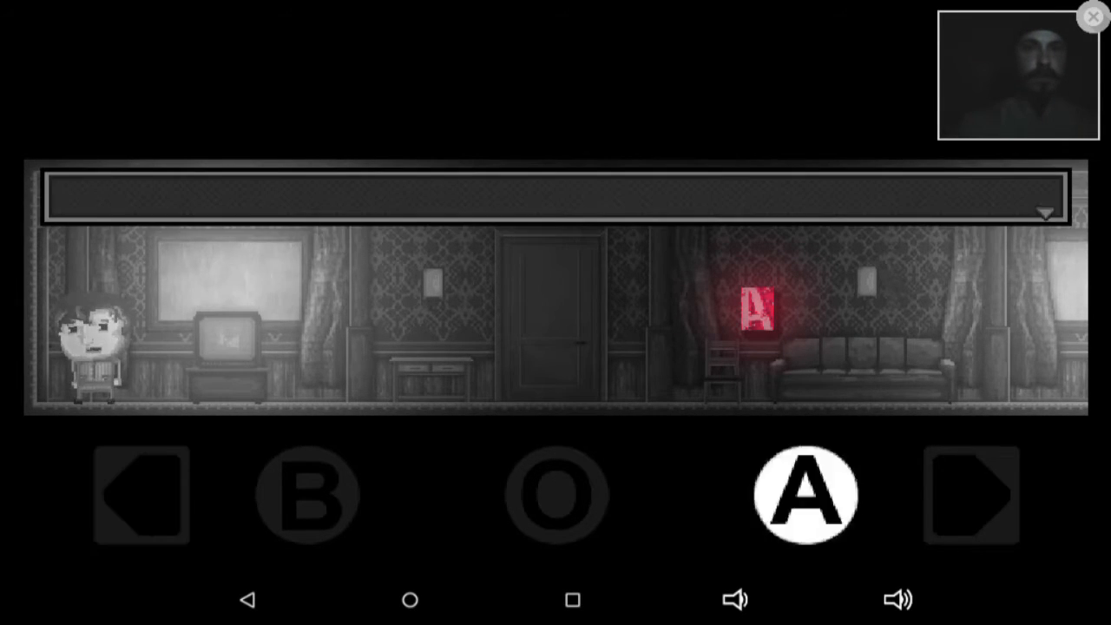
left_click(806, 495)
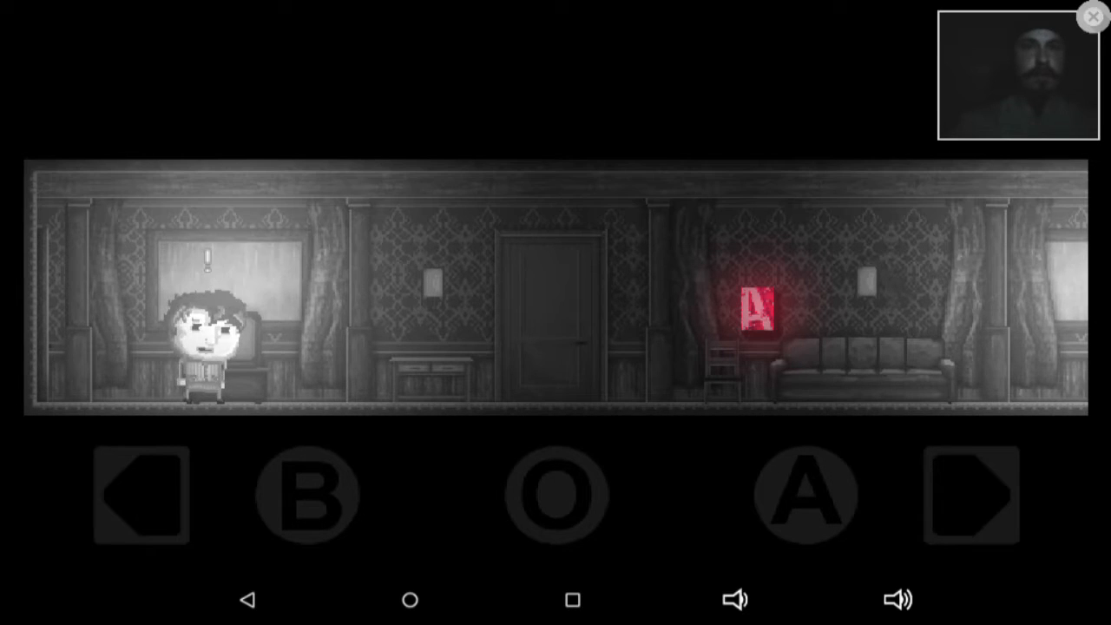
left_click(971, 493)
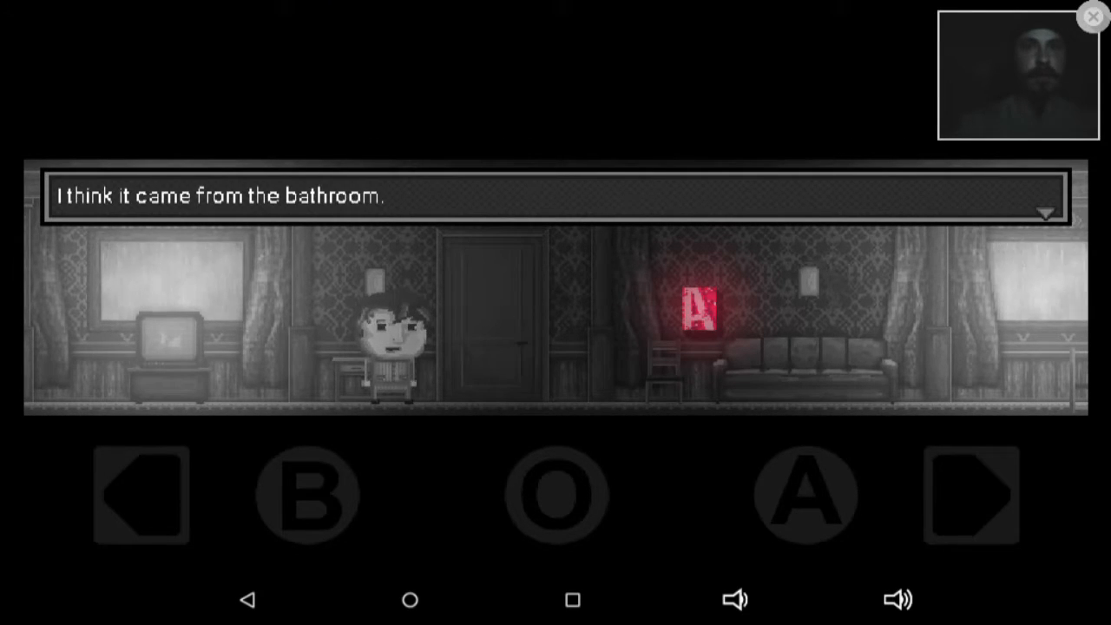
- Walk right to the bathroom, investigate the noise, find nothing, and continue the story
left_click(971, 495)
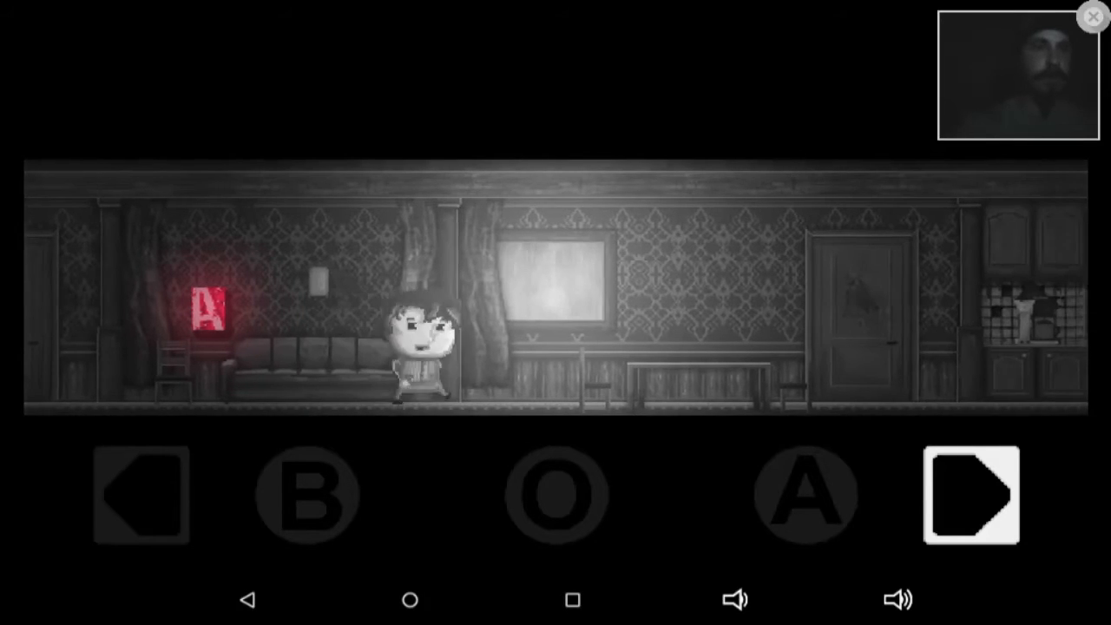
left_click(971, 494)
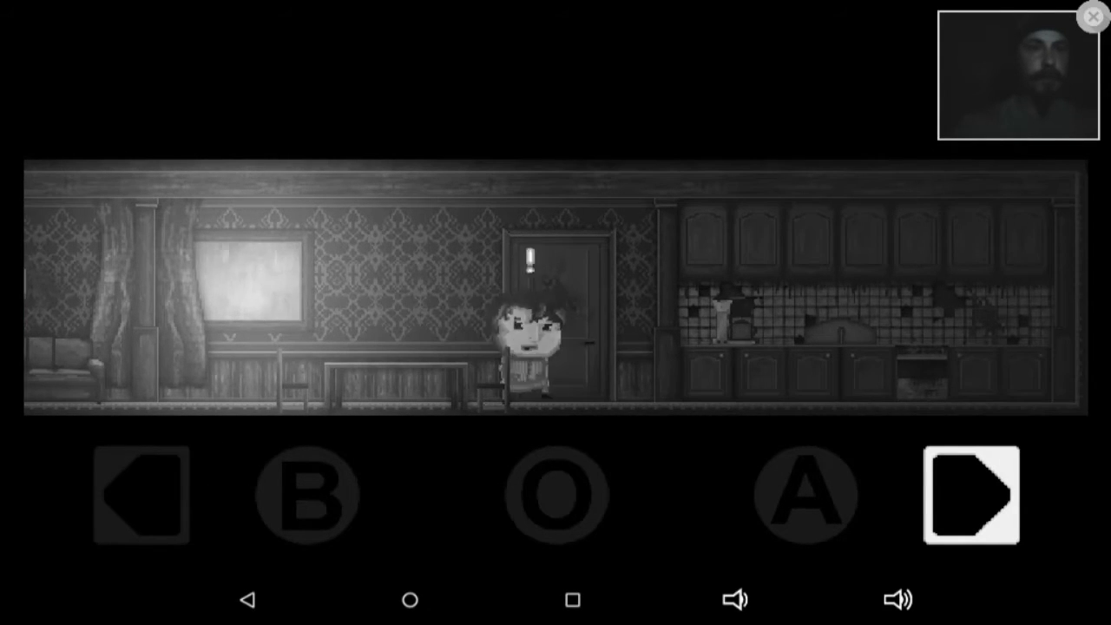
left_click(970, 495)
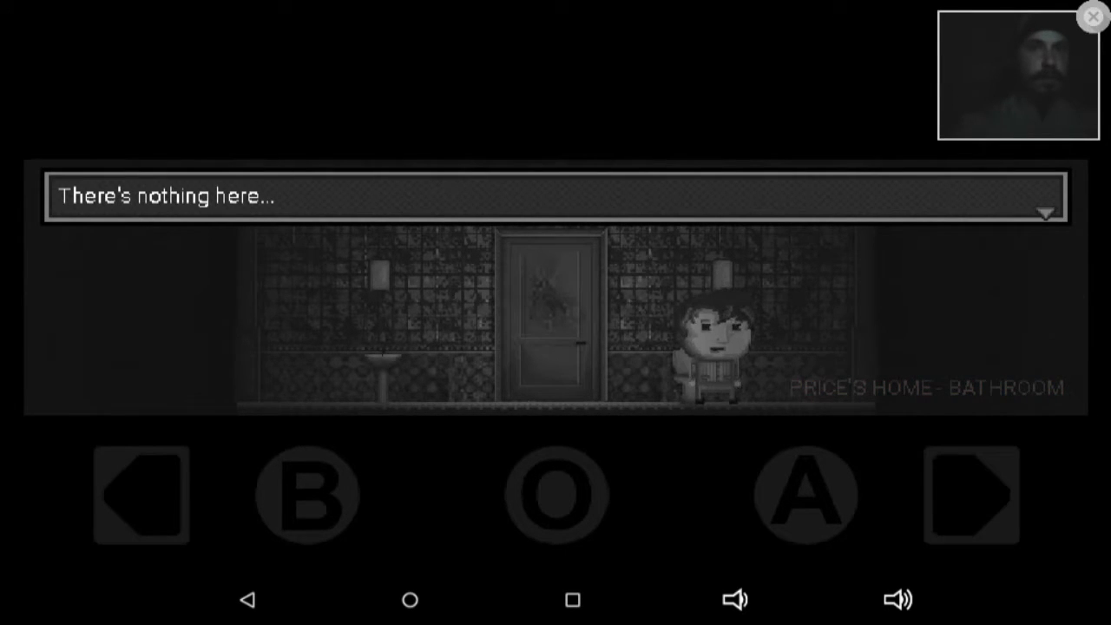
left_click(141, 494)
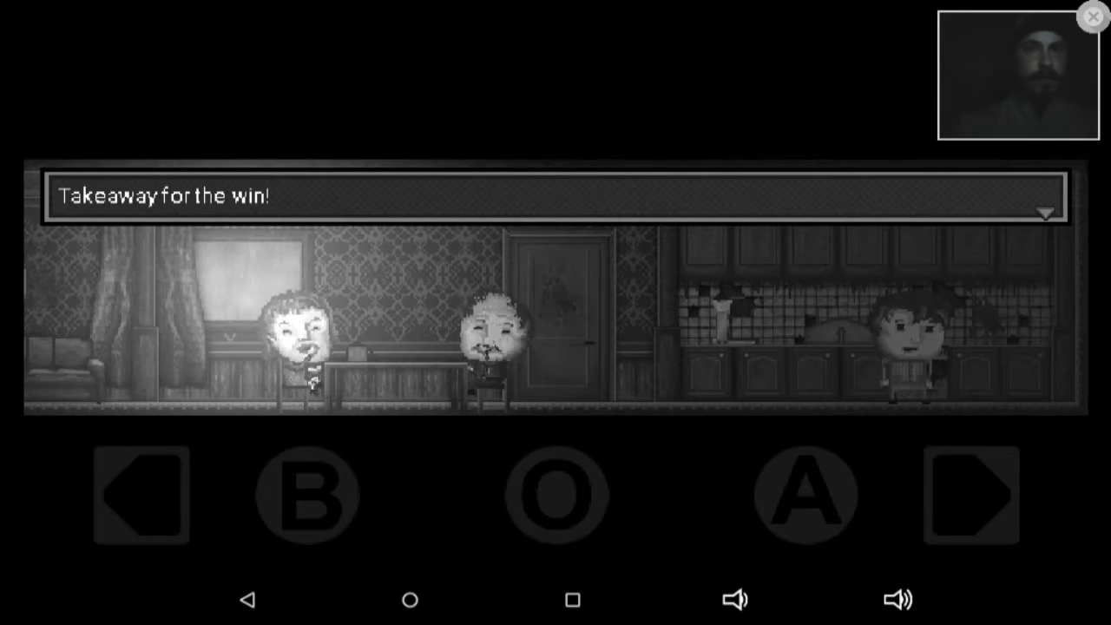
- Walk to the dining table, sit with the two men and hear "We understand, son."
left_click(140, 495)
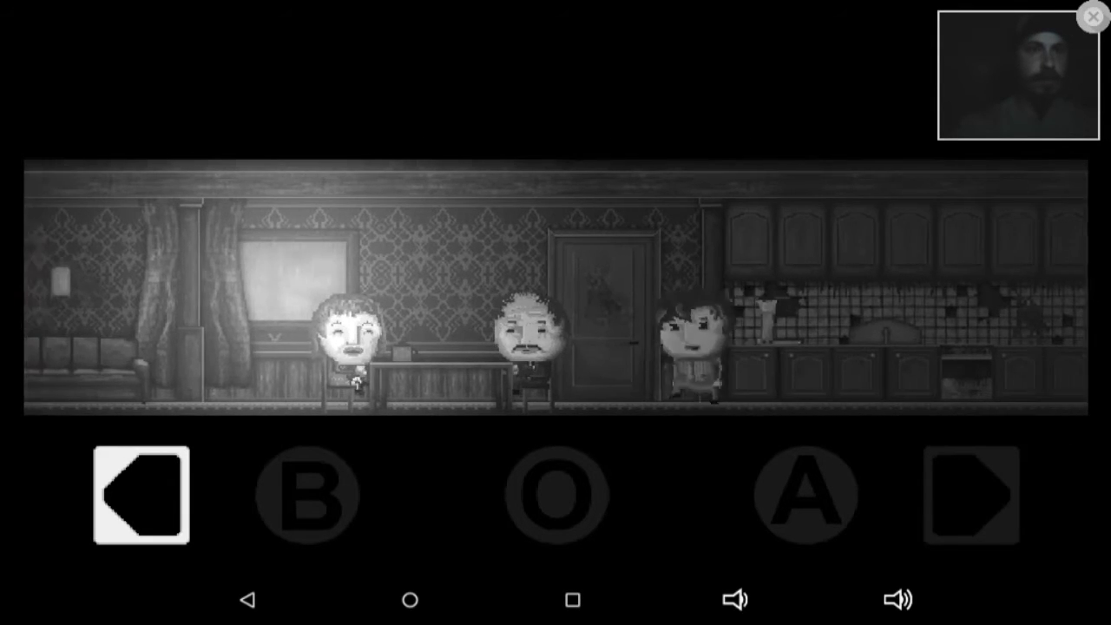
left_click(971, 497)
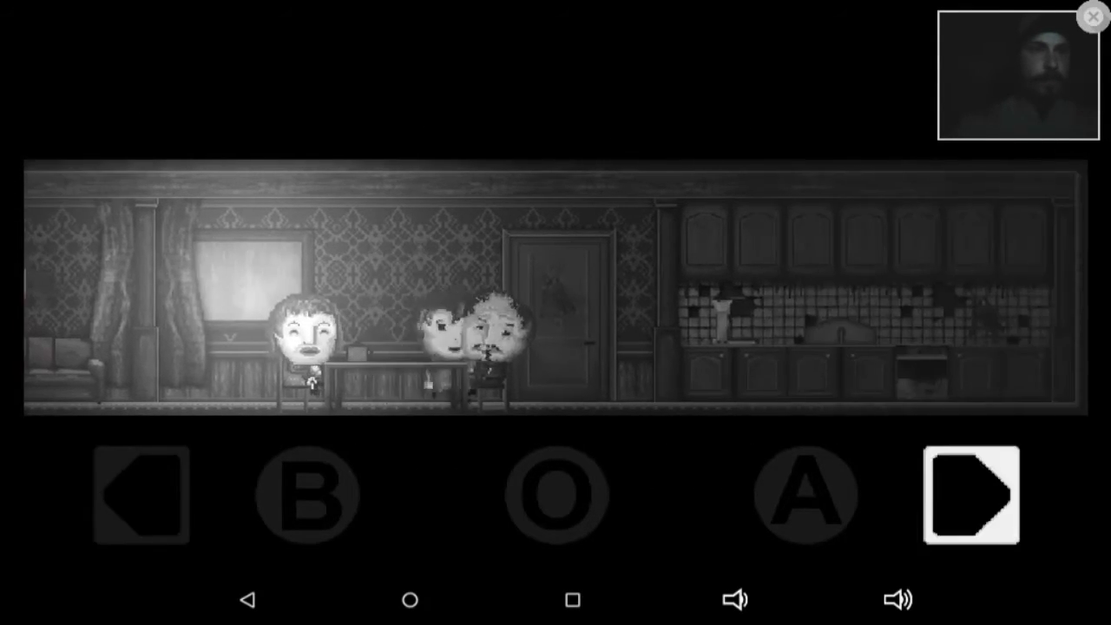
left_click(139, 496)
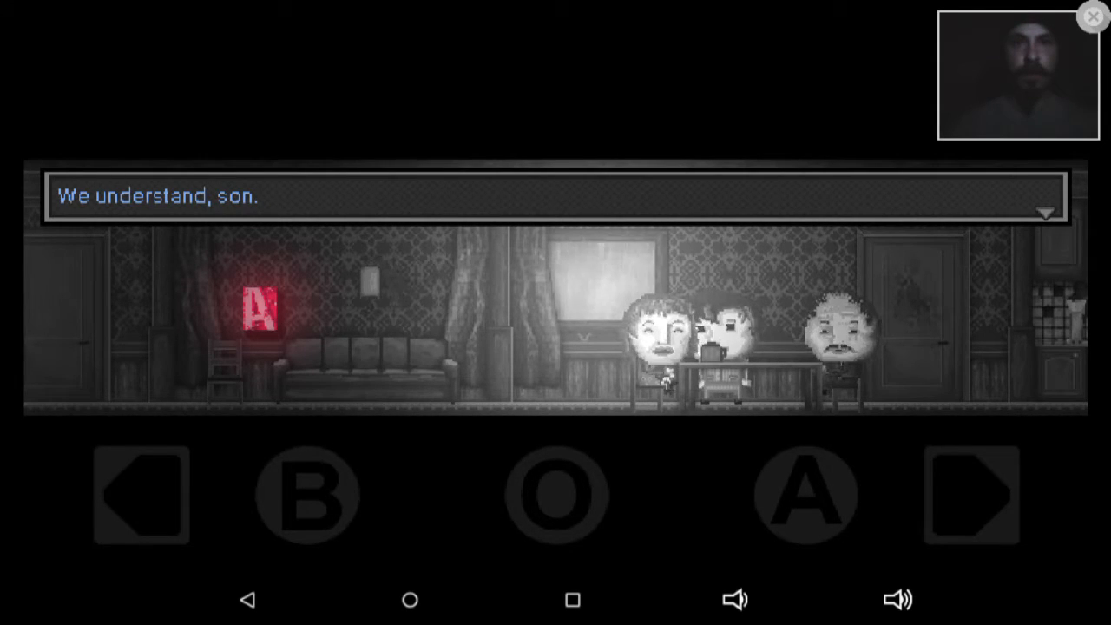
left_click(805, 495)
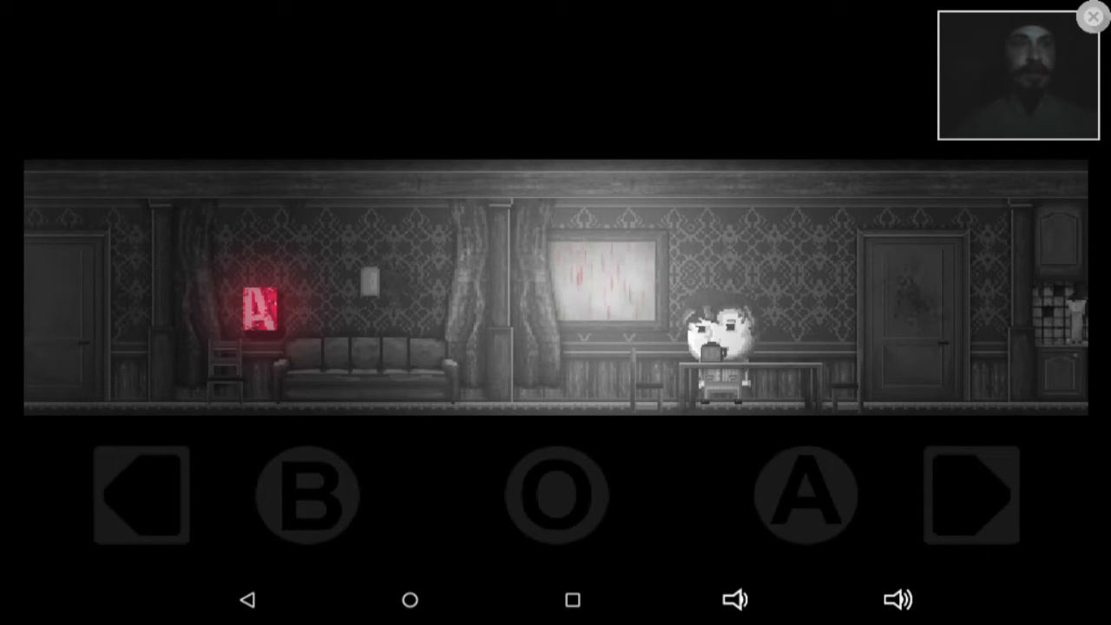
- Step into the kitchen, then walk left through the living room to the old television
left_click(971, 495)
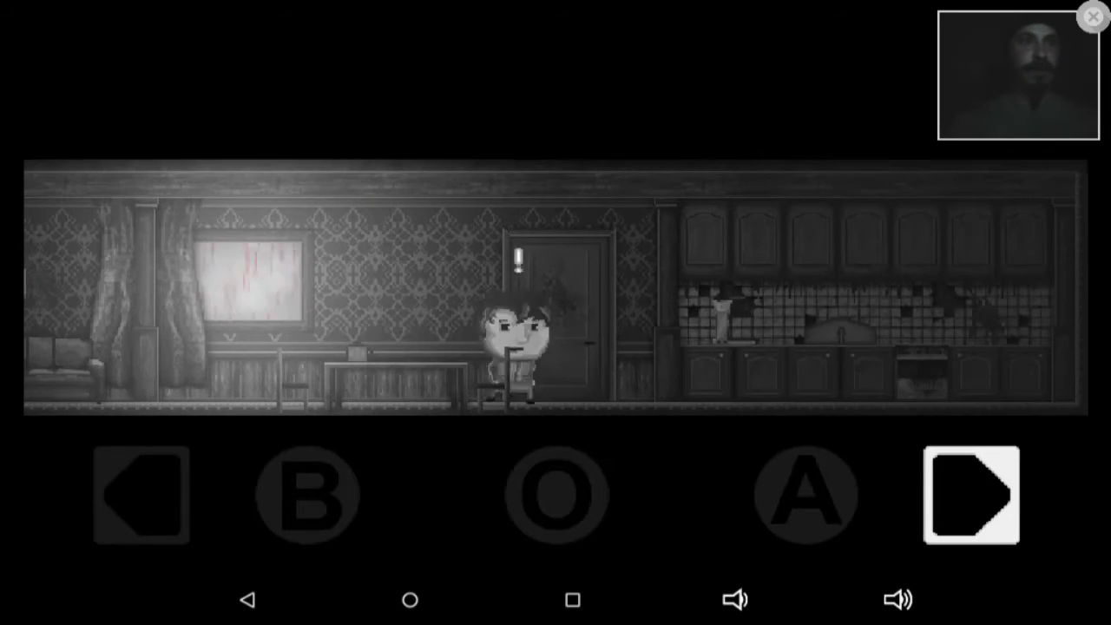
left_click(970, 496)
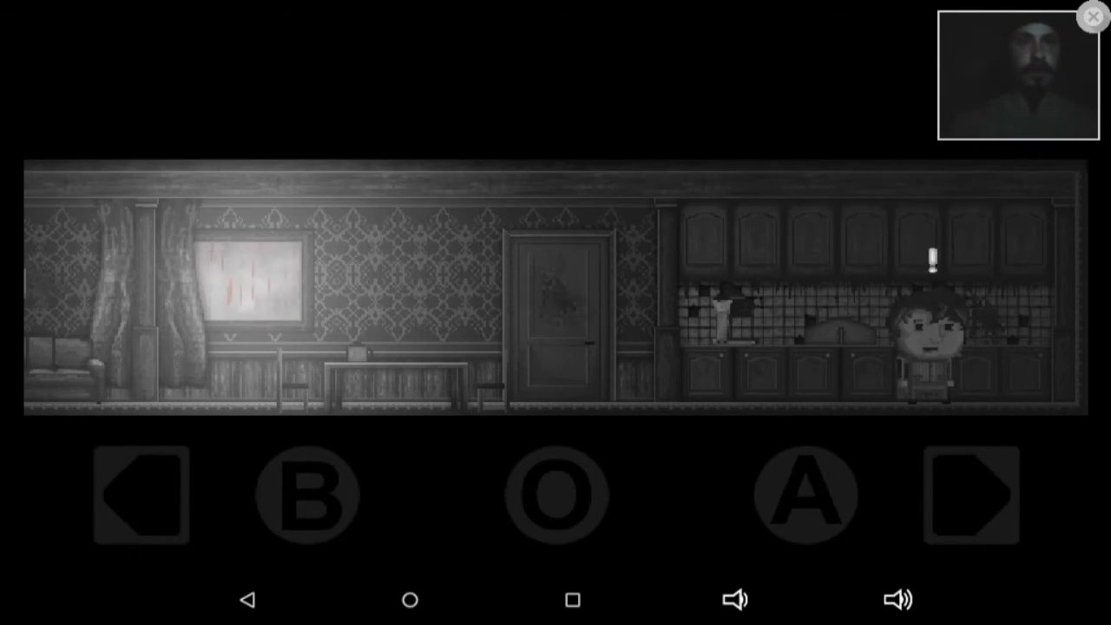
left_click(141, 495)
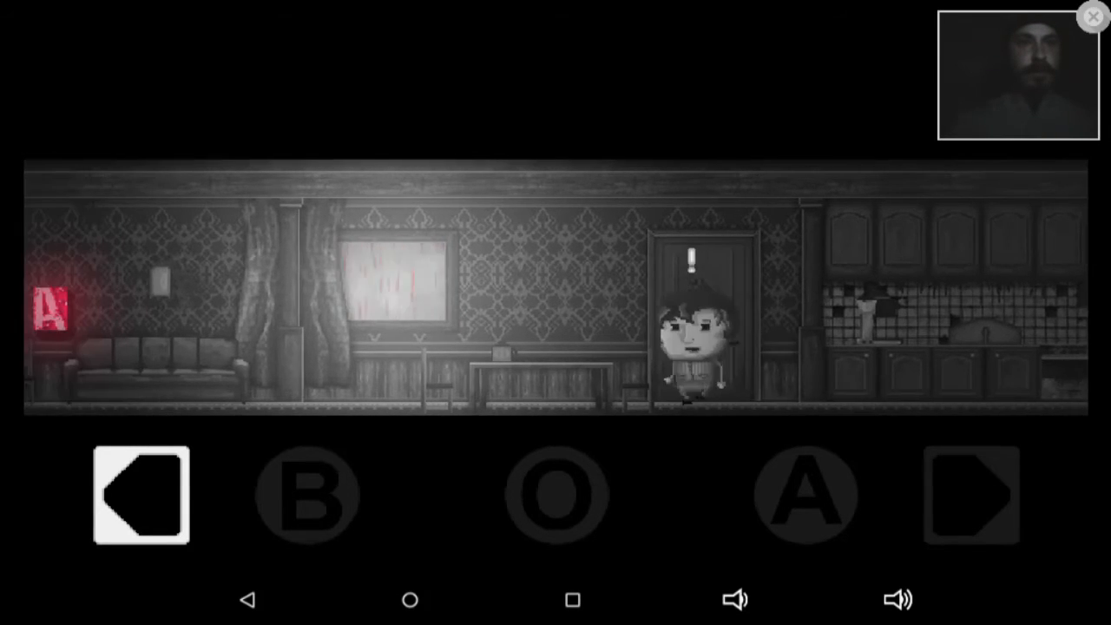
left_click(141, 496)
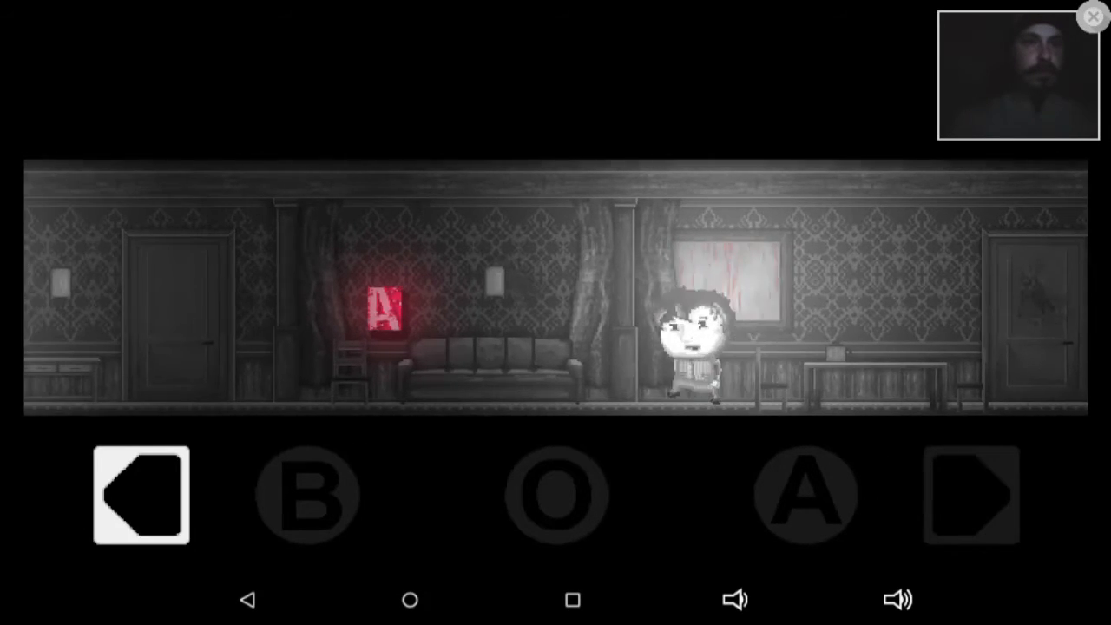
left_click(140, 497)
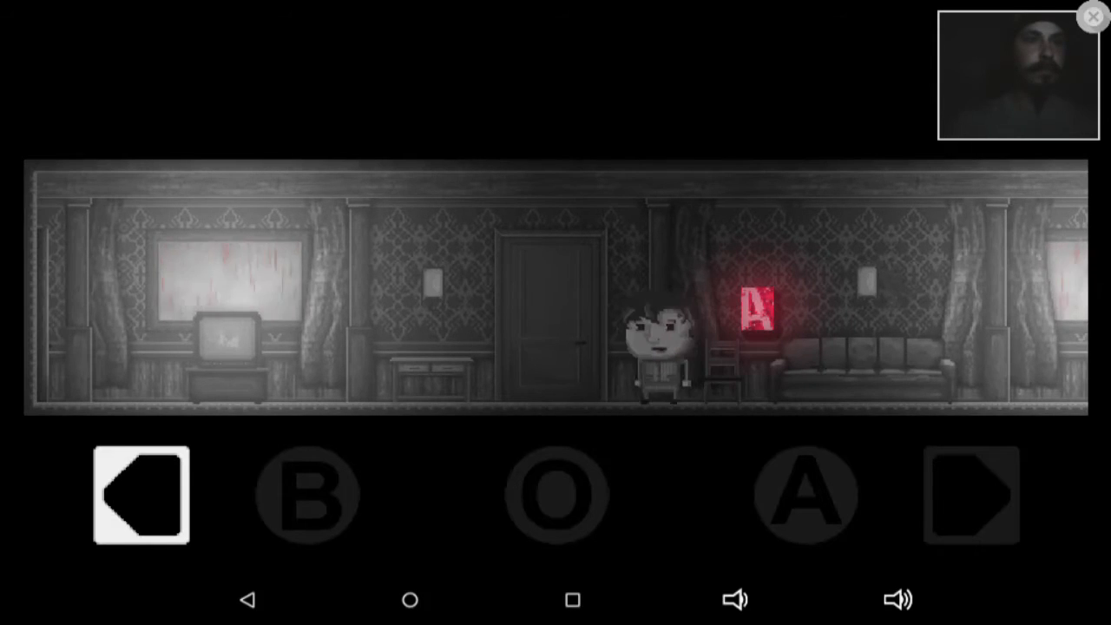
left_click(140, 495)
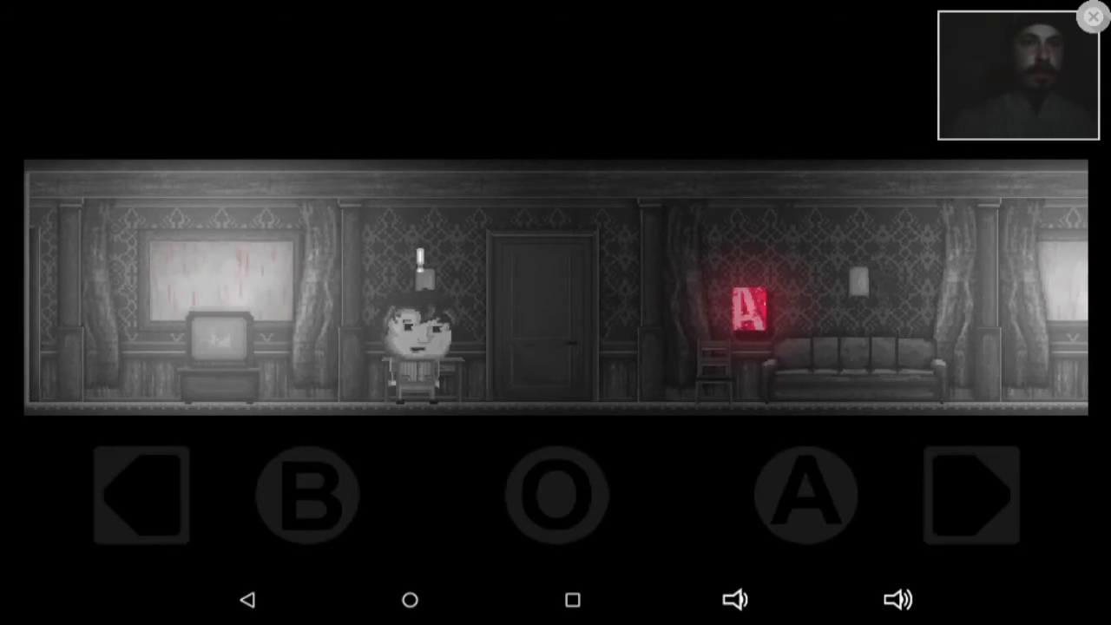
left_click(140, 495)
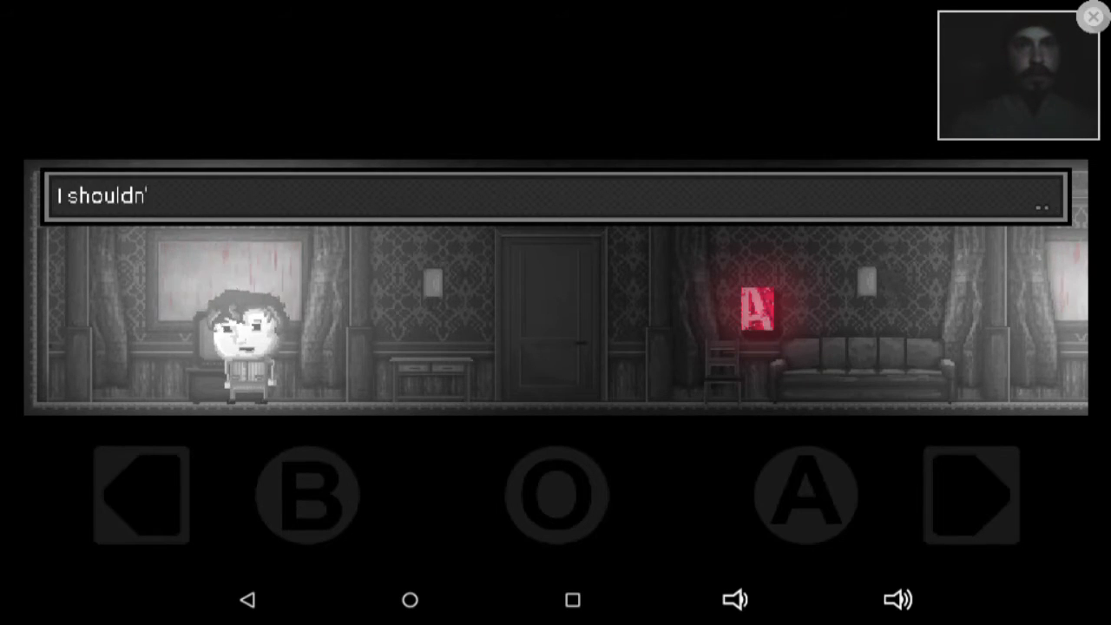
- Dismiss the character's musings and head right toward the hallway door
left_click(141, 495)
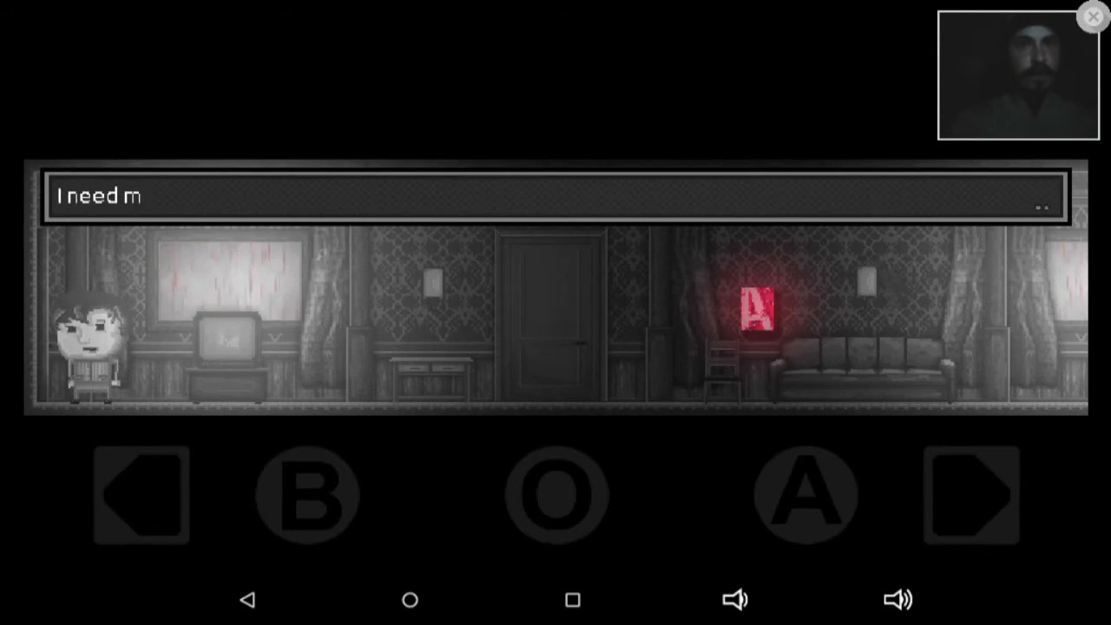
left_click(806, 495)
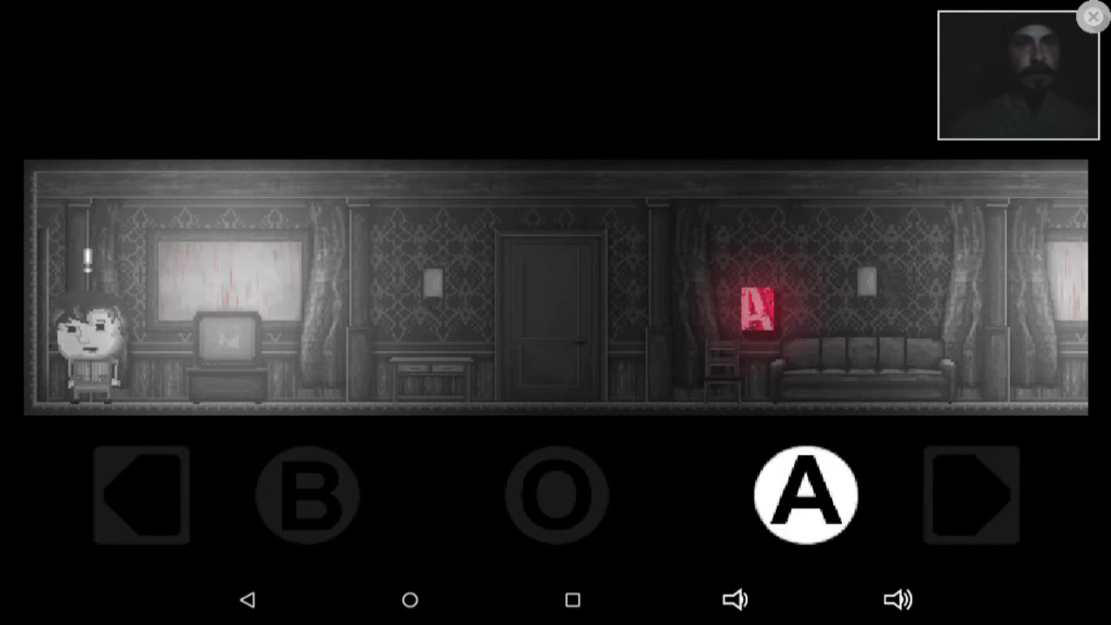
left_click(970, 495)
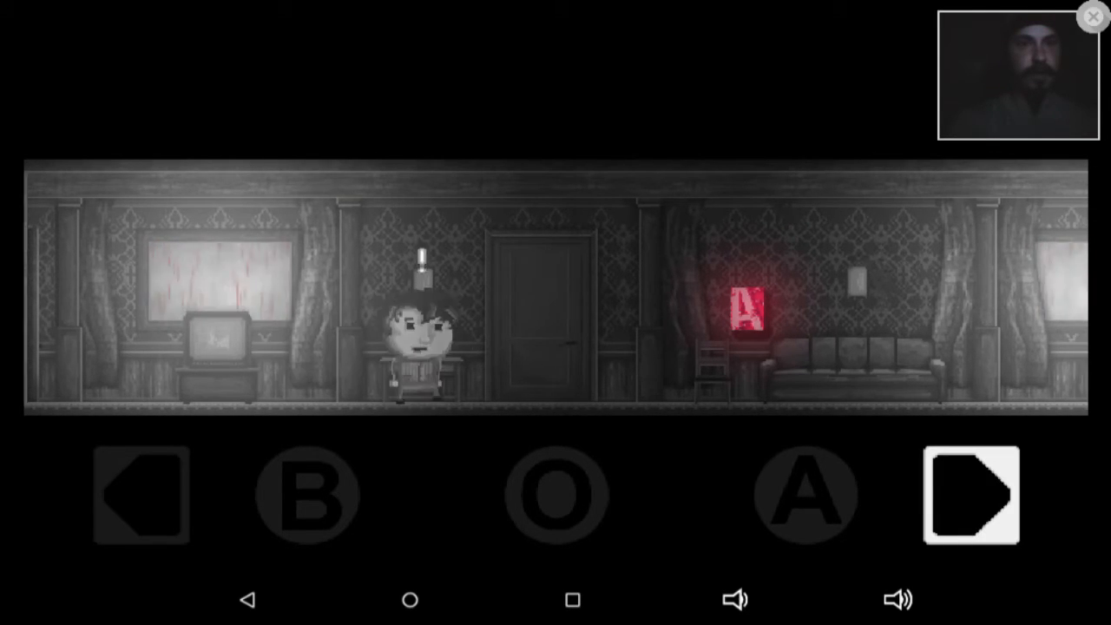
- Enter the bedroom, walk right to the bed by the window, then back toward the door
left_click(970, 497)
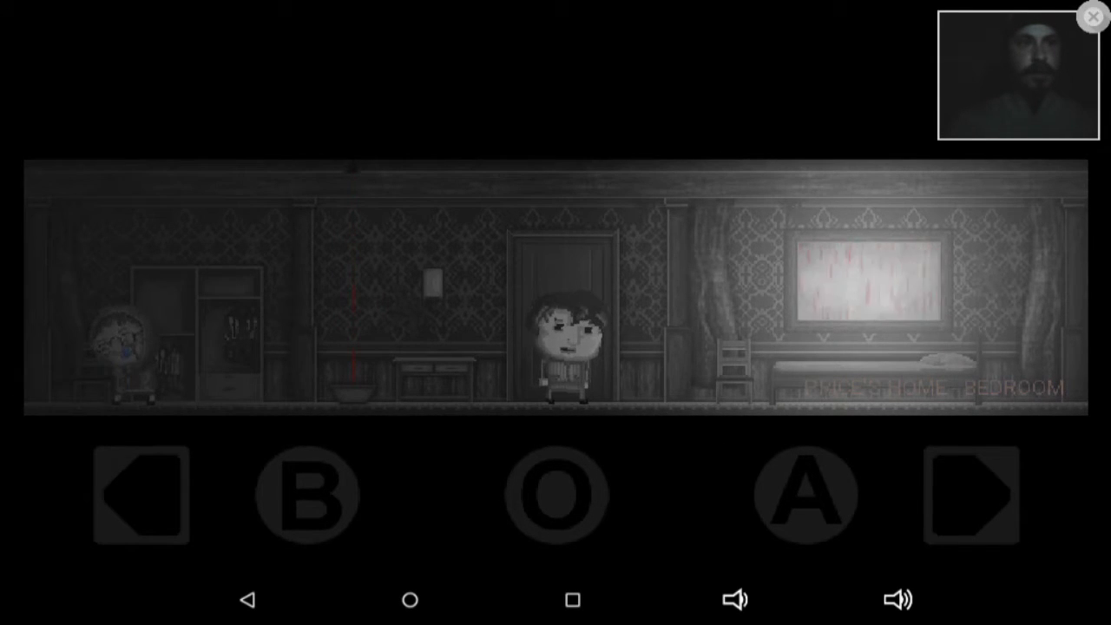
left_click(972, 495)
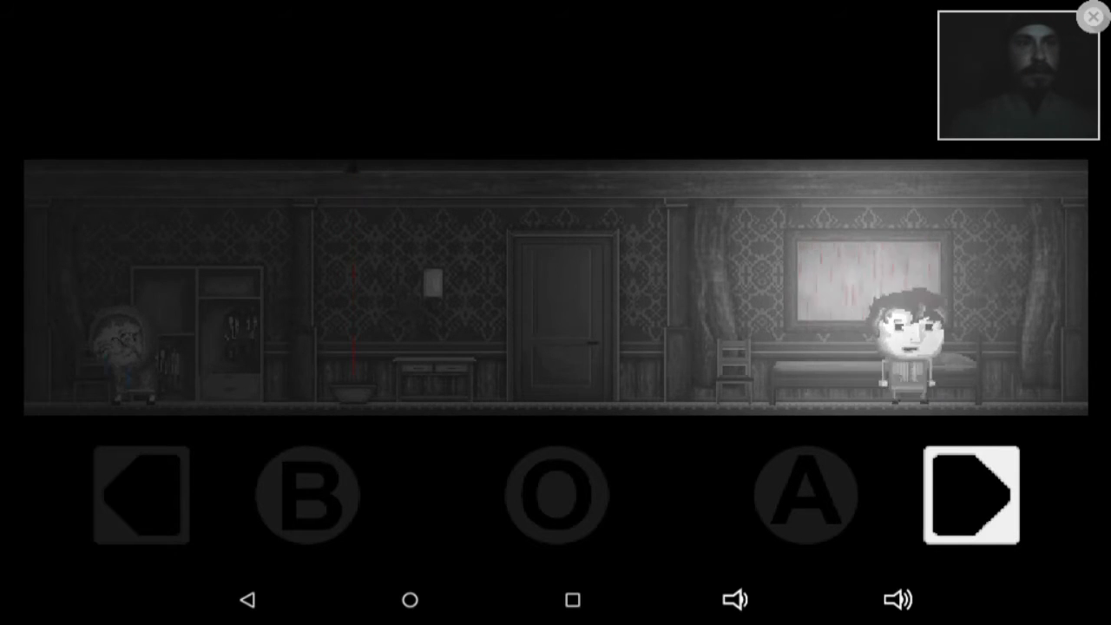
left_click(141, 497)
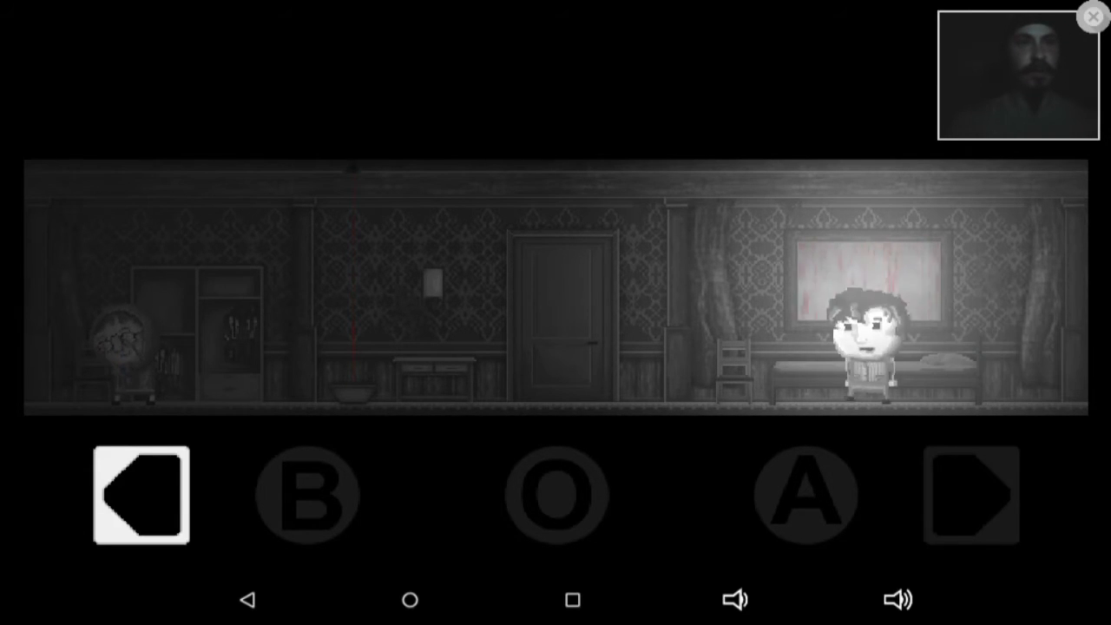
left_click(140, 494)
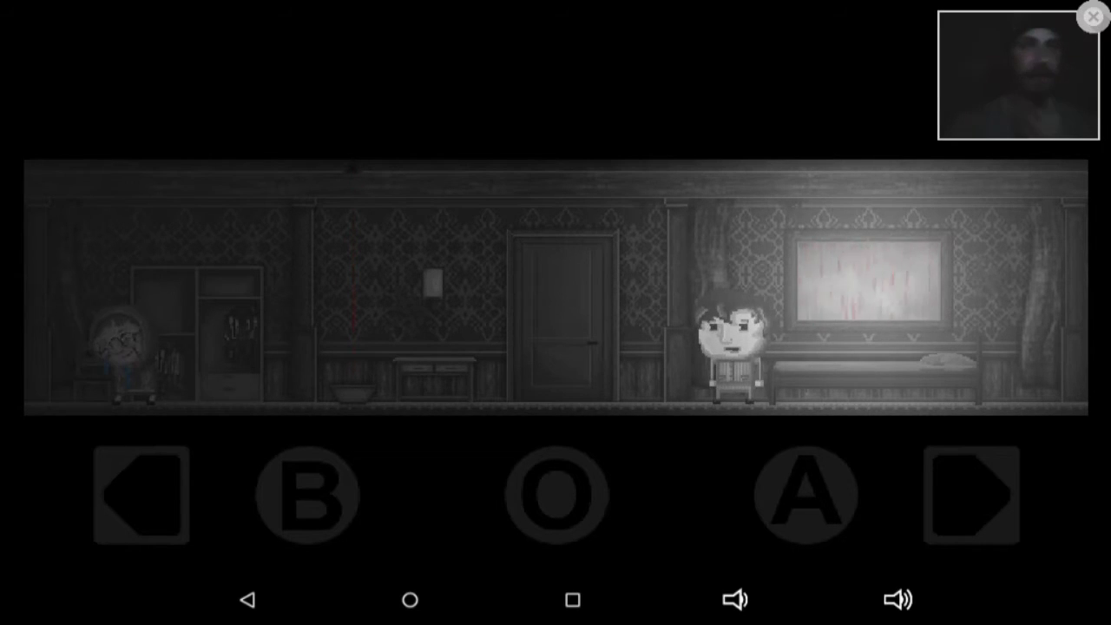
left_click(139, 495)
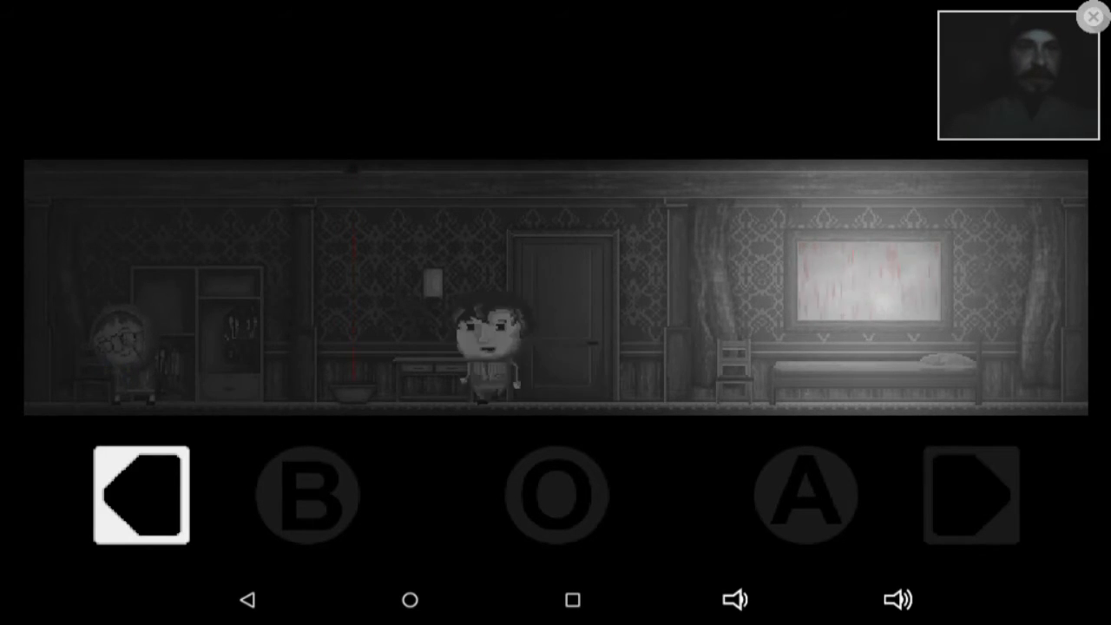
left_click(141, 496)
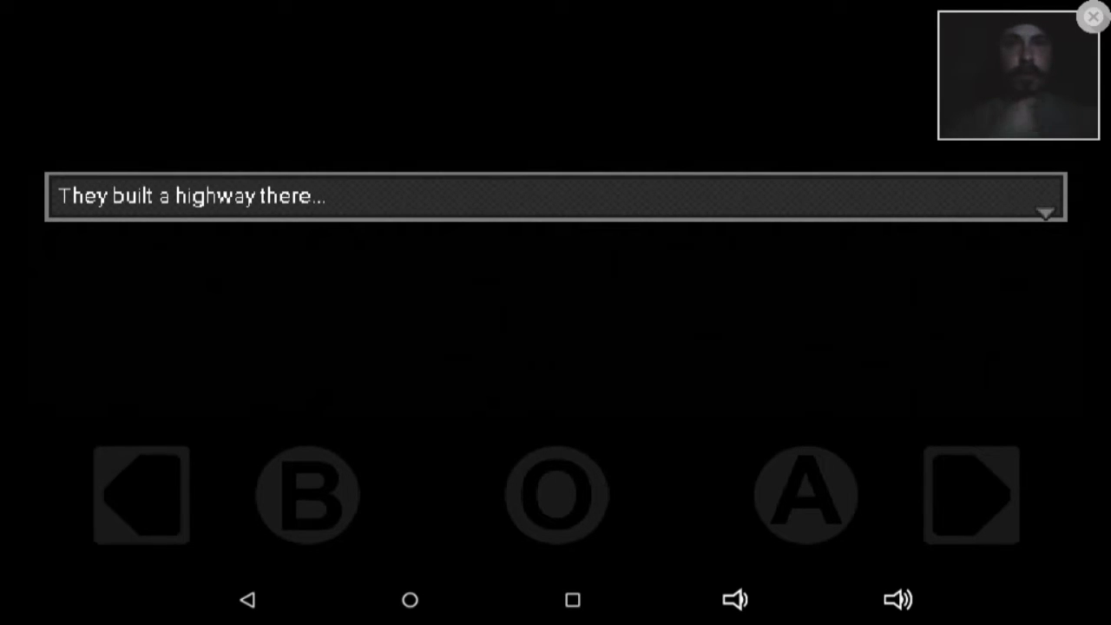
- Advance the black-screen cutscene line "They built a highway there..."
left_click(971, 494)
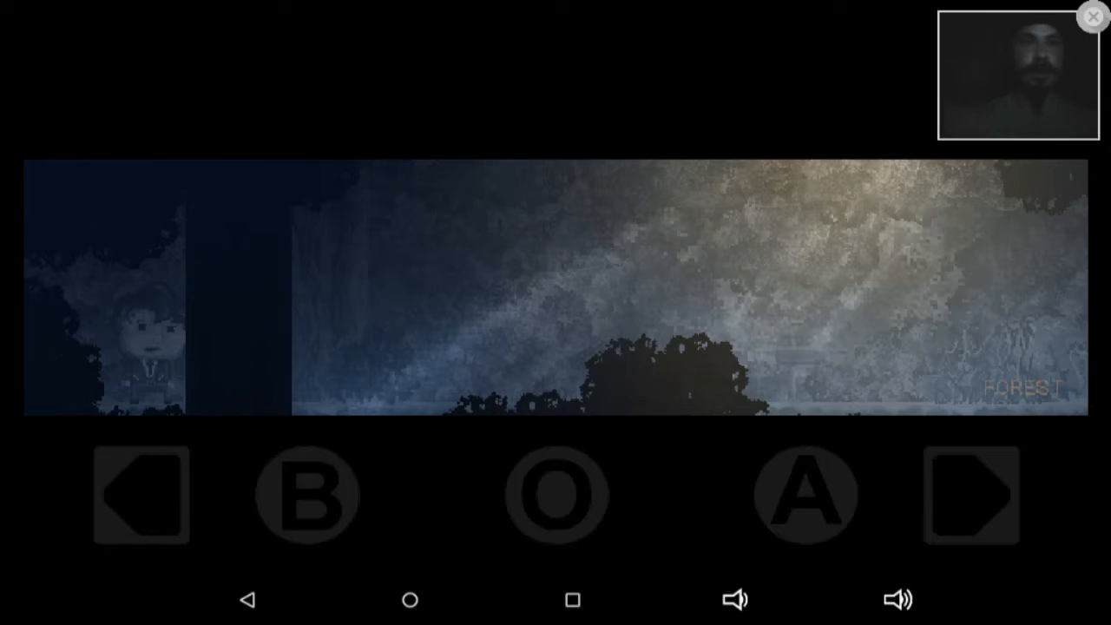
- Walk right into the forest and dismiss the NO TRESPASSERS! sign
left_click(971, 497)
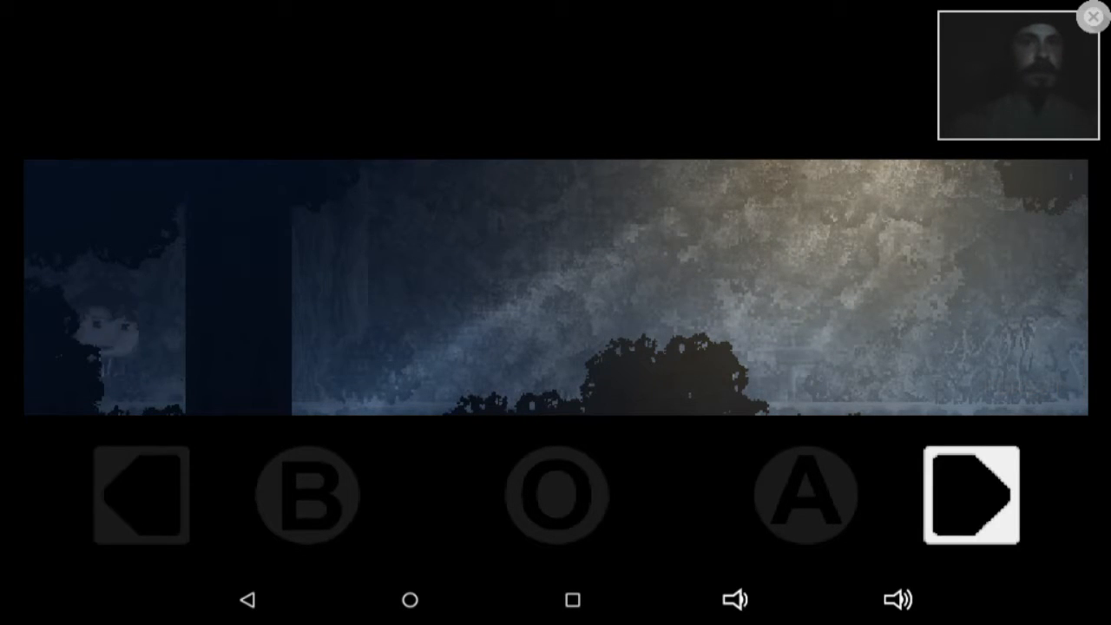
left_click(972, 494)
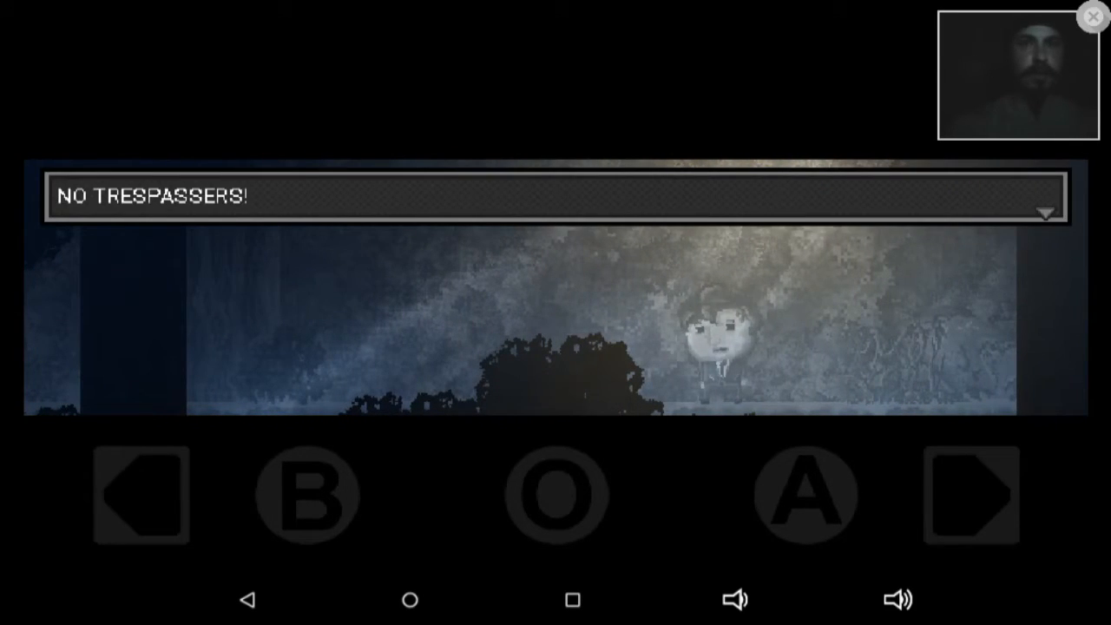
left_click(972, 495)
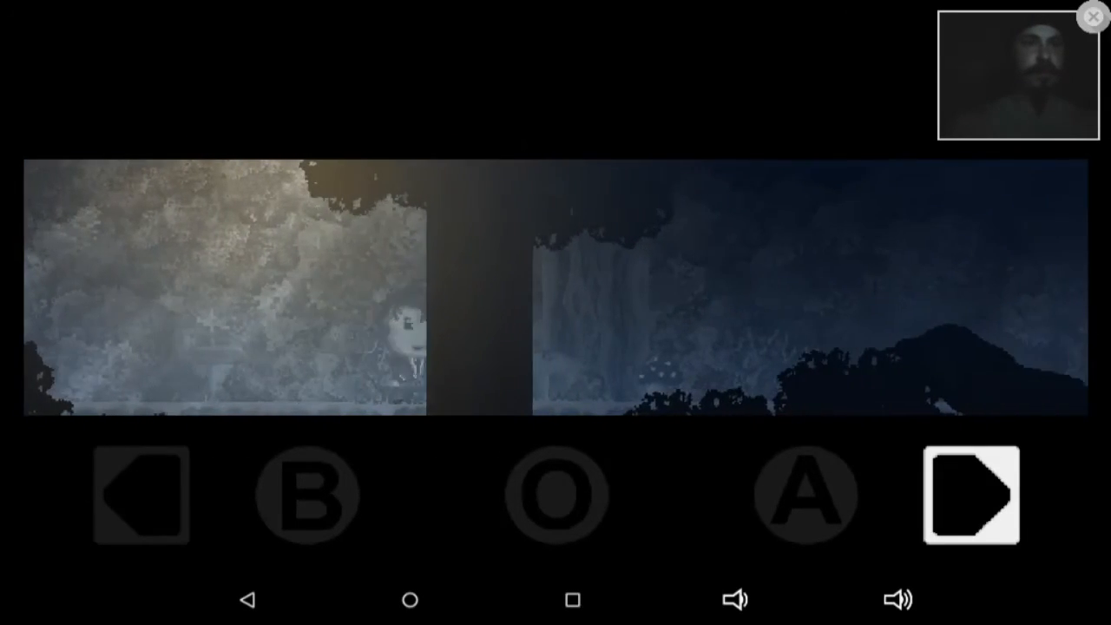
left_click(972, 495)
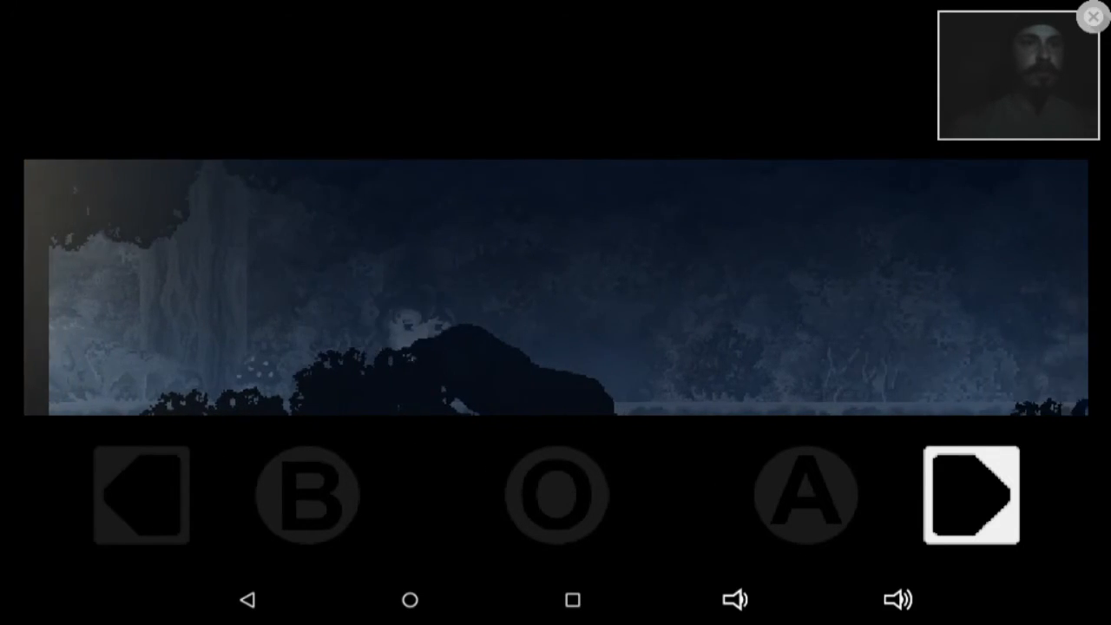
left_click(972, 495)
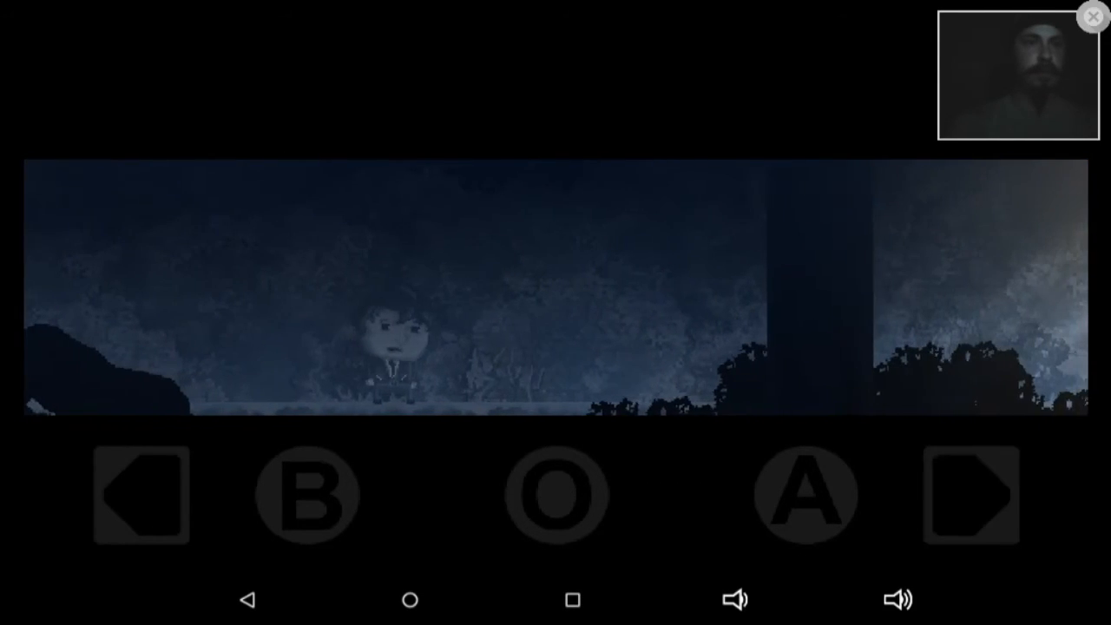
left_click(972, 496)
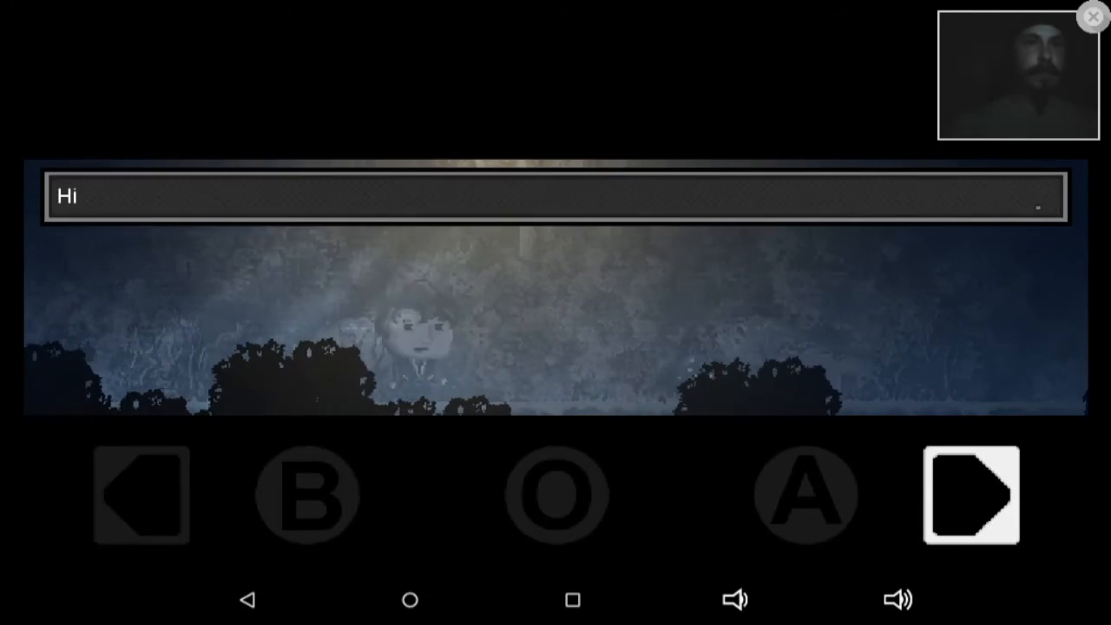
- Dismiss the character's remark and continue right to the tree with the A marker
left_click(970, 495)
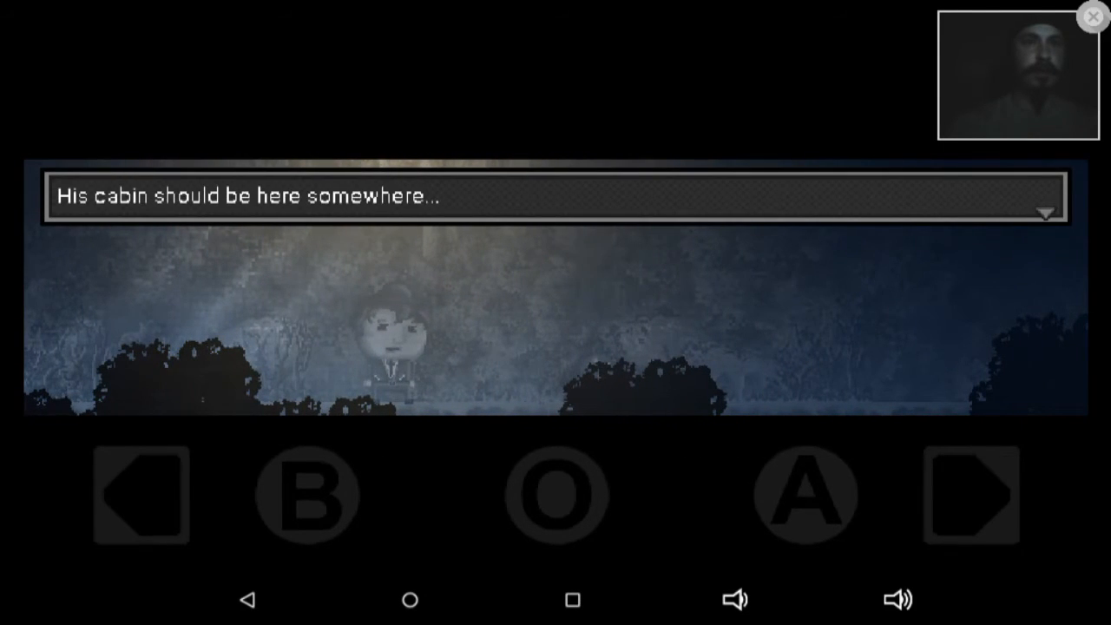
left_click(972, 497)
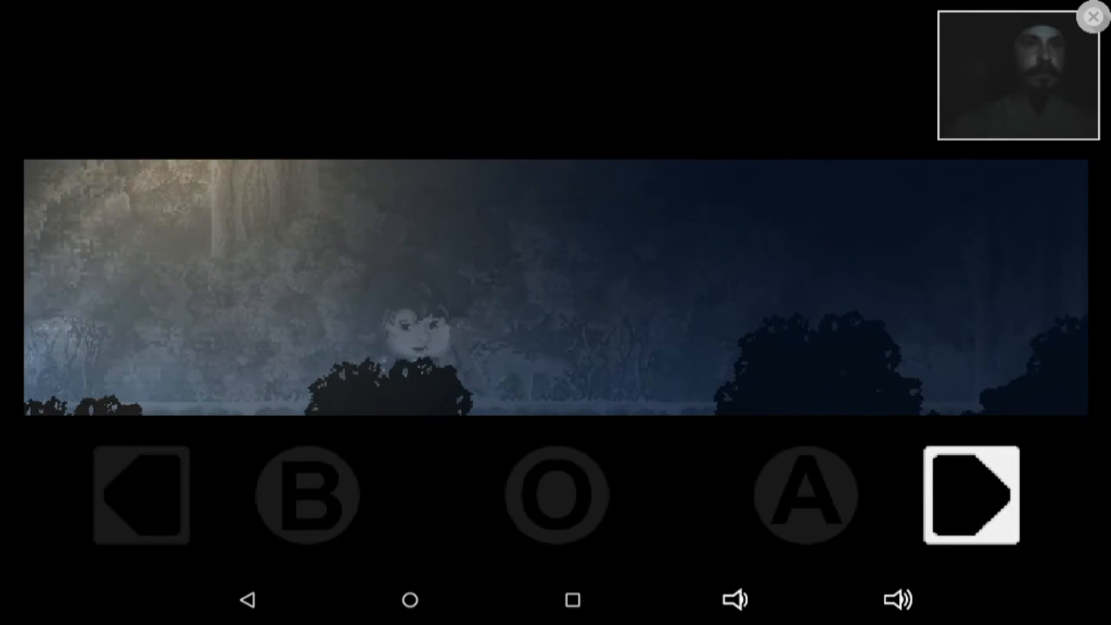
left_click(970, 496)
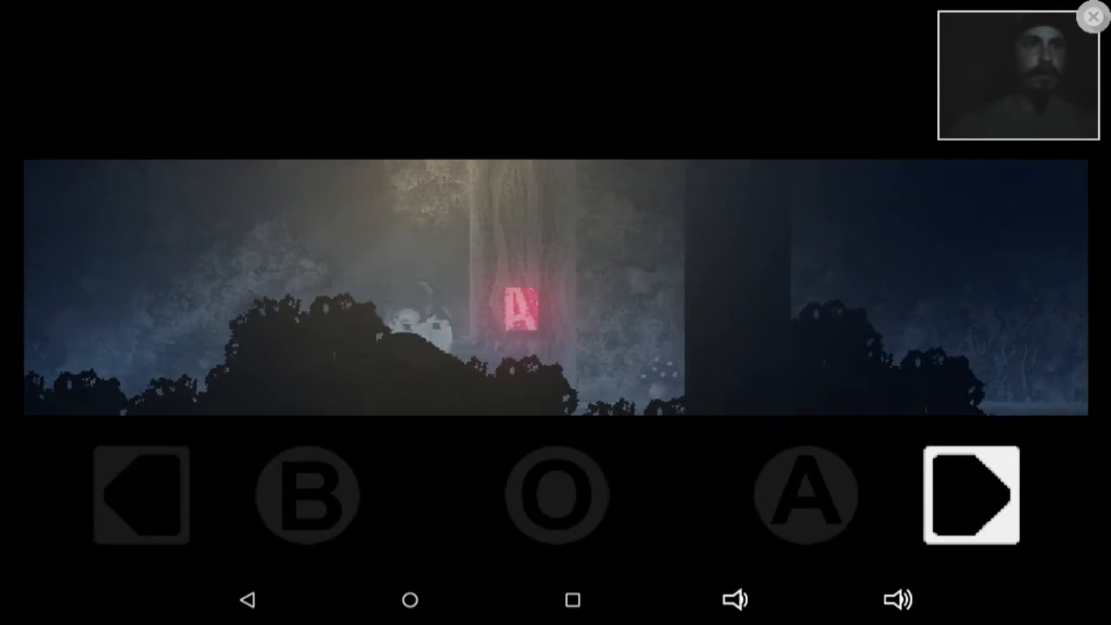
- Save progress at the glowing red tree and walk right until the cabin is spotted
left_click(973, 495)
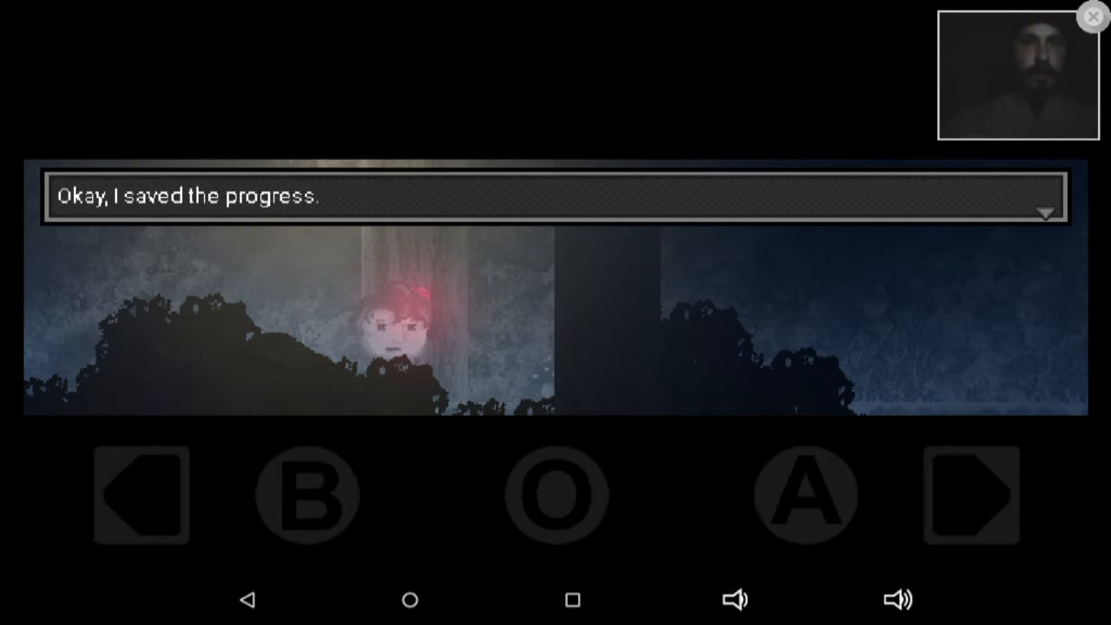
left_click(970, 495)
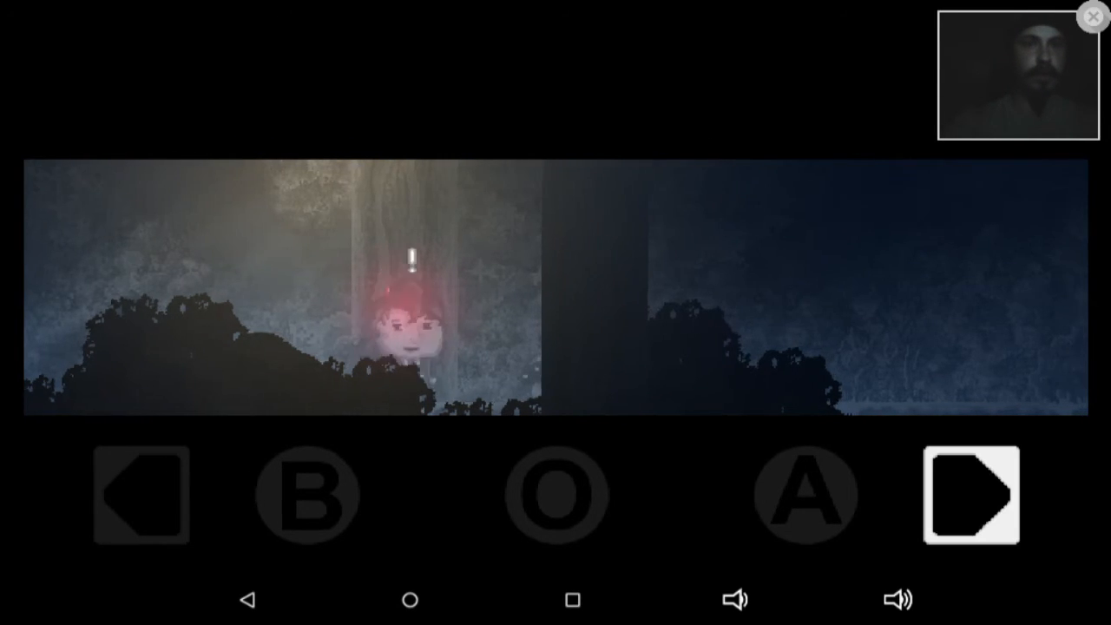
left_click(973, 494)
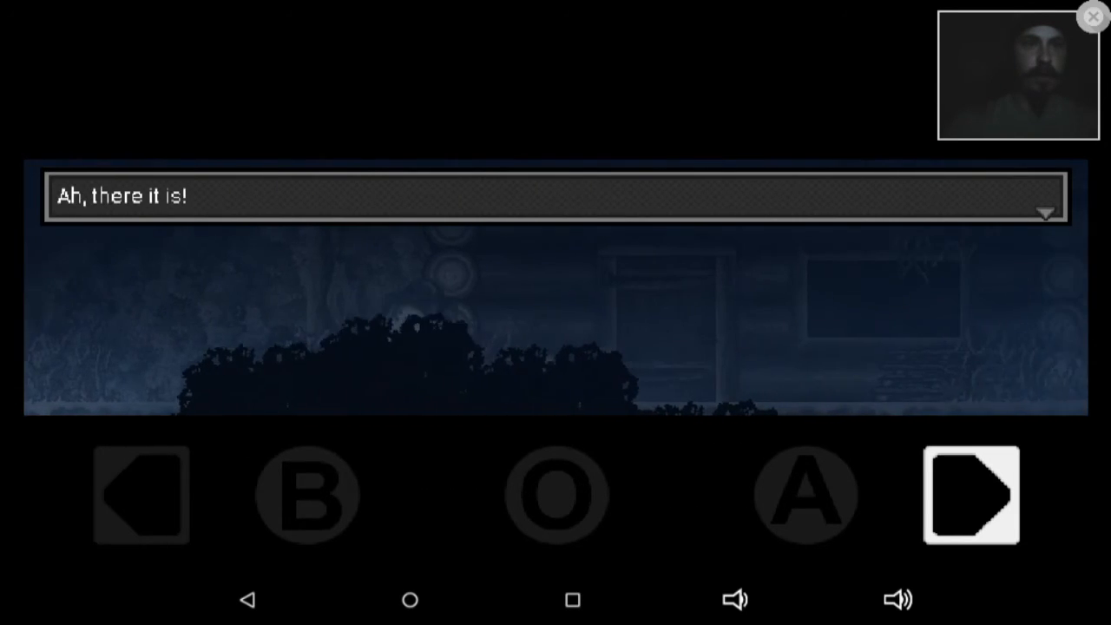
- Dismiss "Ah, there it is!" and walk along the cabin wall to the window
left_click(972, 497)
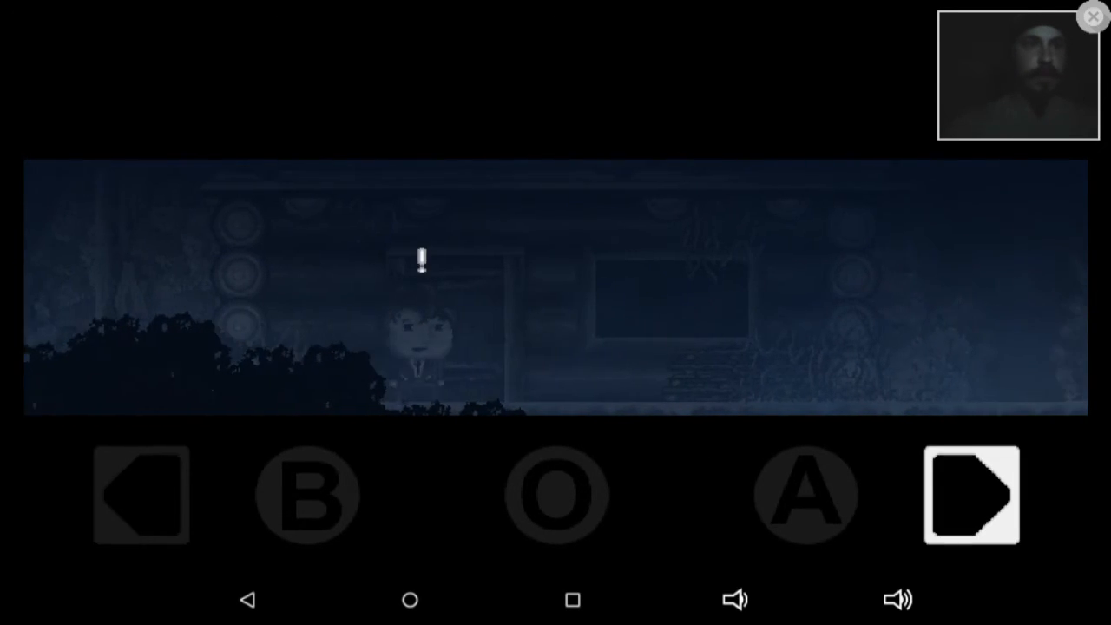
left_click(972, 494)
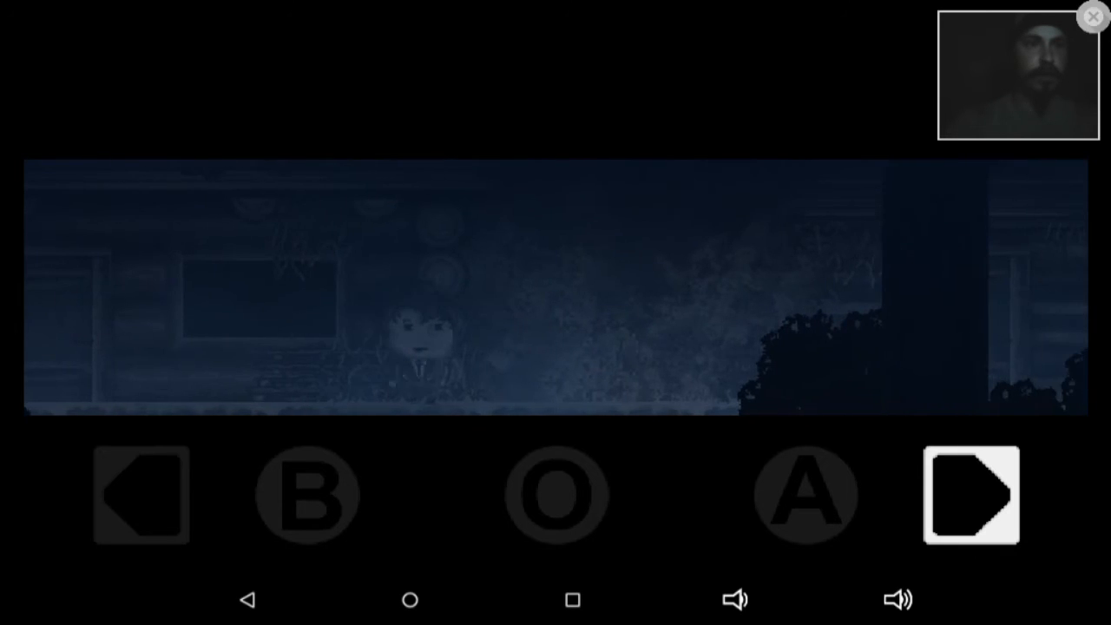
left_click(972, 495)
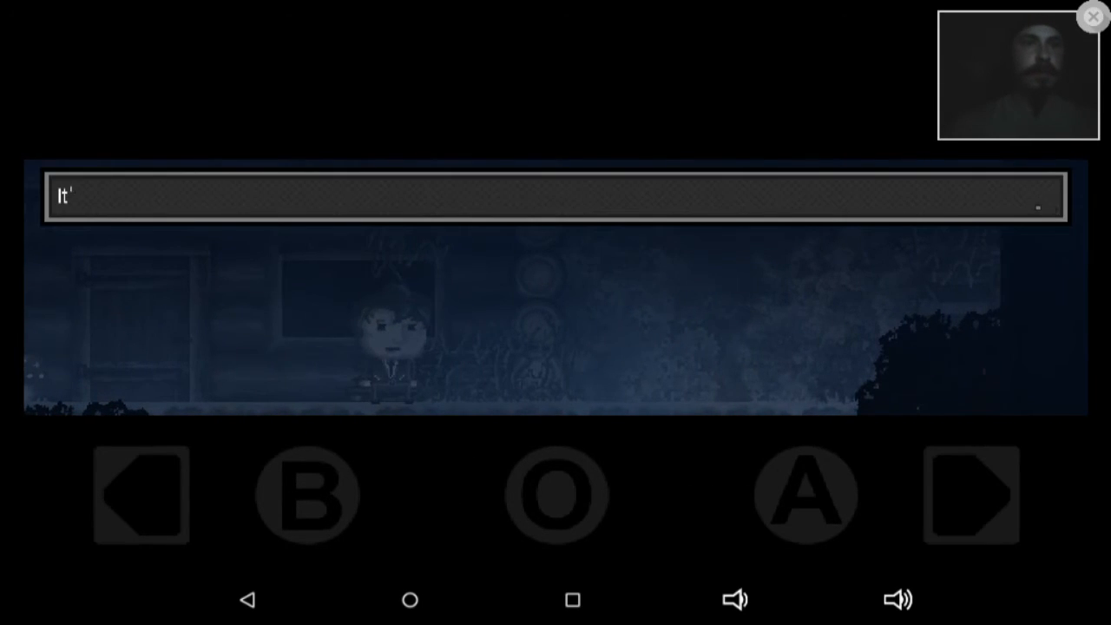
left_click(972, 495)
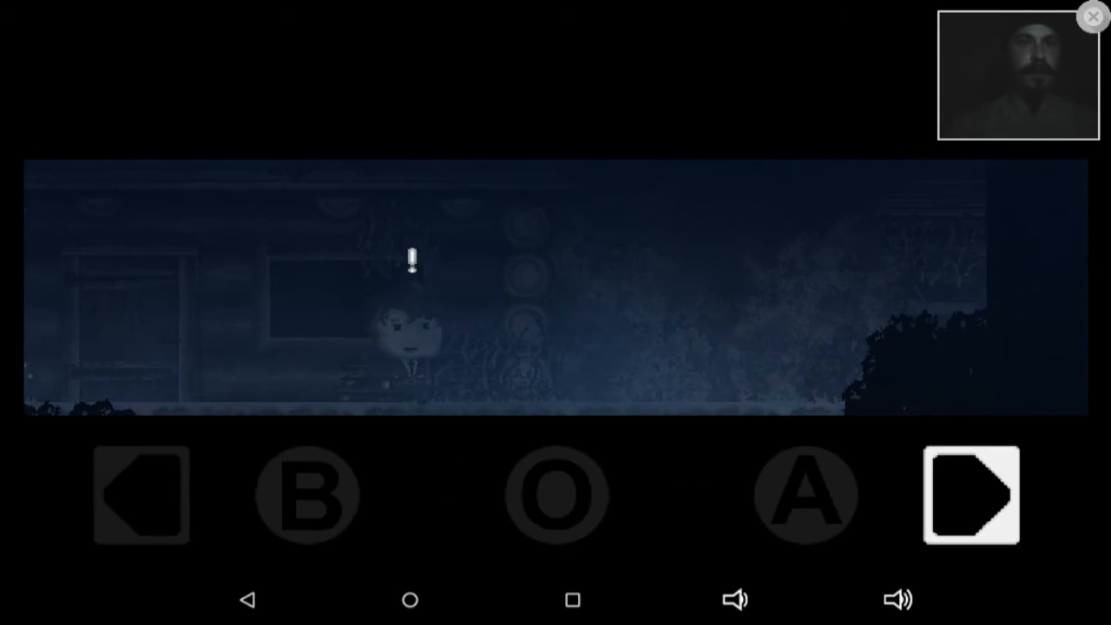
- Try the cabin door, learn it is locked, and pace along the cabin front
left_click(972, 495)
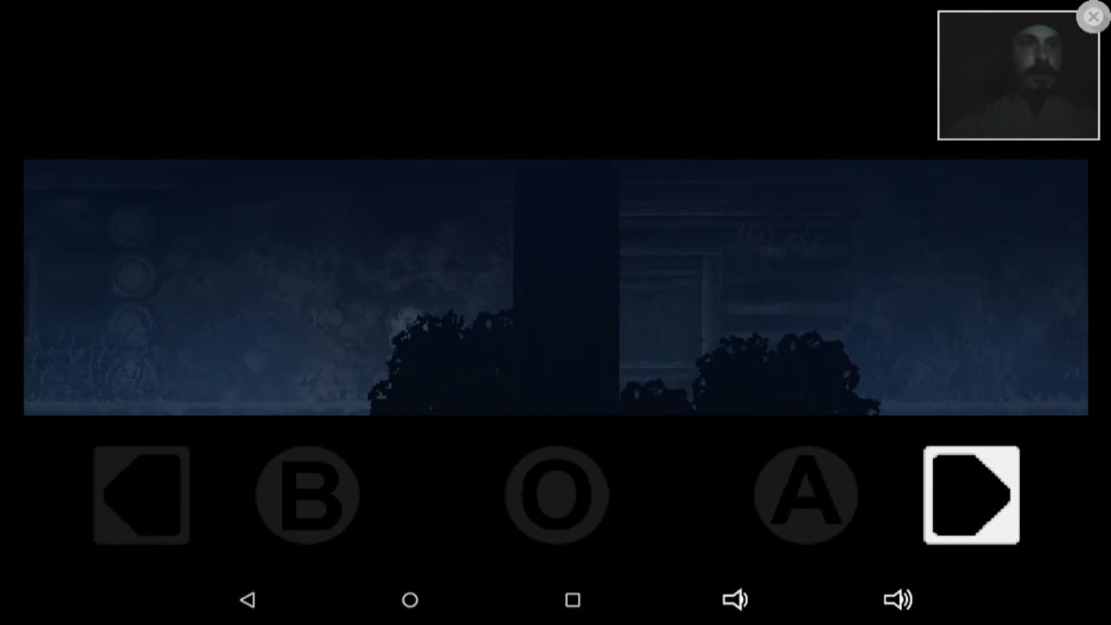
left_click(972, 494)
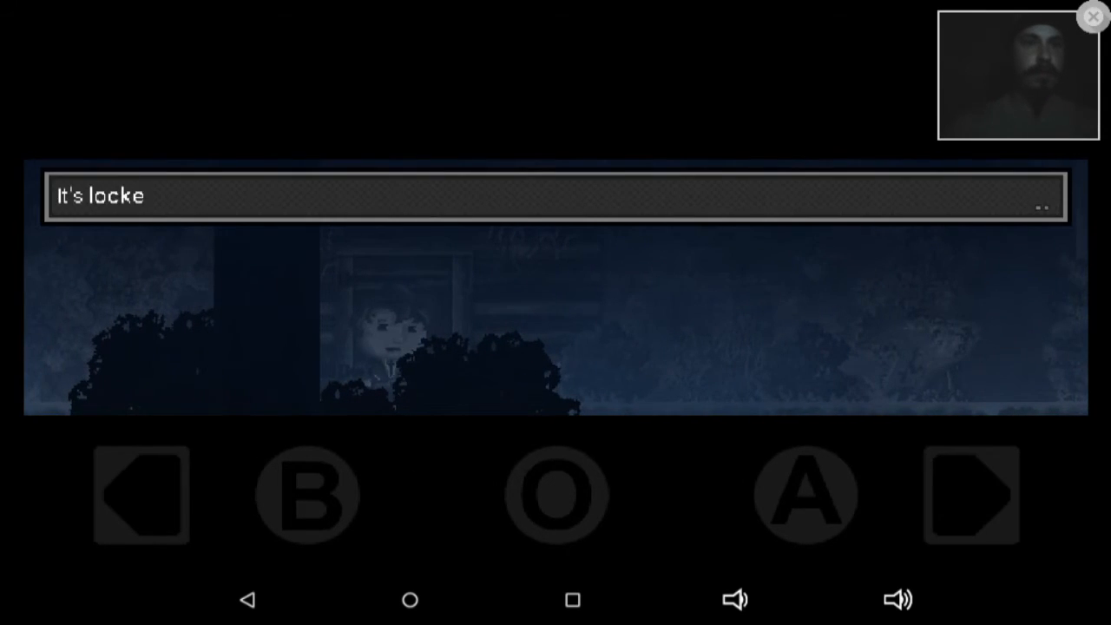
left_click(969, 496)
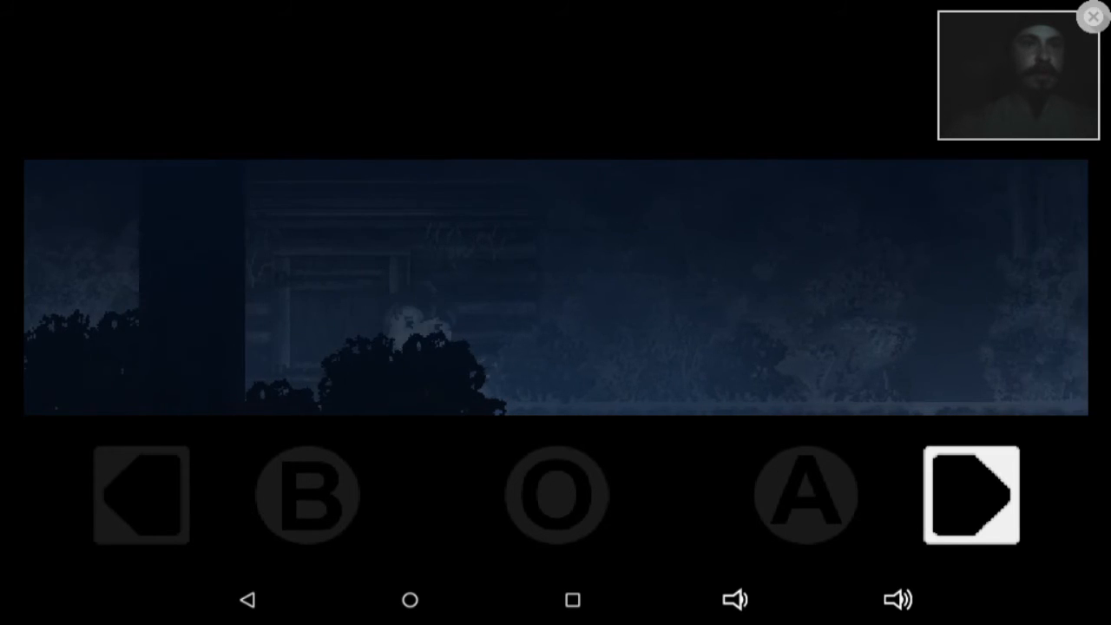
left_click(141, 495)
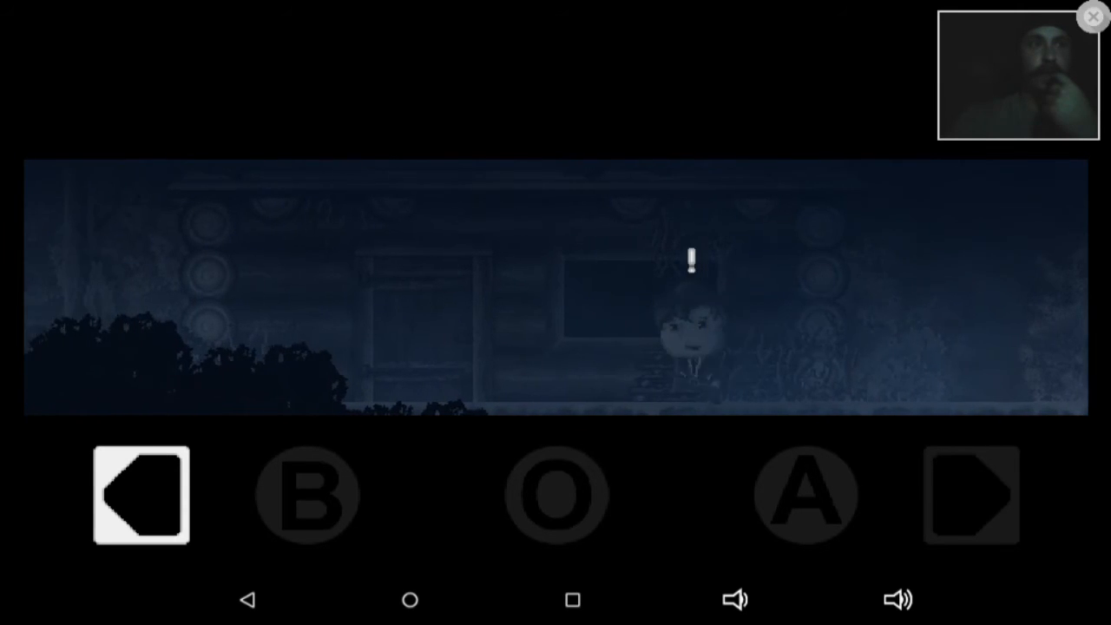
- Check the cabin door once more, then walk right past the cabin into the woods to the campfire
left_click(140, 496)
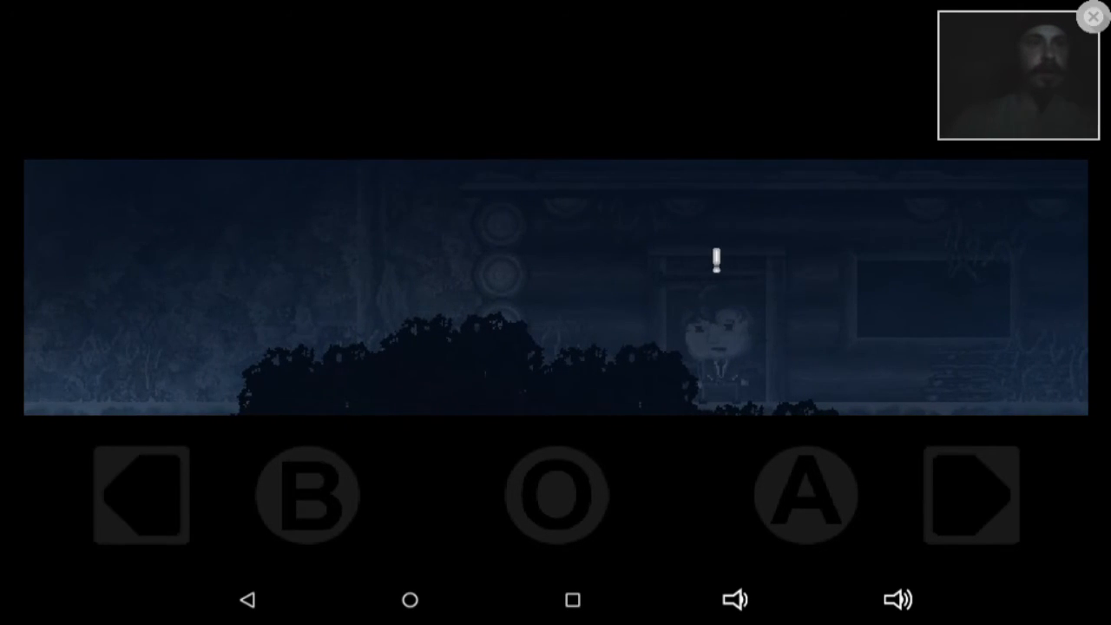
left_click(972, 497)
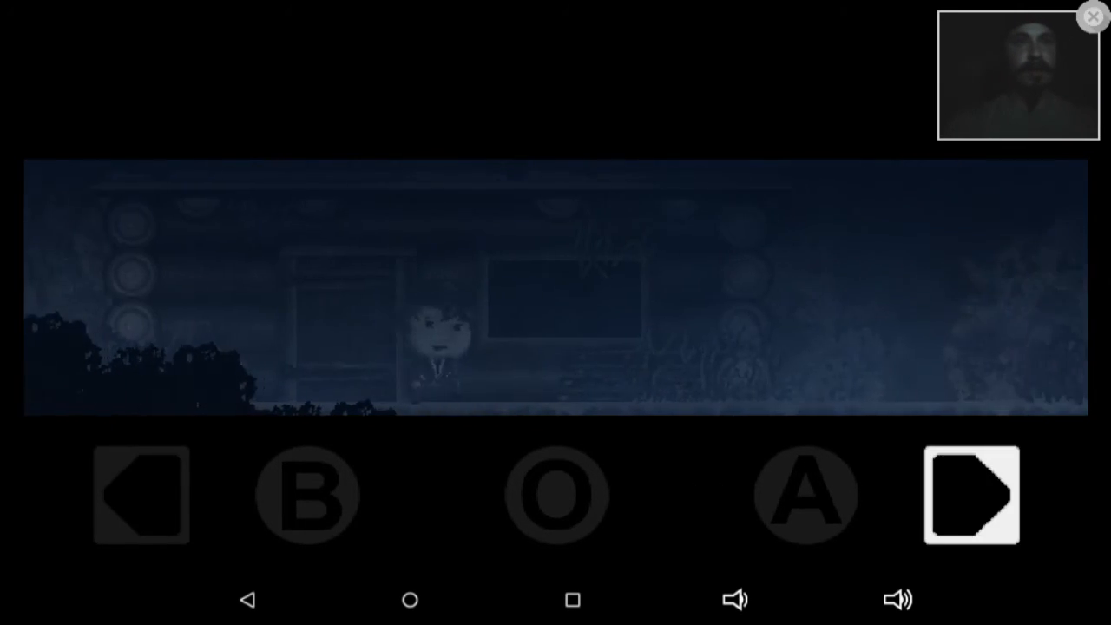
left_click(972, 497)
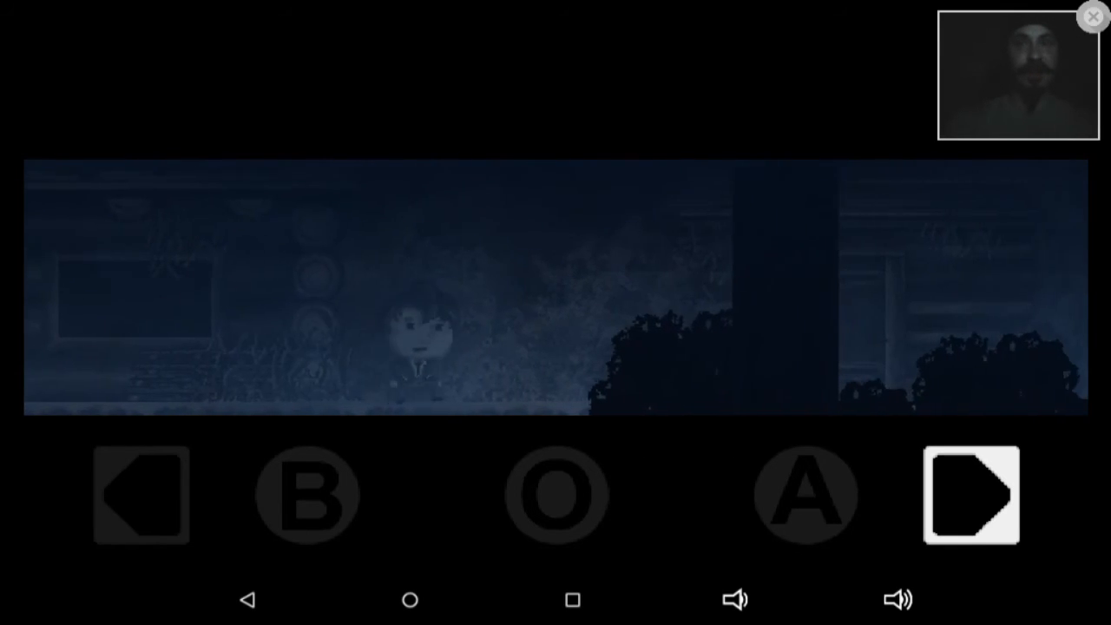
left_click(972, 496)
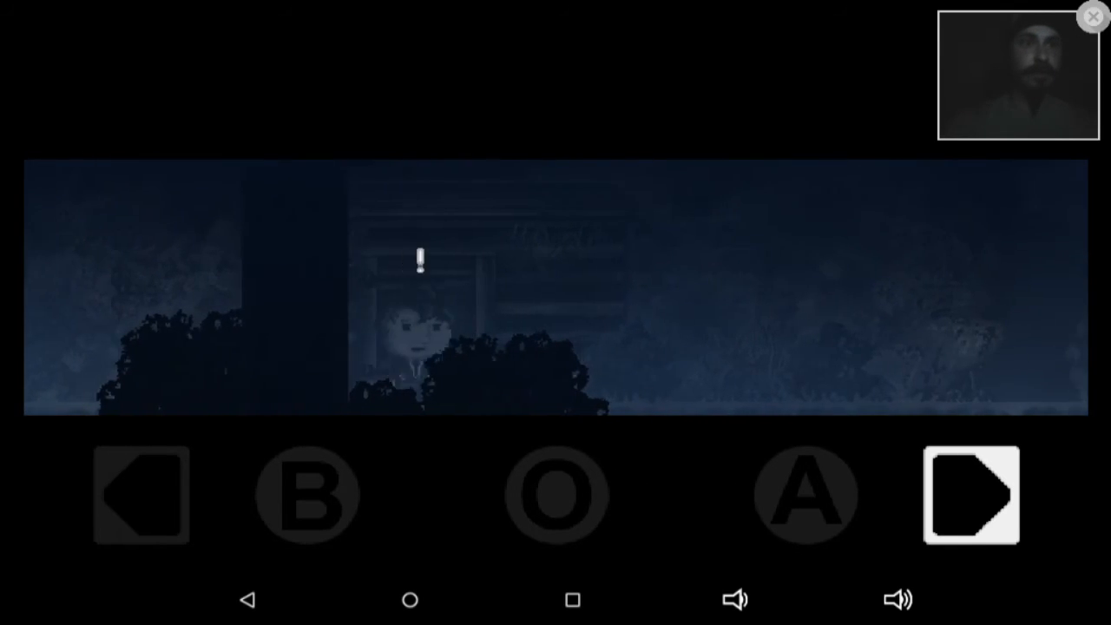
left_click(973, 495)
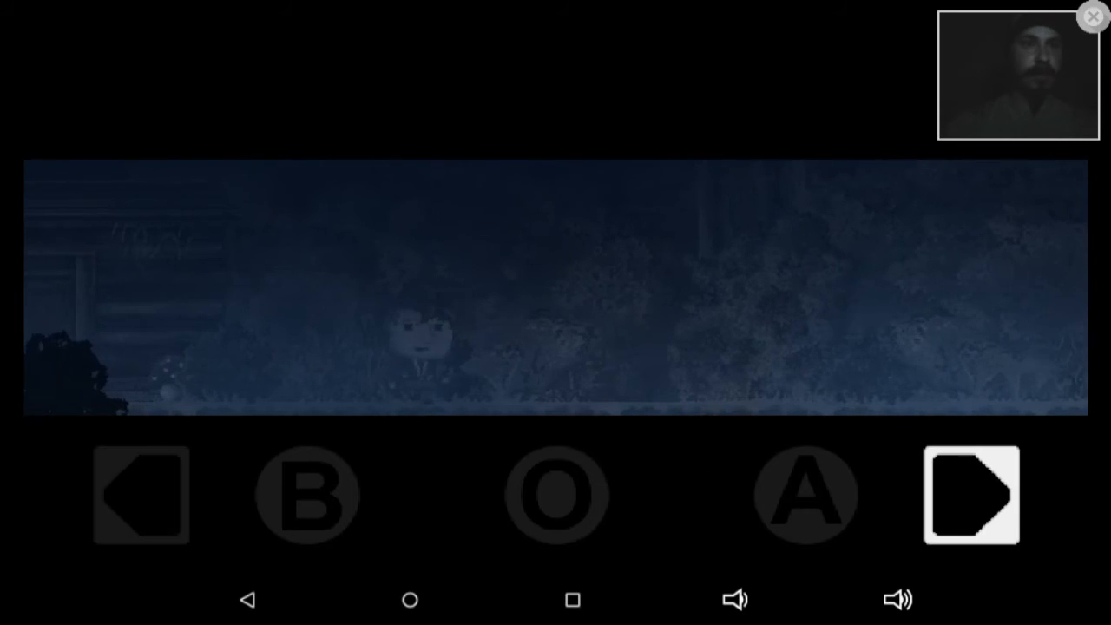
left_click(972, 496)
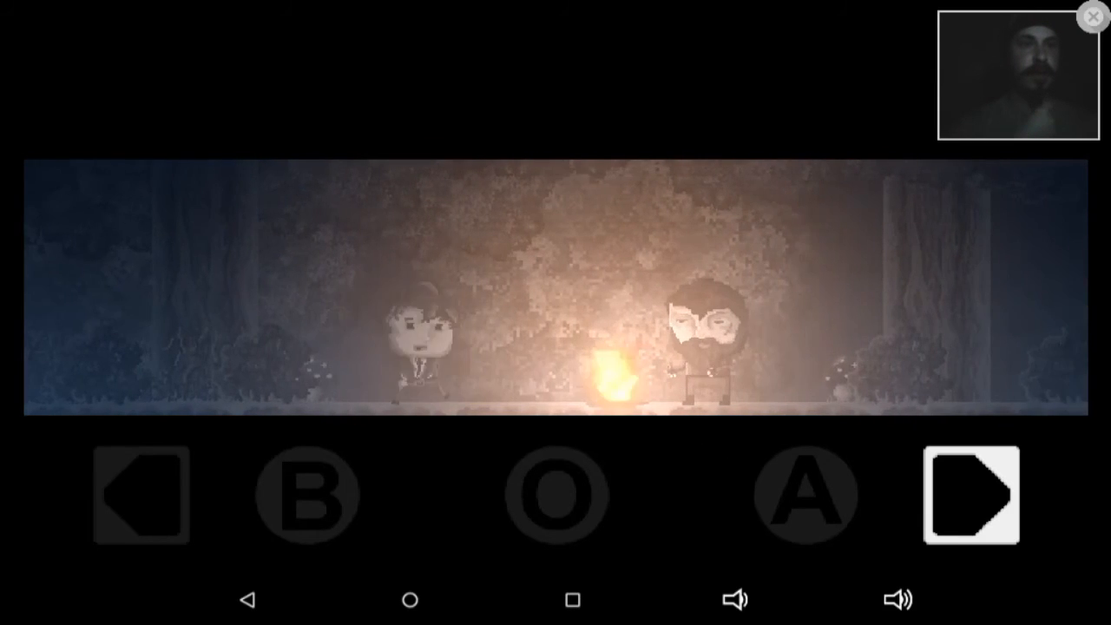
- Approach the bearded man, talk through to "Of course! Thank you, Sir" and receive the key
left_click(970, 495)
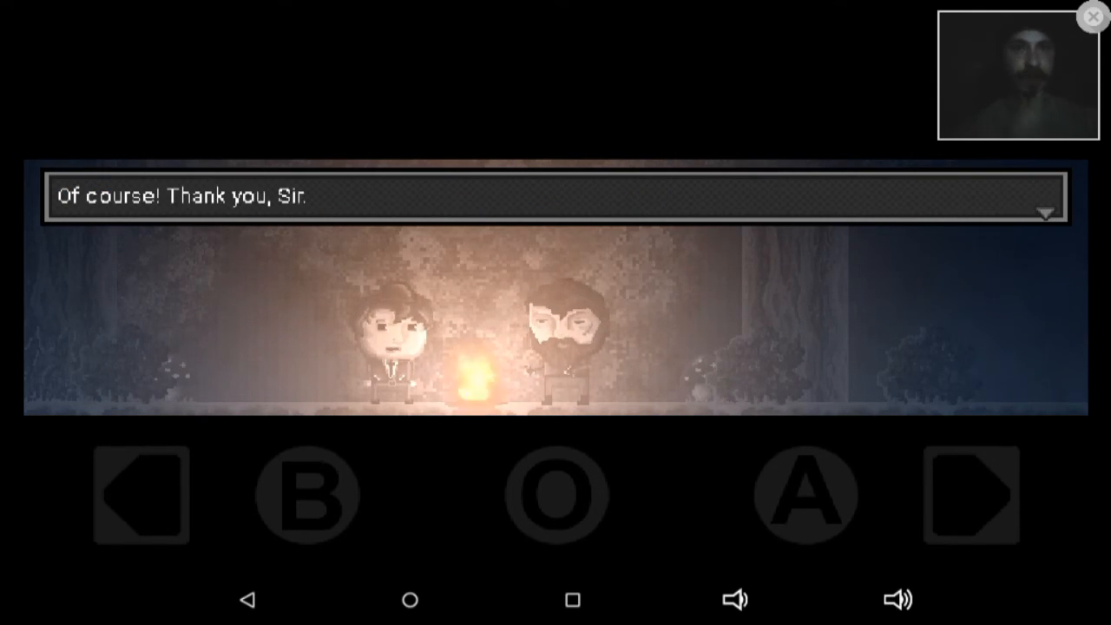
left_click(141, 497)
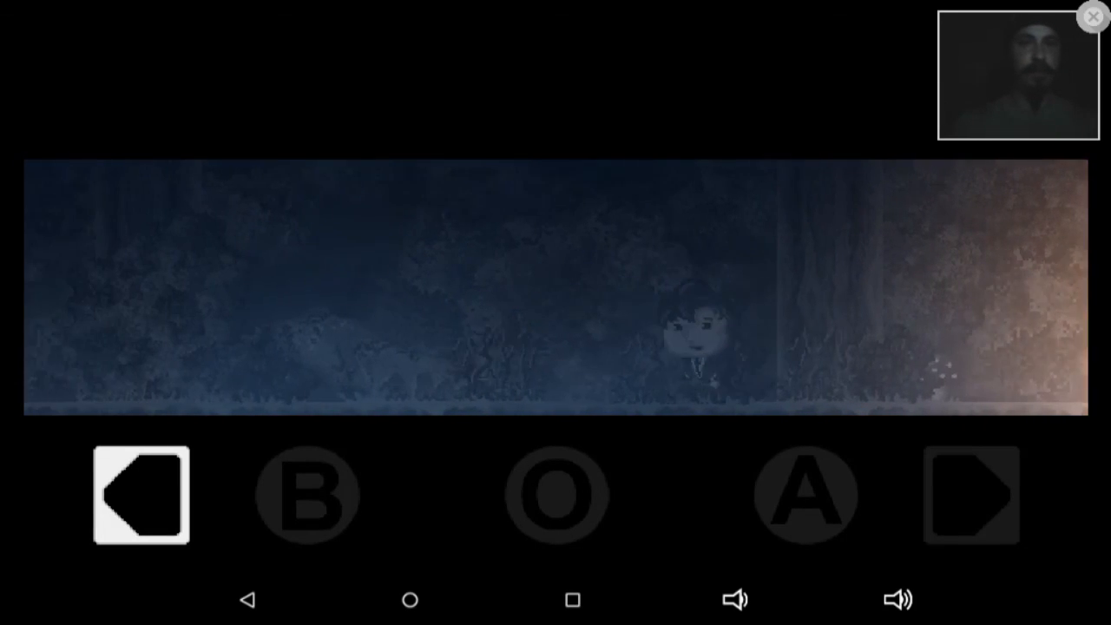
- Return left to the cabin door and learn the key doesn't fit
left_click(140, 496)
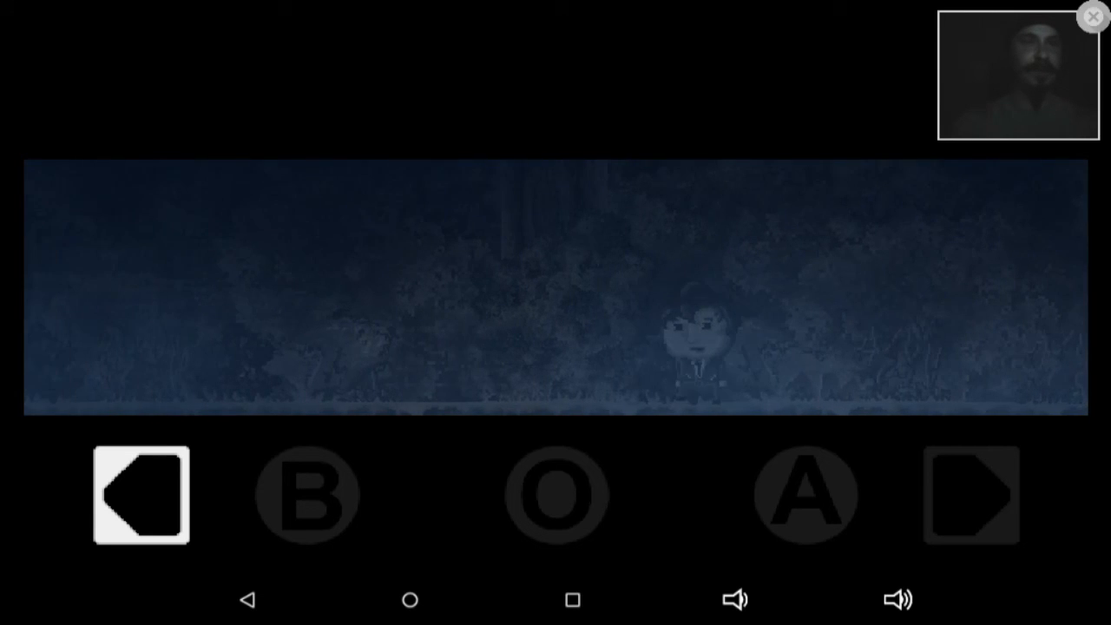
left_click(141, 497)
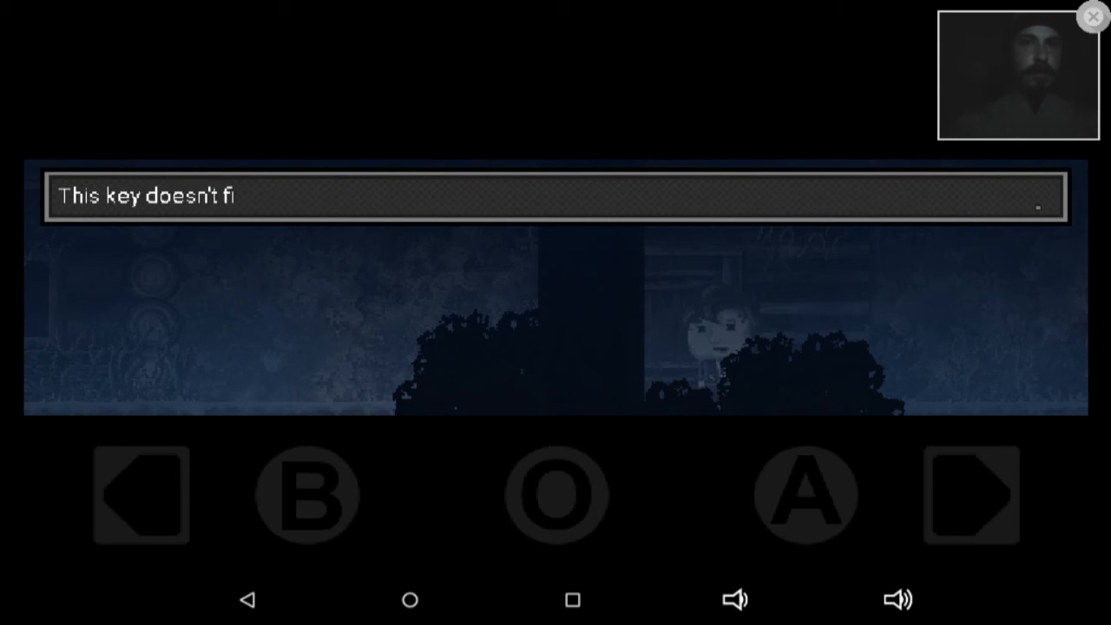
left_click(141, 496)
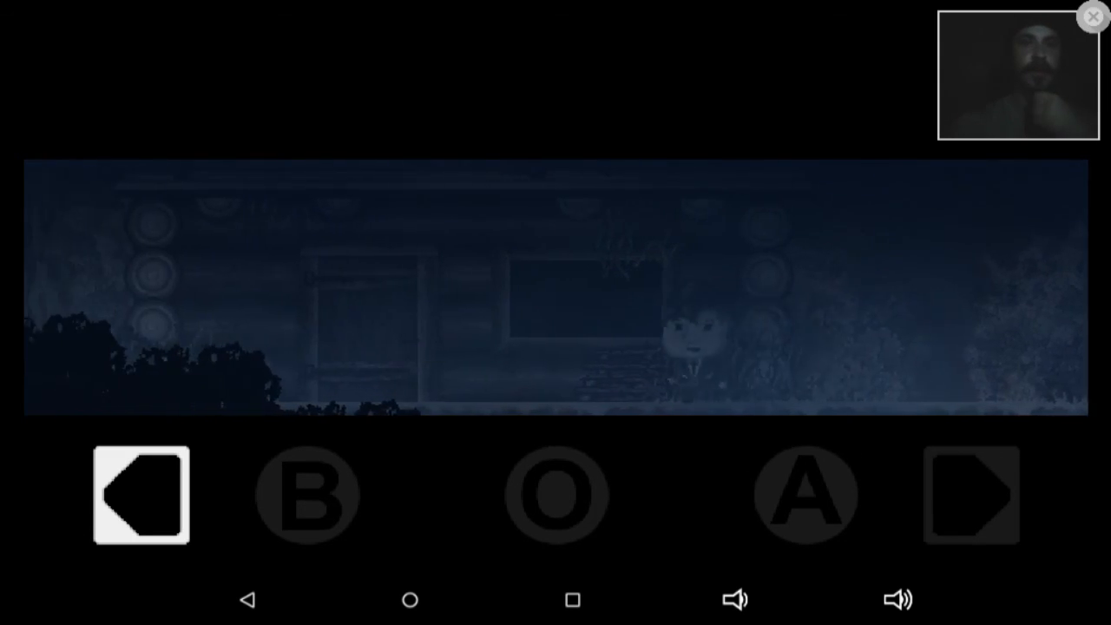
- Walk left along the cabin back to the glowing red marker tree
left_click(141, 497)
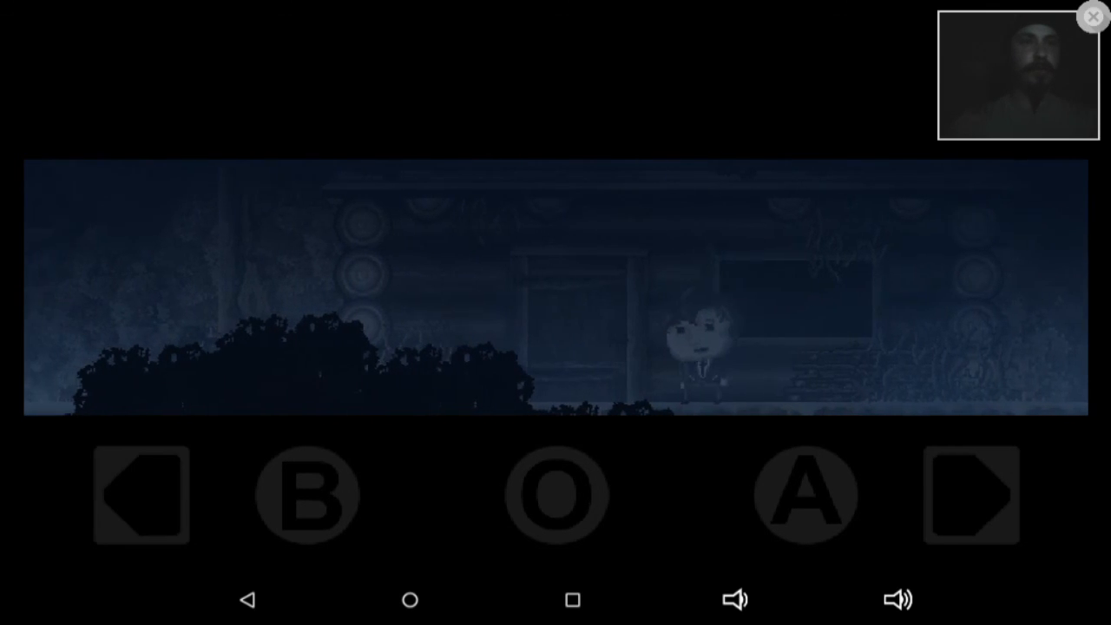
left_click(140, 495)
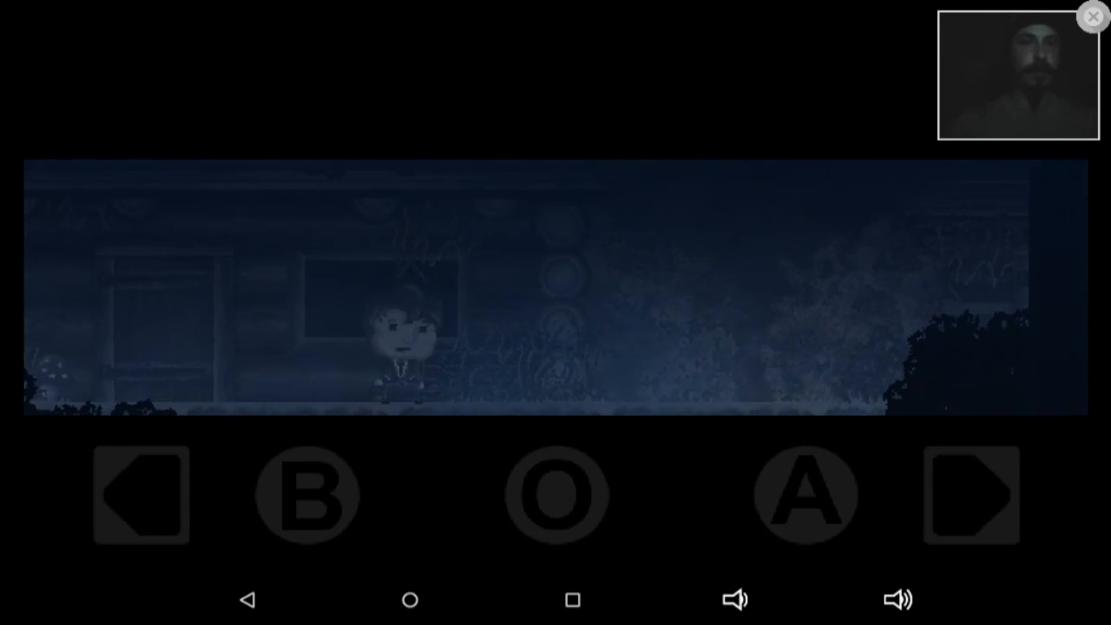
left_click(970, 494)
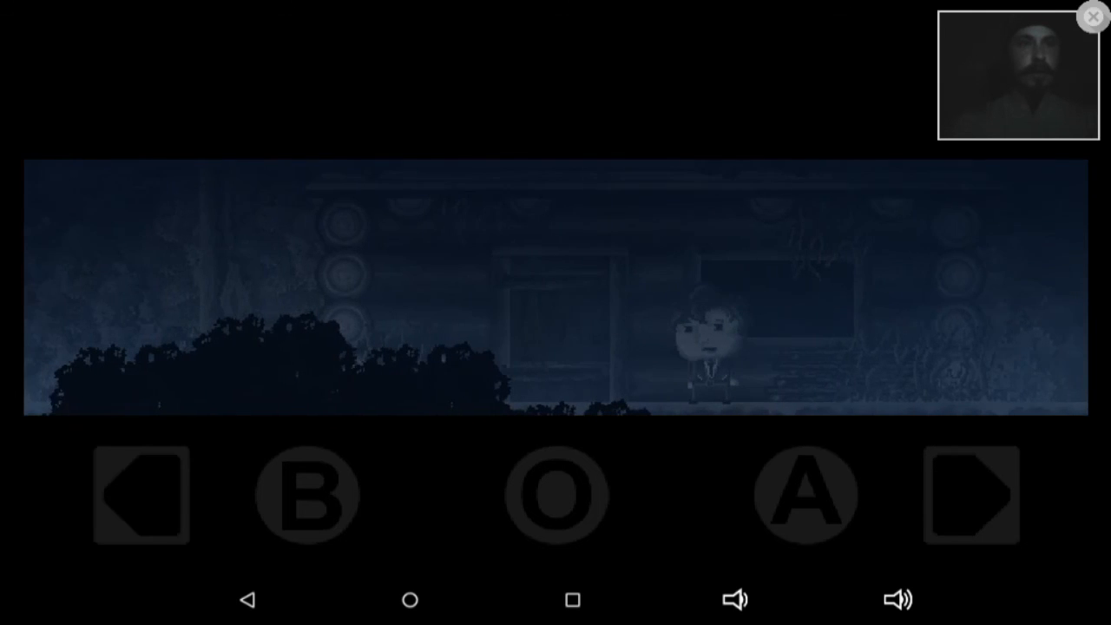
left_click(140, 496)
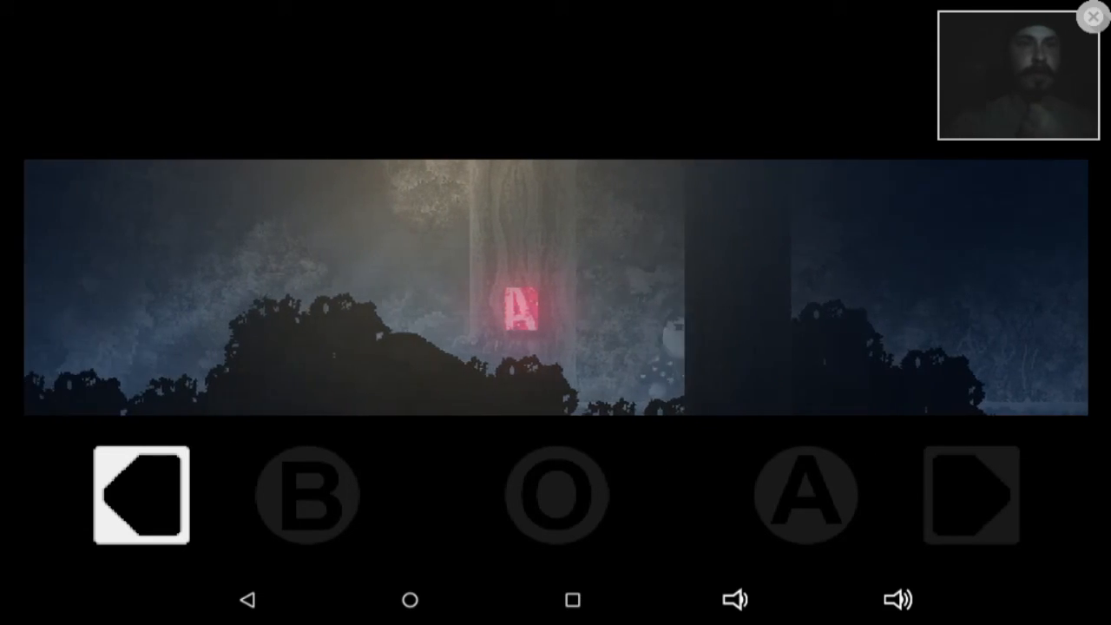
- Walk left back to the glowing save tree until the exclamation prompt appears
left_click(140, 495)
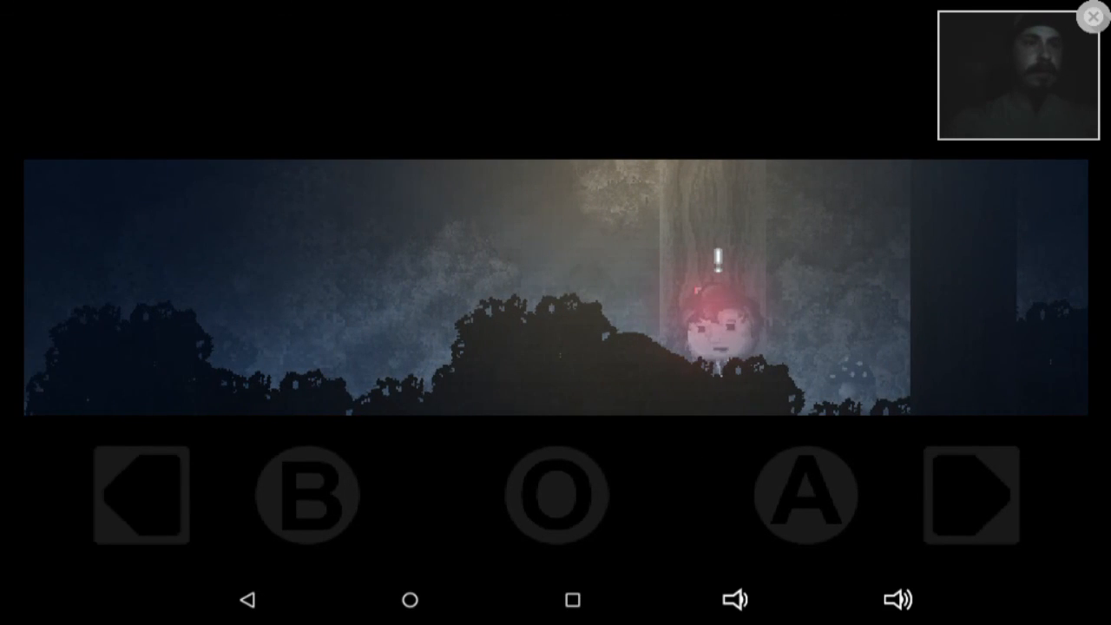